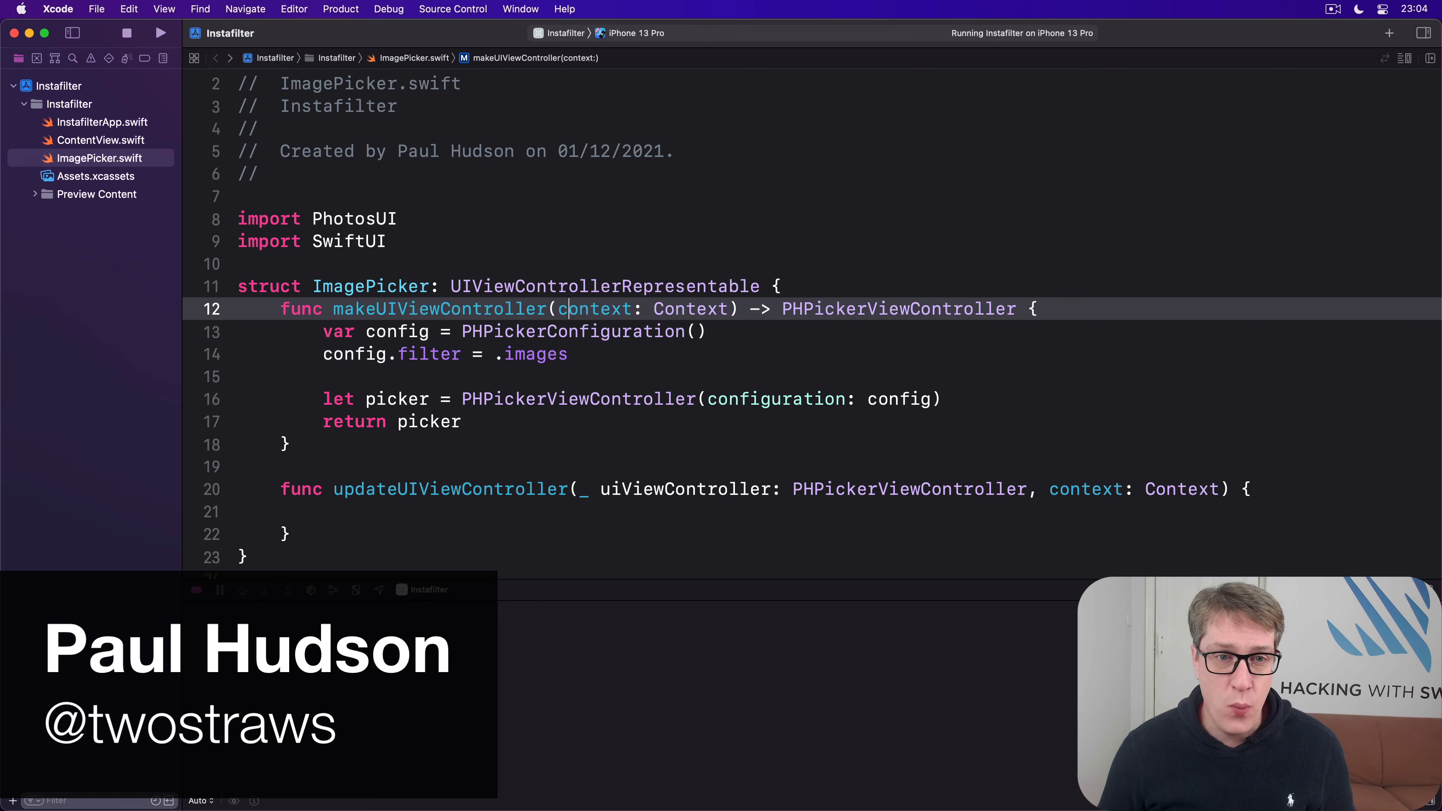
Review makeUIViewController, then use Select Image in the Simulator to show the photo grid
{"action": "double_click", "coordinate": [603, 286]}
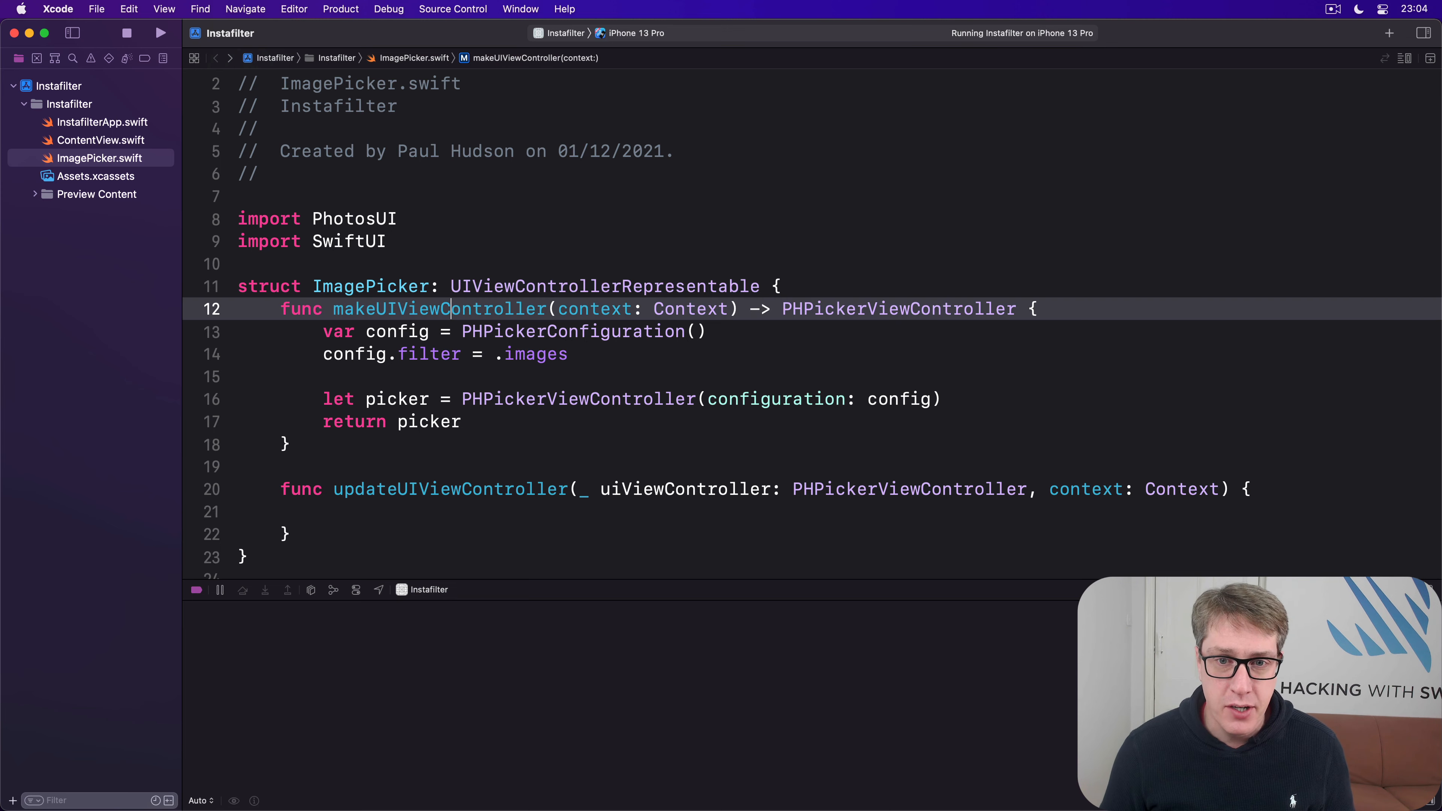
{"action": "double_click", "coordinate": [898, 308]}
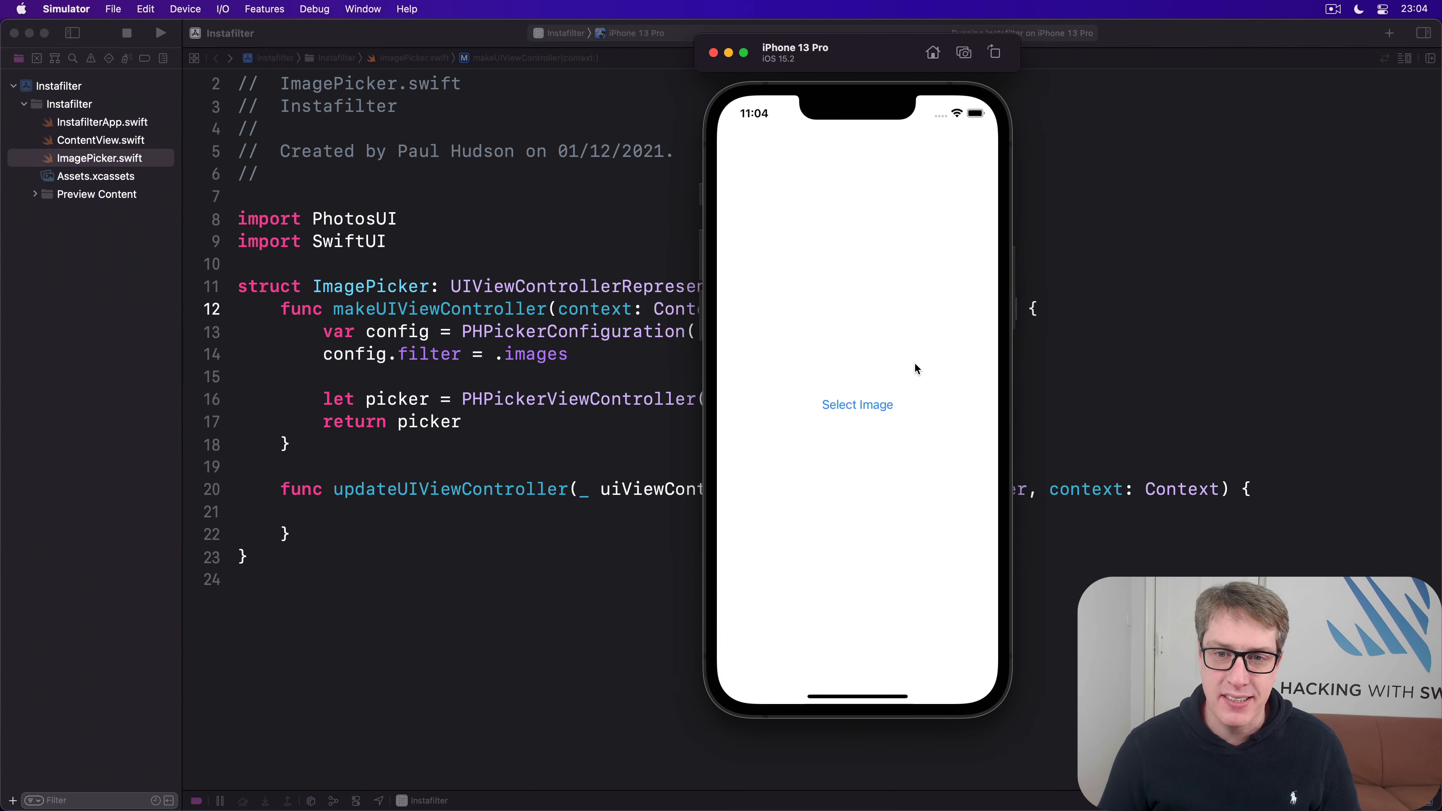
{"action": "left_click", "coordinate": [856, 405]}
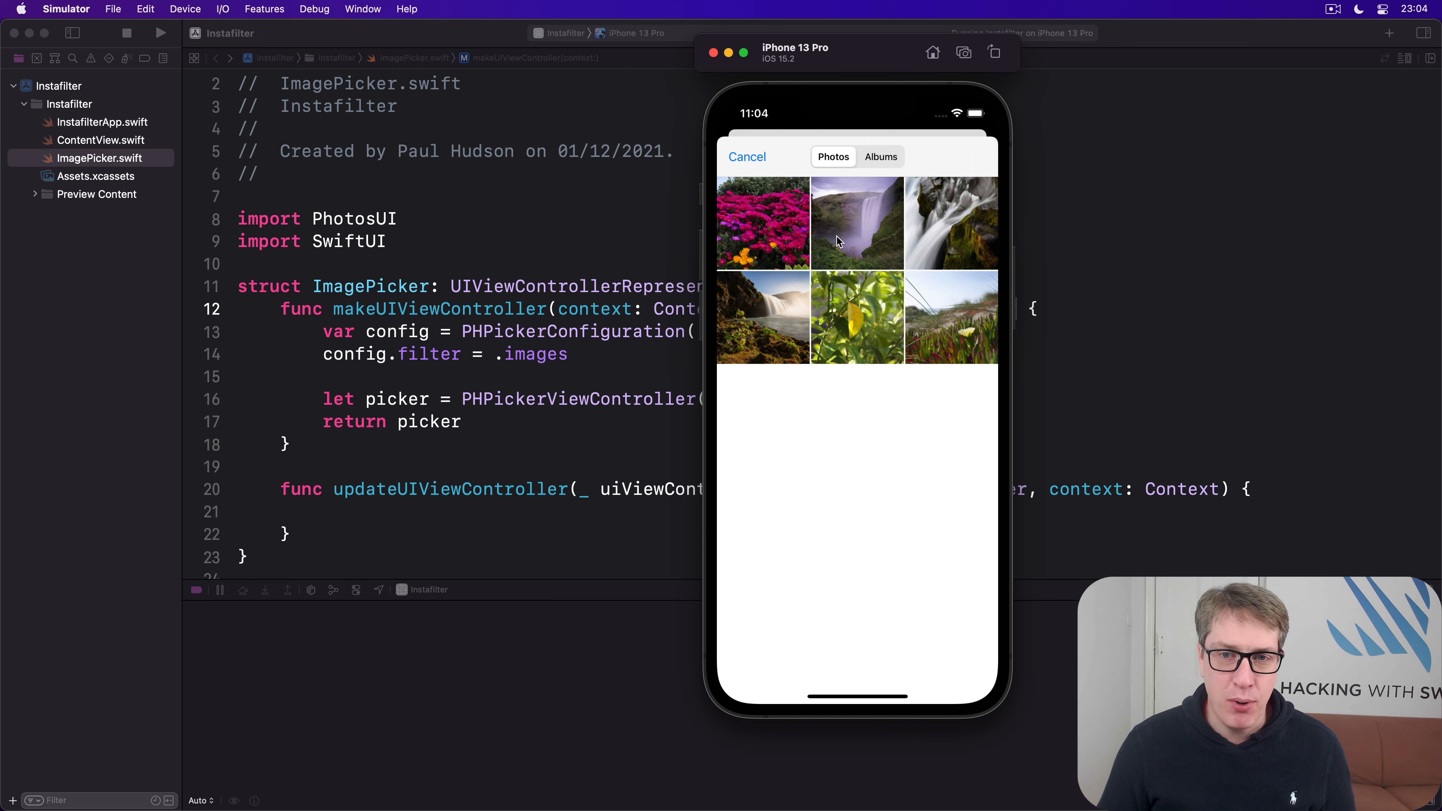
{"action": "mouse_move", "coordinate": [846, 325]}
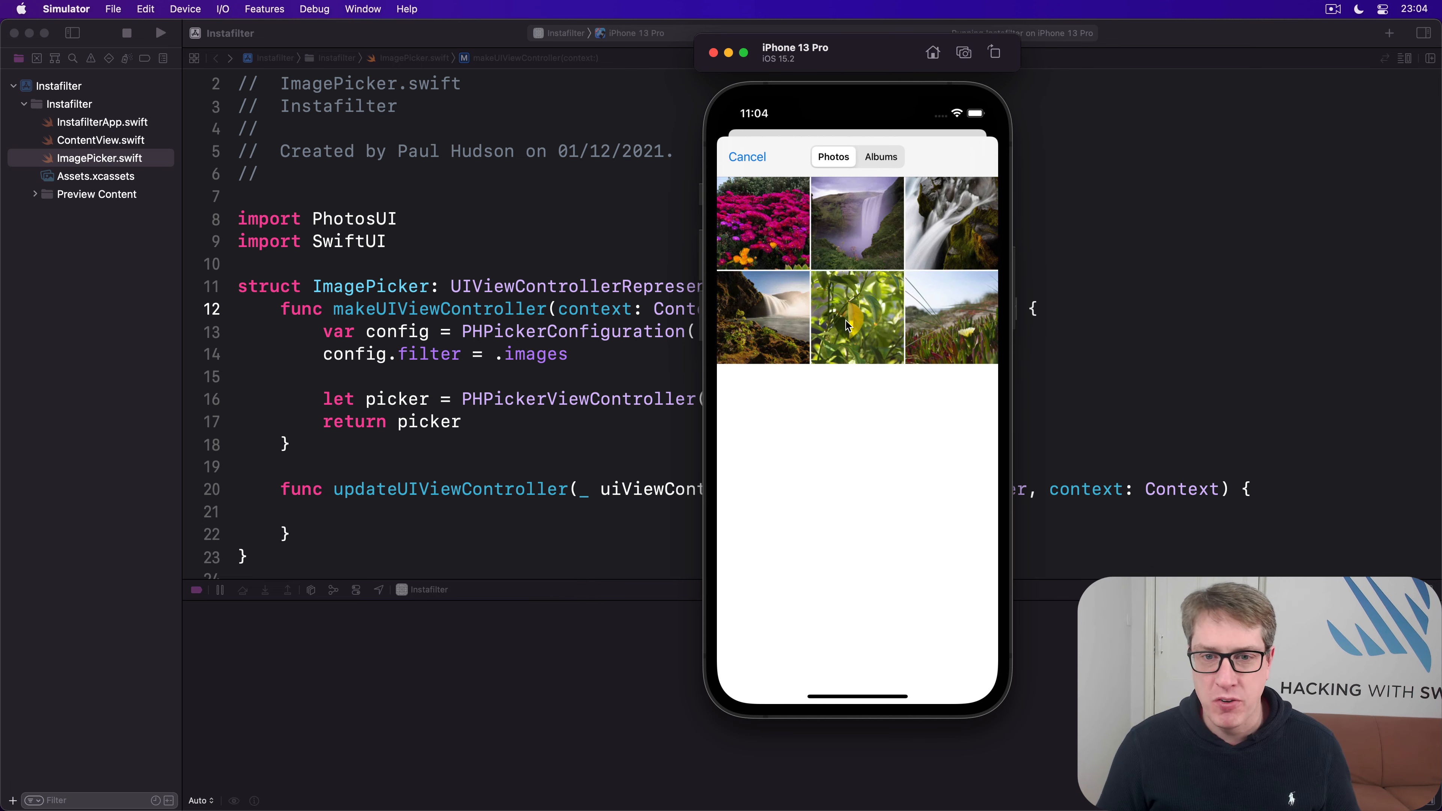
{"action": "mouse_move", "coordinate": [745, 164]}
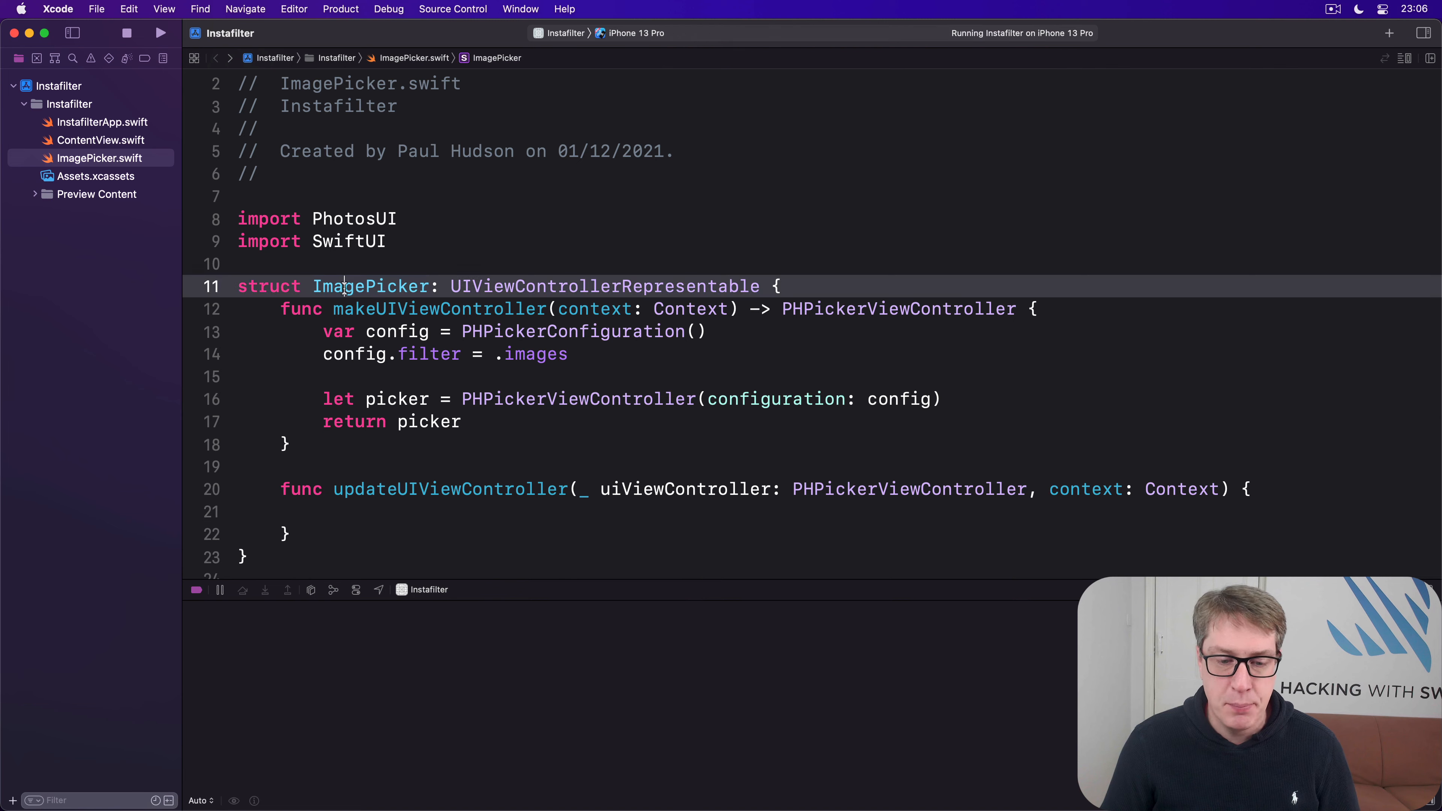
{"action": "double_click", "coordinate": [372, 286]}
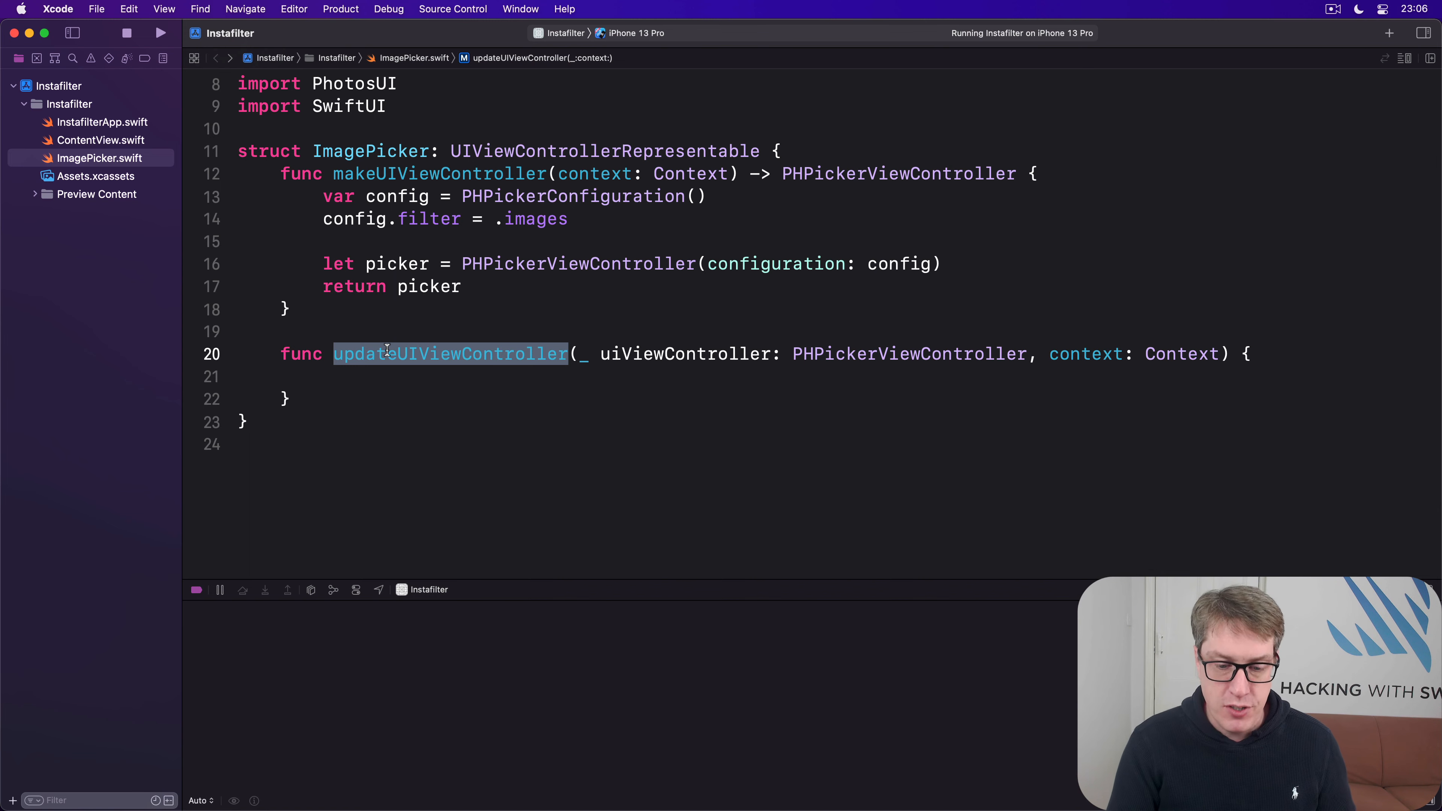
{"action": "mouse_move", "coordinate": [798, 152]}
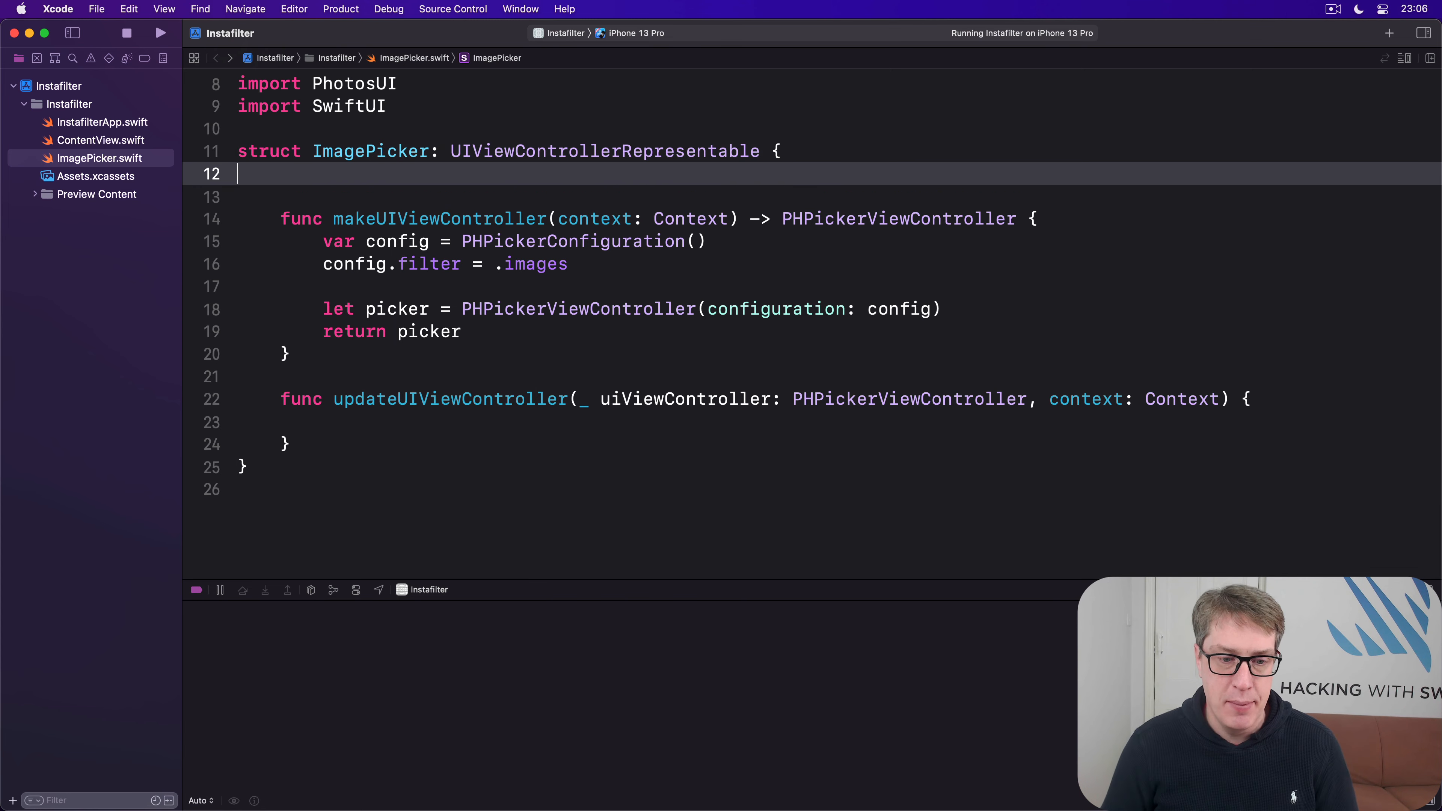
Declare an empty 'class Coordinator { }' nested at the top of the ImagePicker struct
{"action": "type", "text": "class Coordinat"}
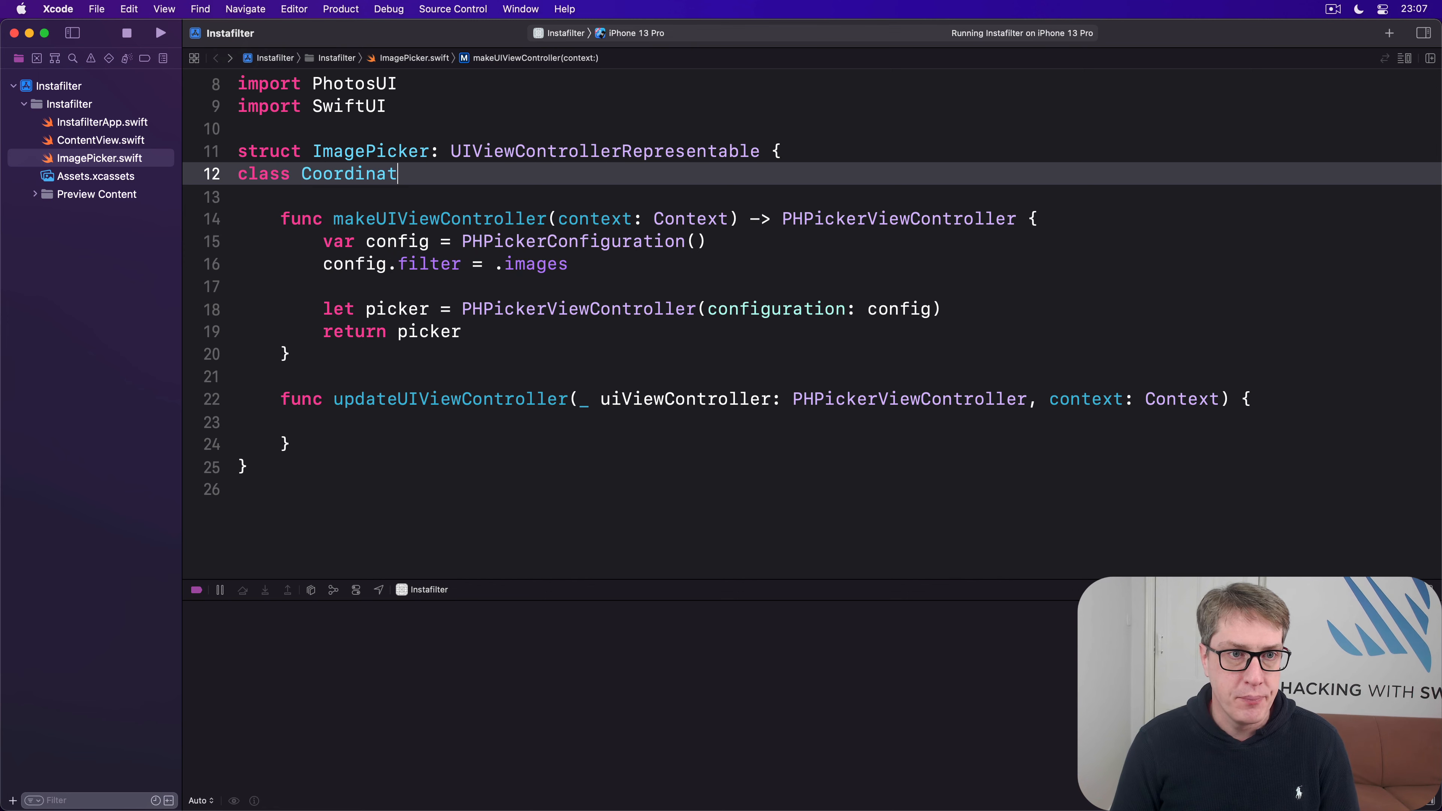
{"action": "type", "text": "or {"}
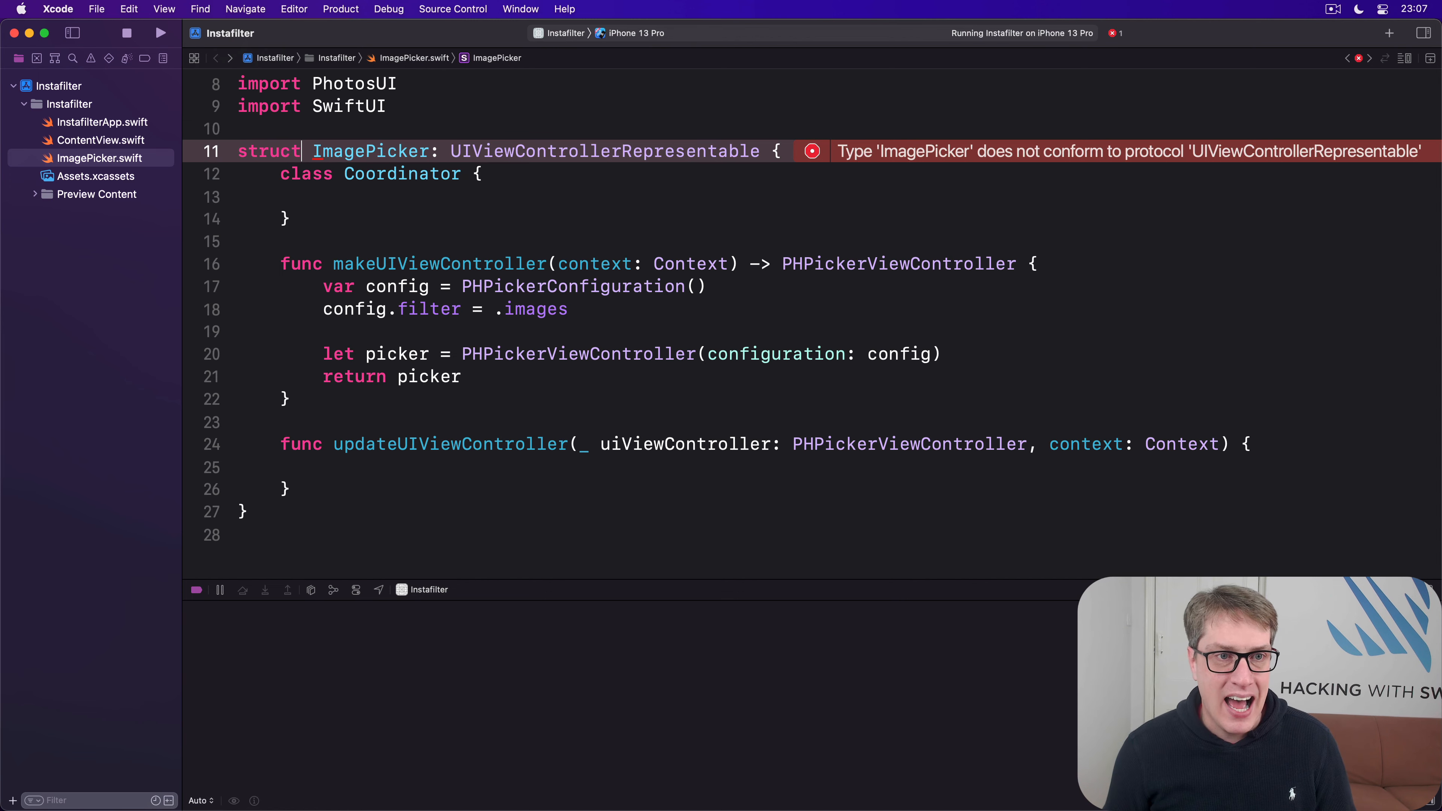
{"action": "double_click", "coordinate": [370, 151]}
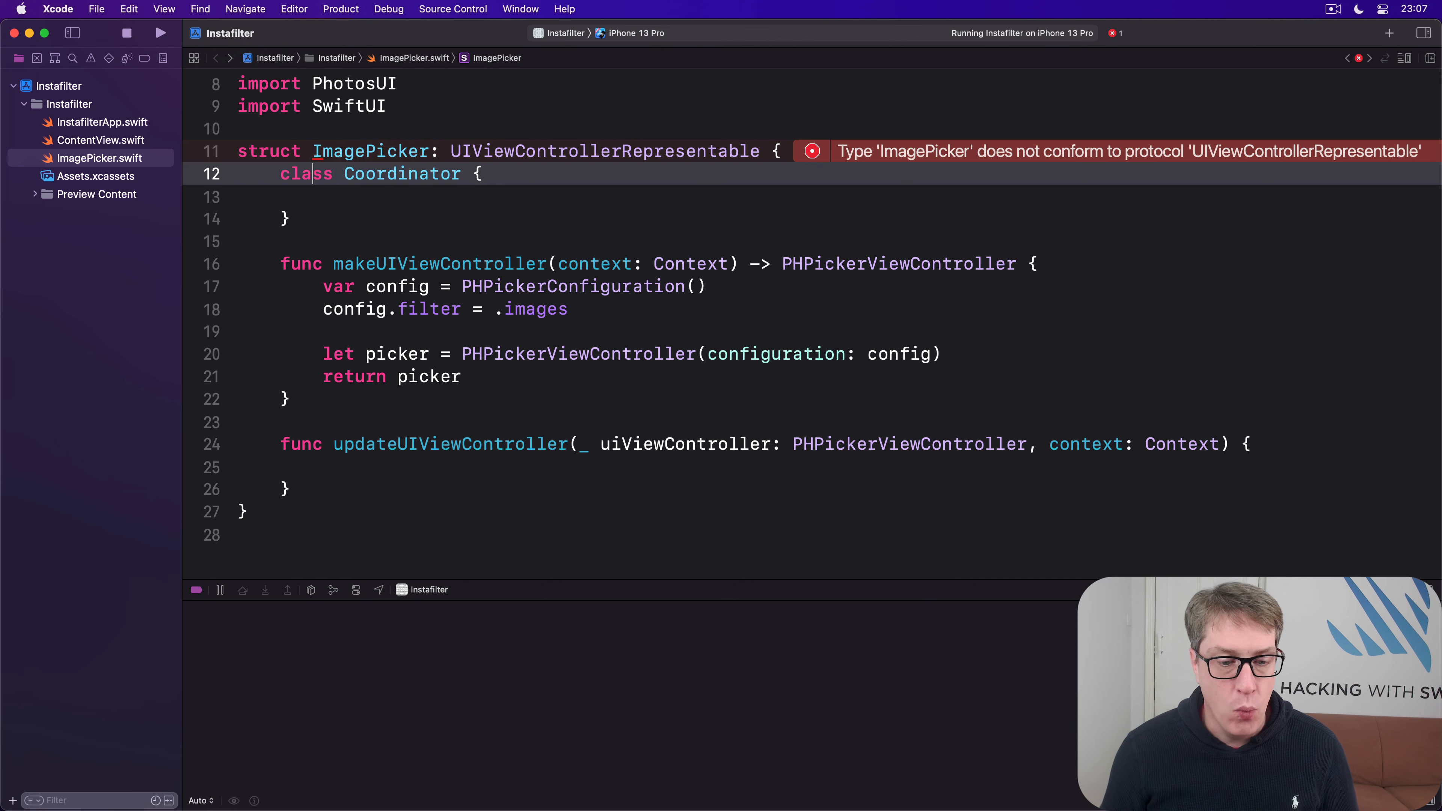
{"action": "double_click", "coordinate": [401, 173]}
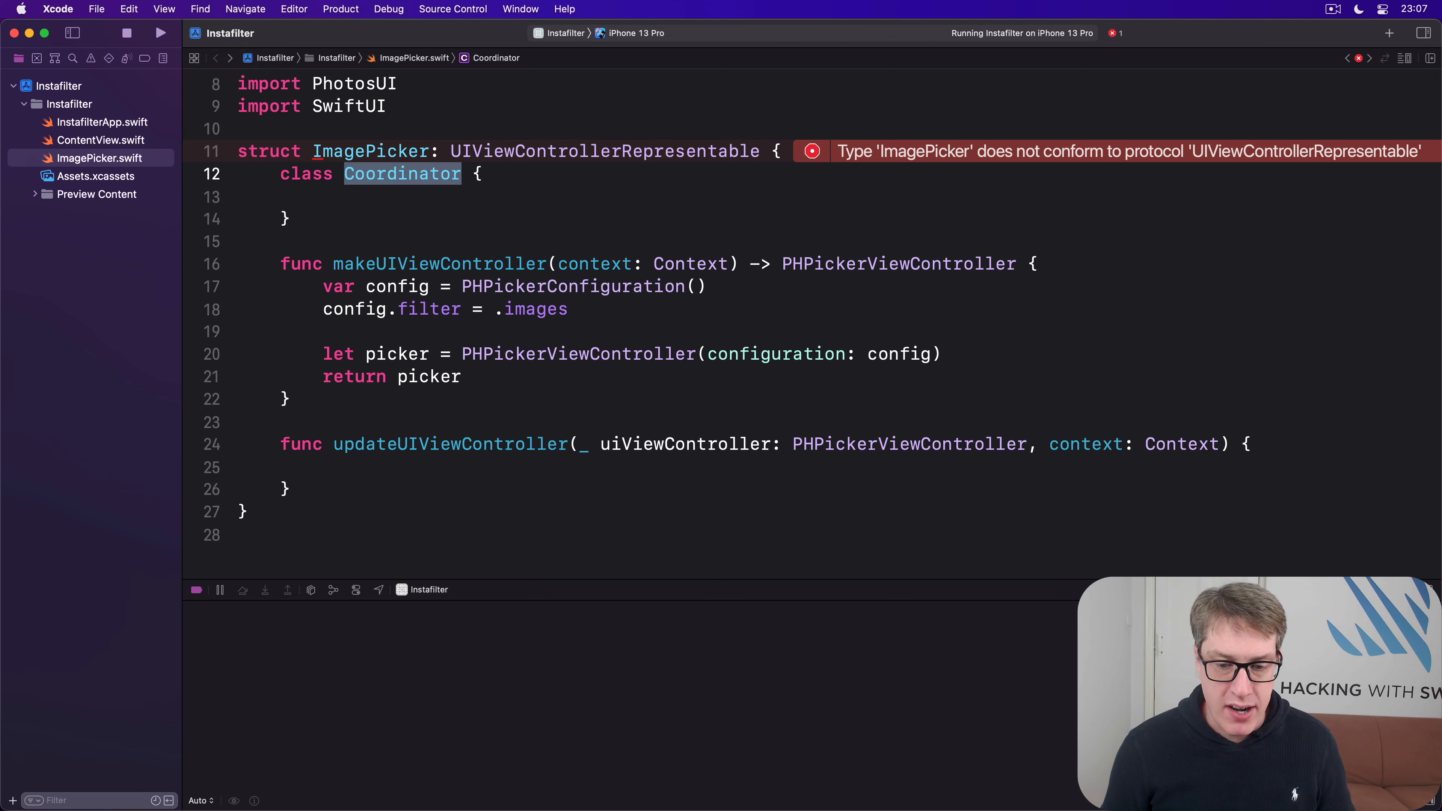
{"action": "left_click", "coordinate": [340, 263]}
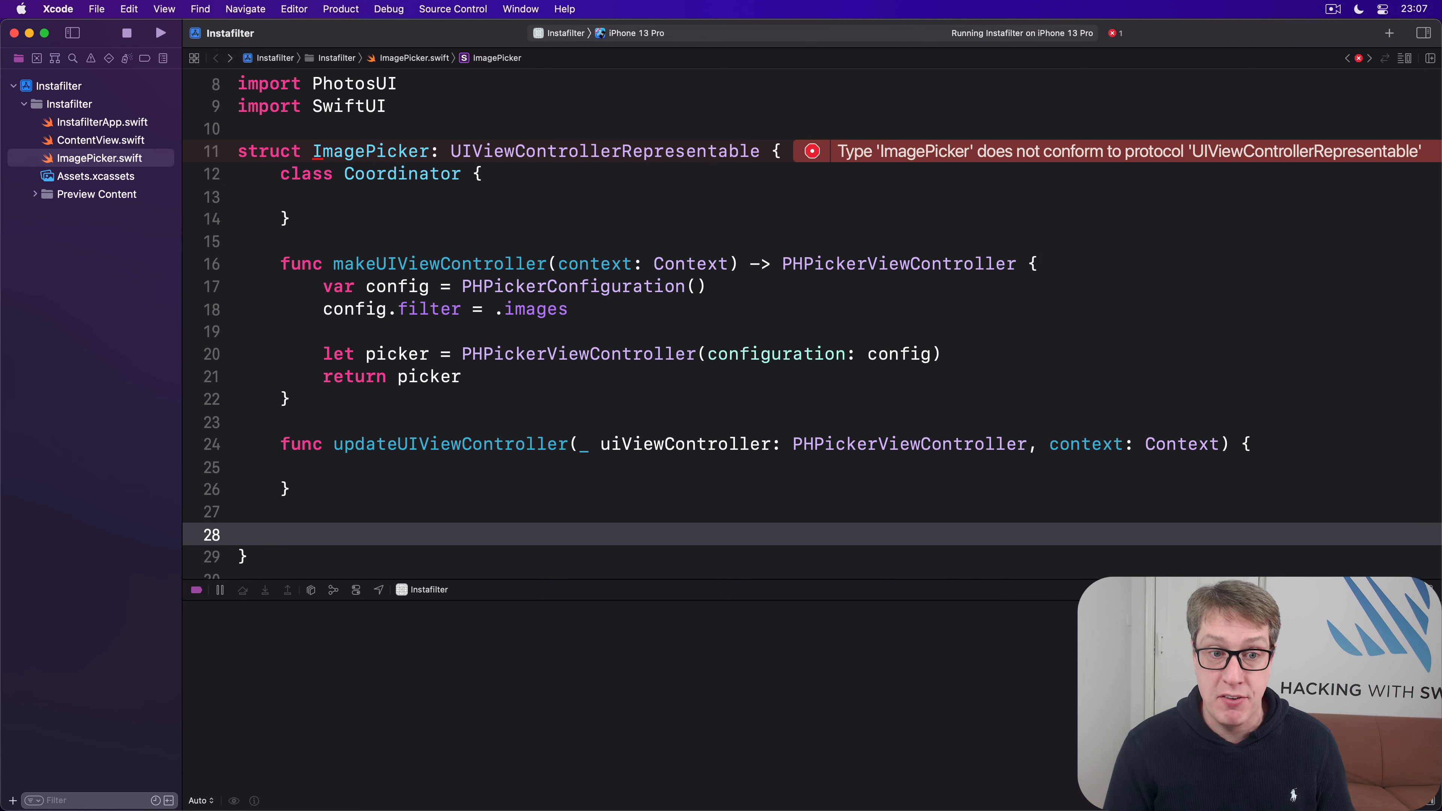
Add makeCoordinator() to ImagePicker returning a new Coordinator(), clearing the conformance error
{"action": "type", "text": "make"}
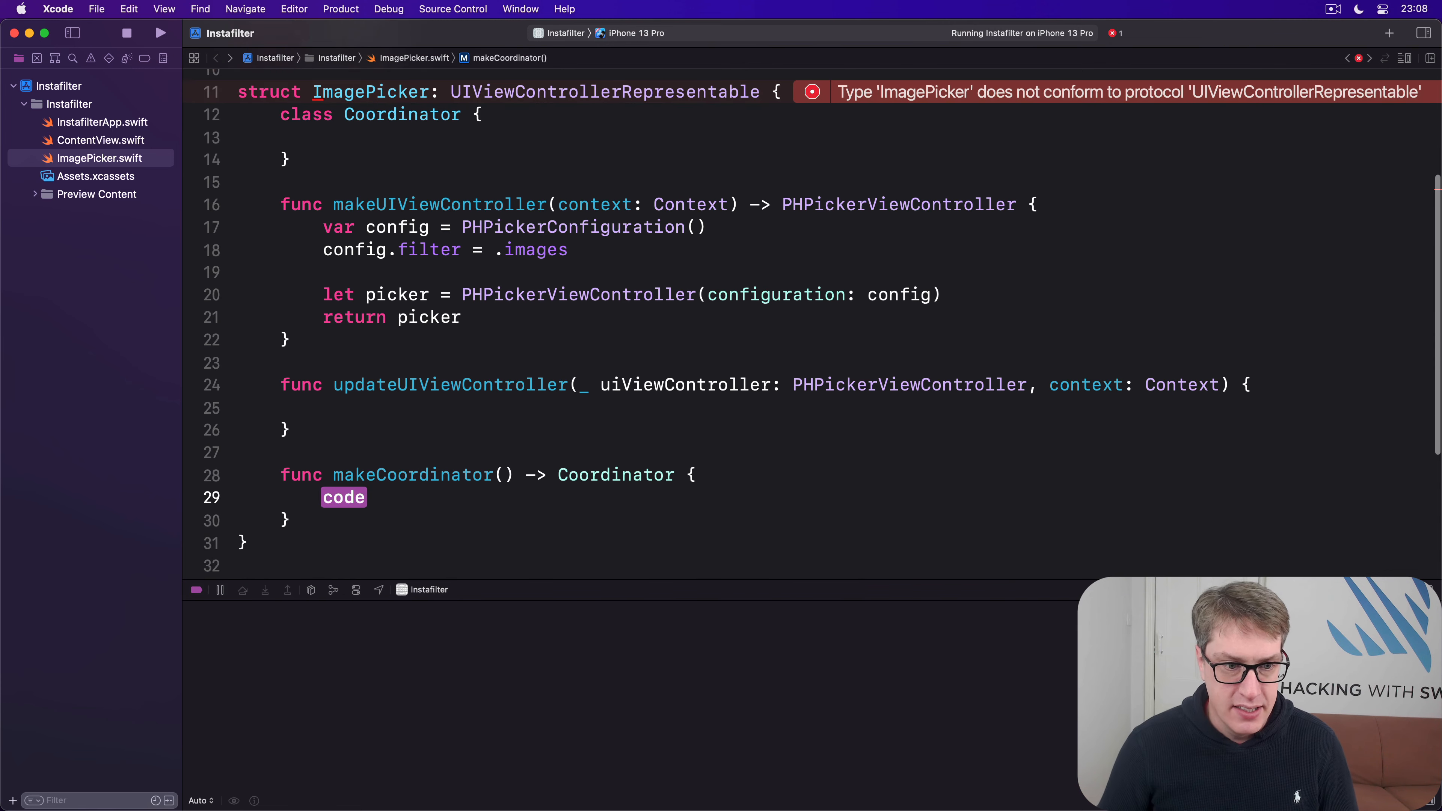
{"action": "type", "text": "Coordinator()"}
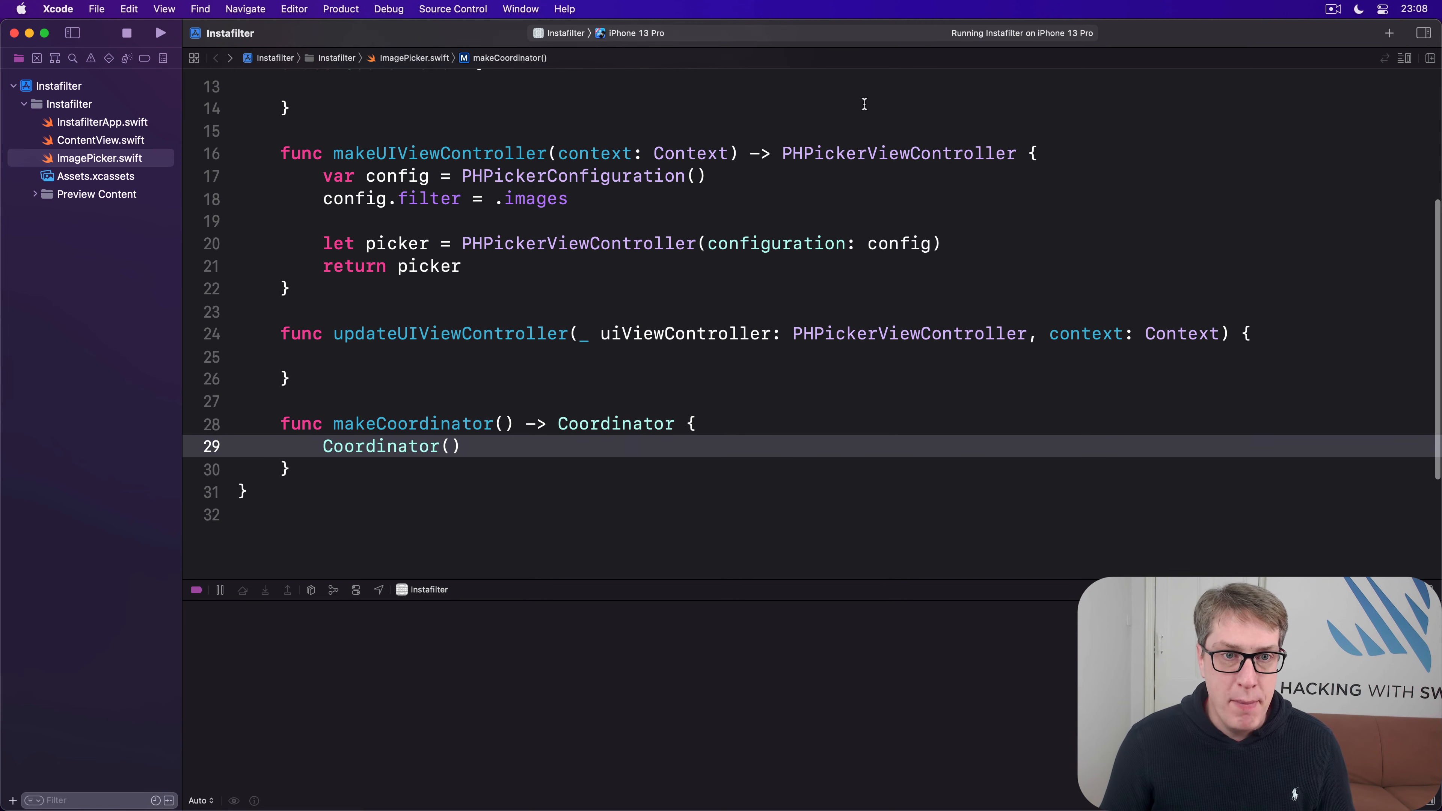
{"action": "scroll", "scroll_direction": "up", "scroll_amount": 3}
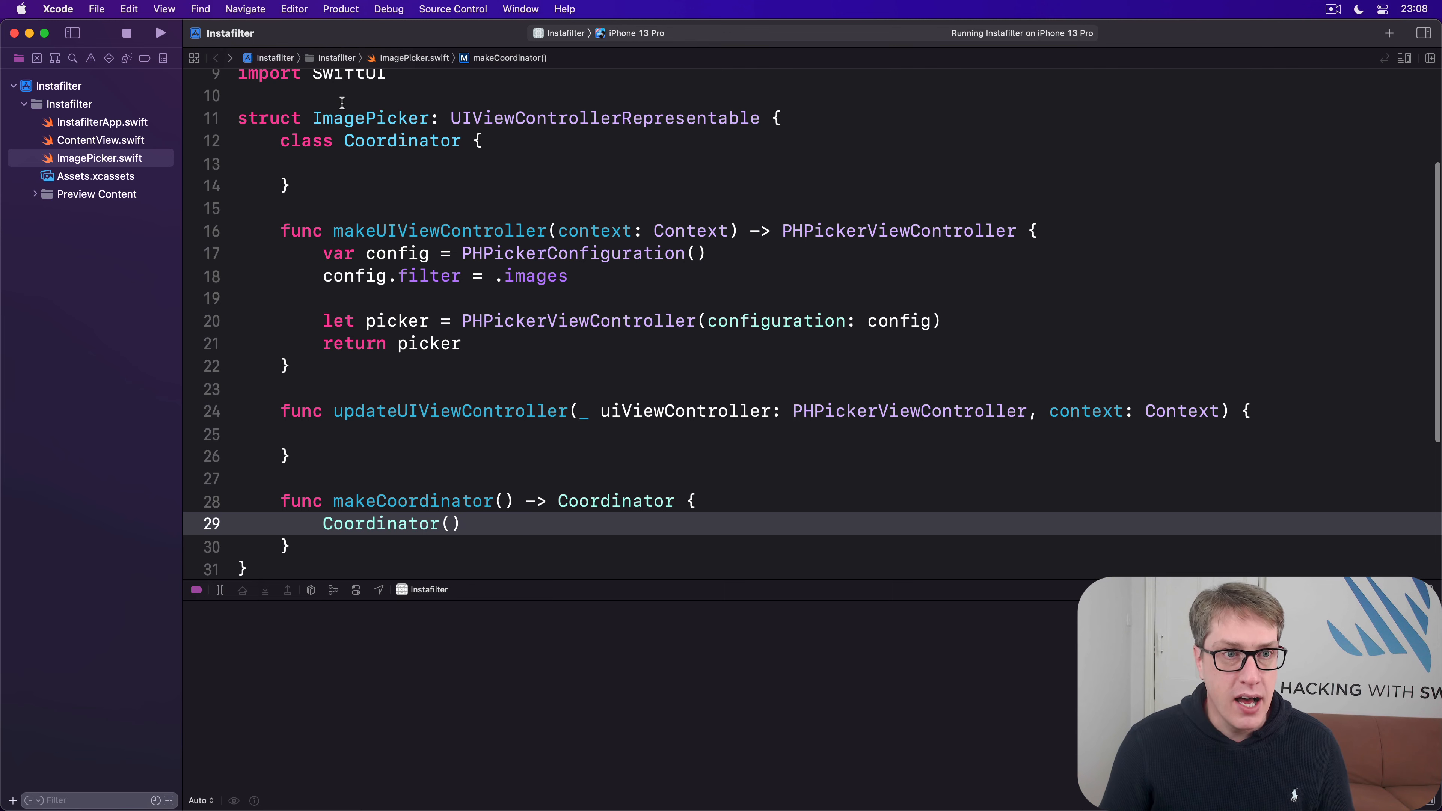
{"action": "double_click", "coordinate": [369, 118]}
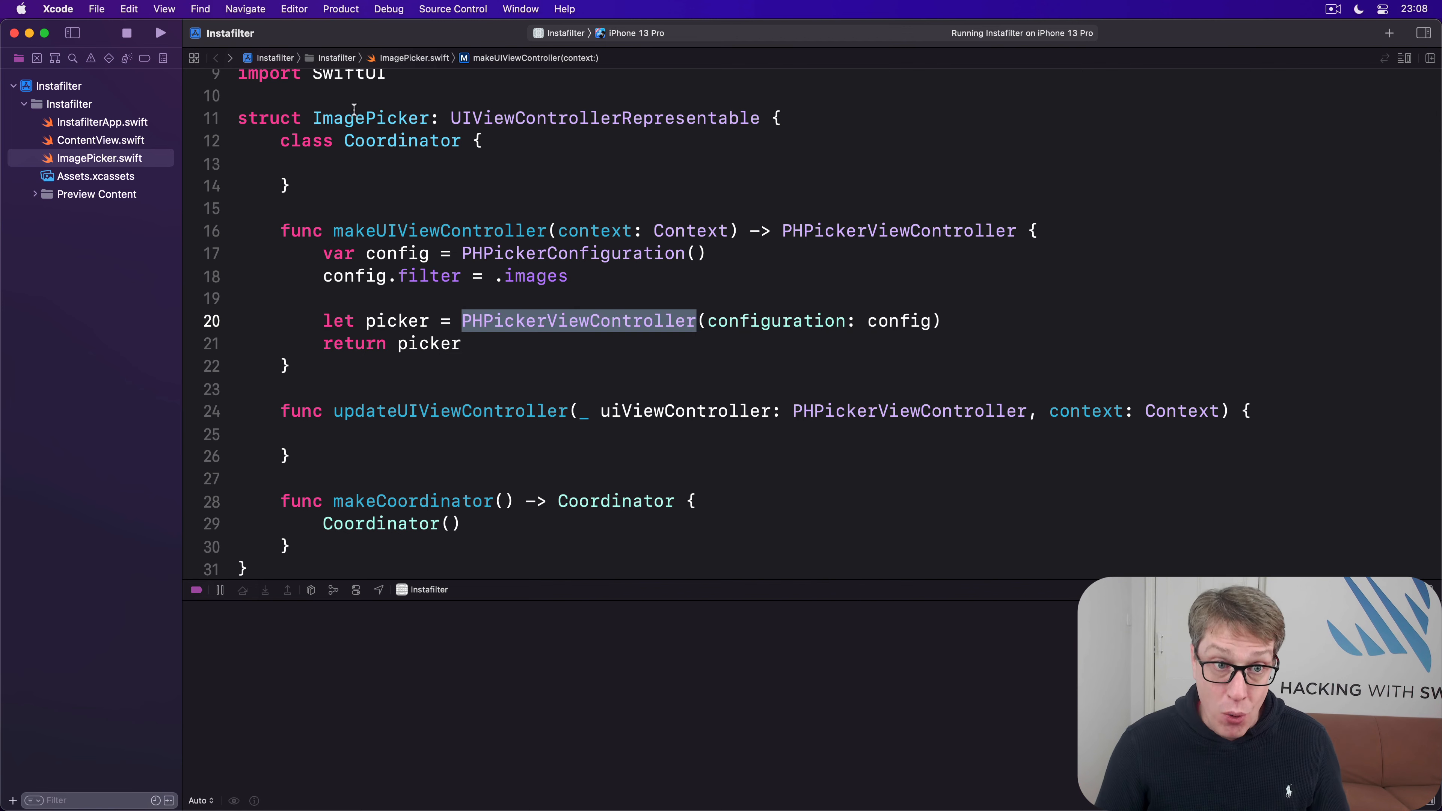
{"action": "double_click", "coordinate": [370, 118]}
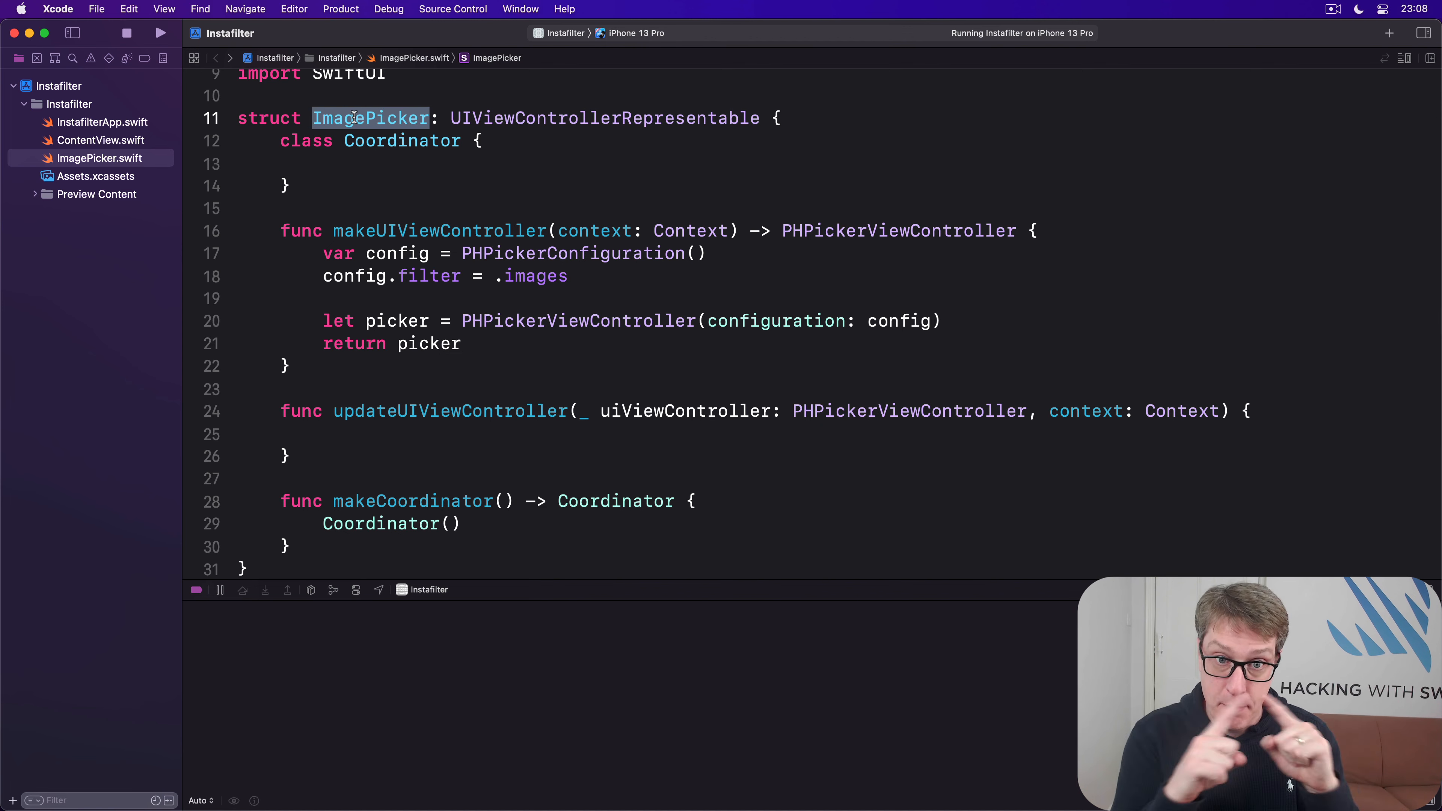
{"action": "scroll", "scroll_direction": "down", "scroll_amount": 3}
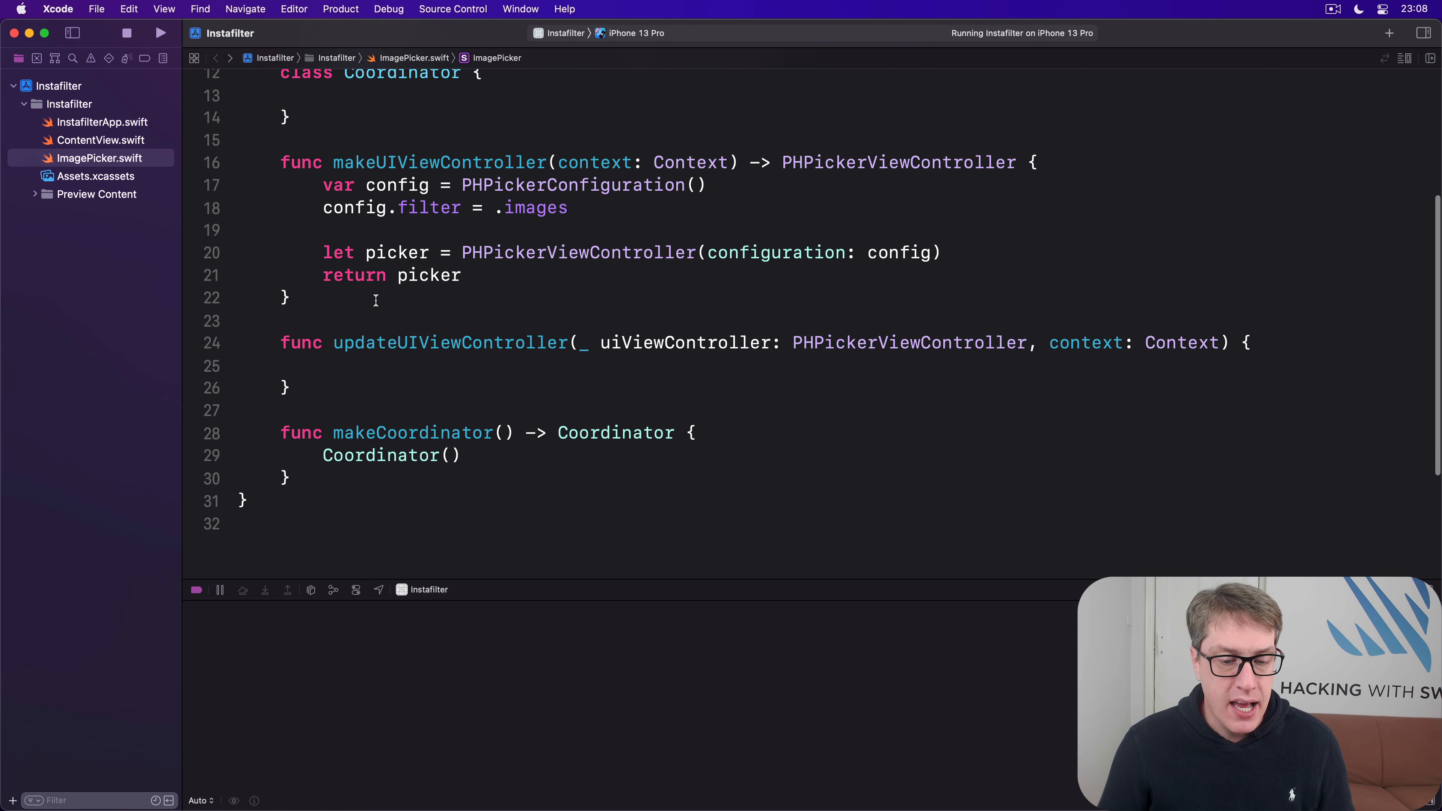
Set picker.delegate = context.coordinator right after the picker is created in makeUIViewController
{"action": "double_click", "coordinate": [380, 455]}
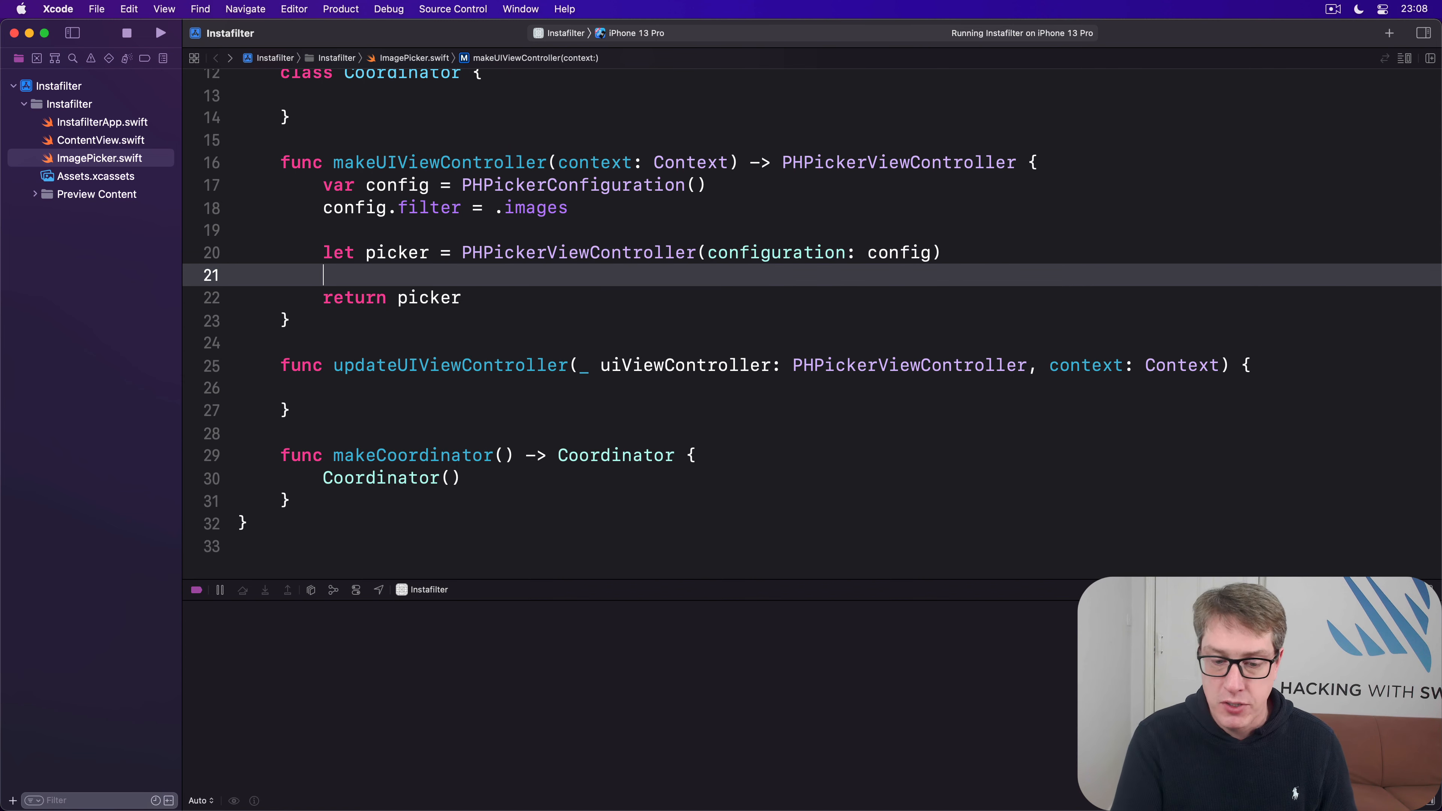
{"action": "type", "text": "picker"}
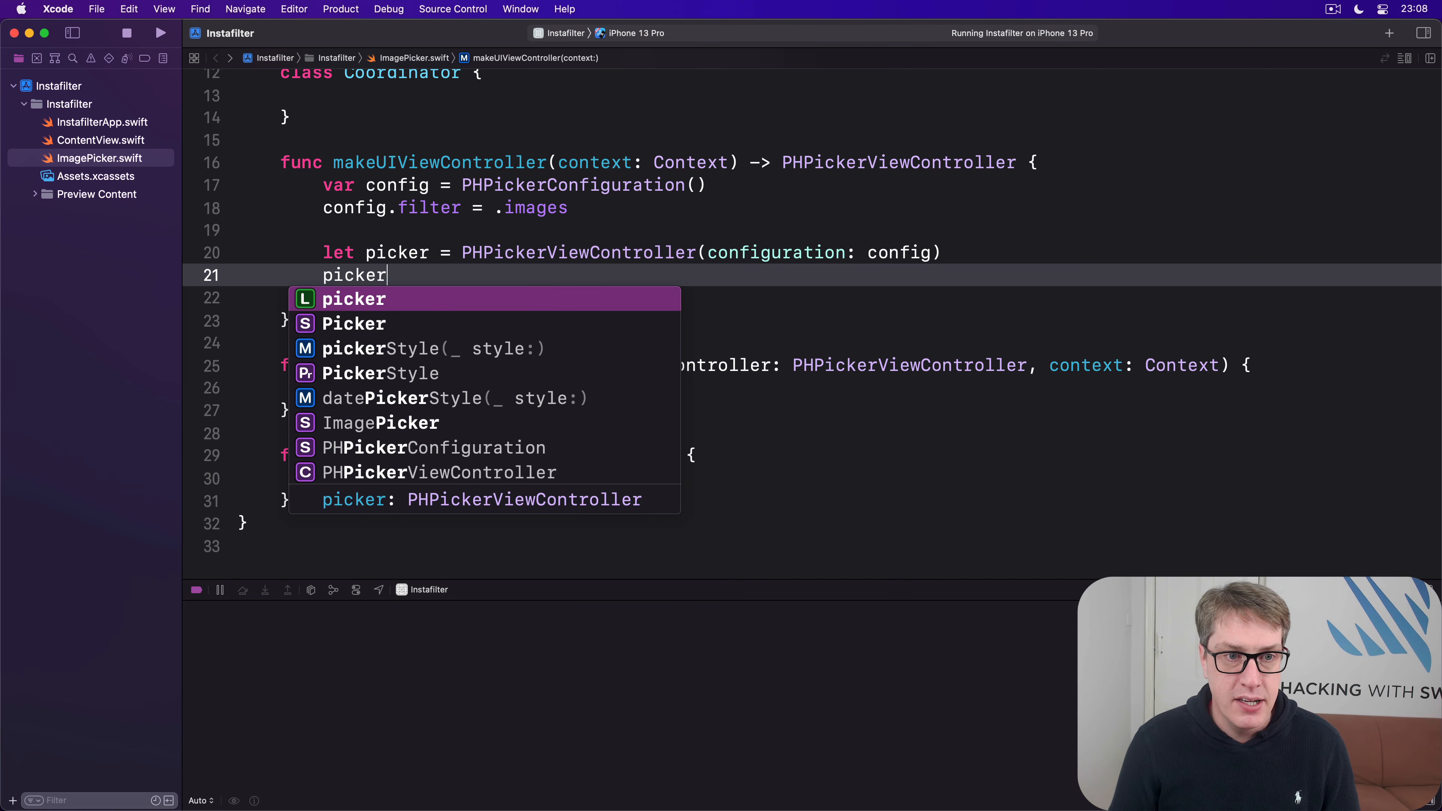
{"action": "type", "text": ".delegate = co"}
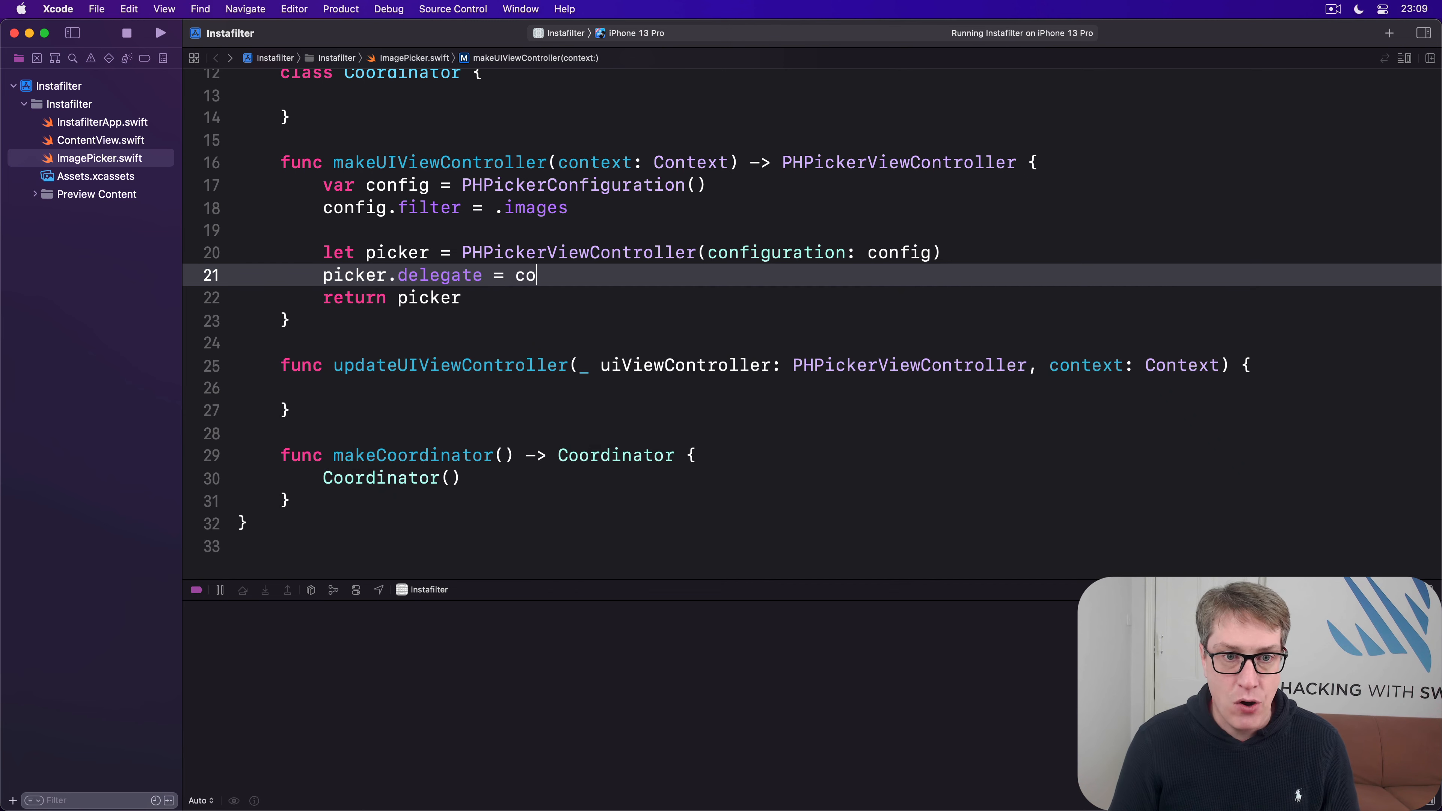
{"action": "type", "text": "ntext.coordinator"}
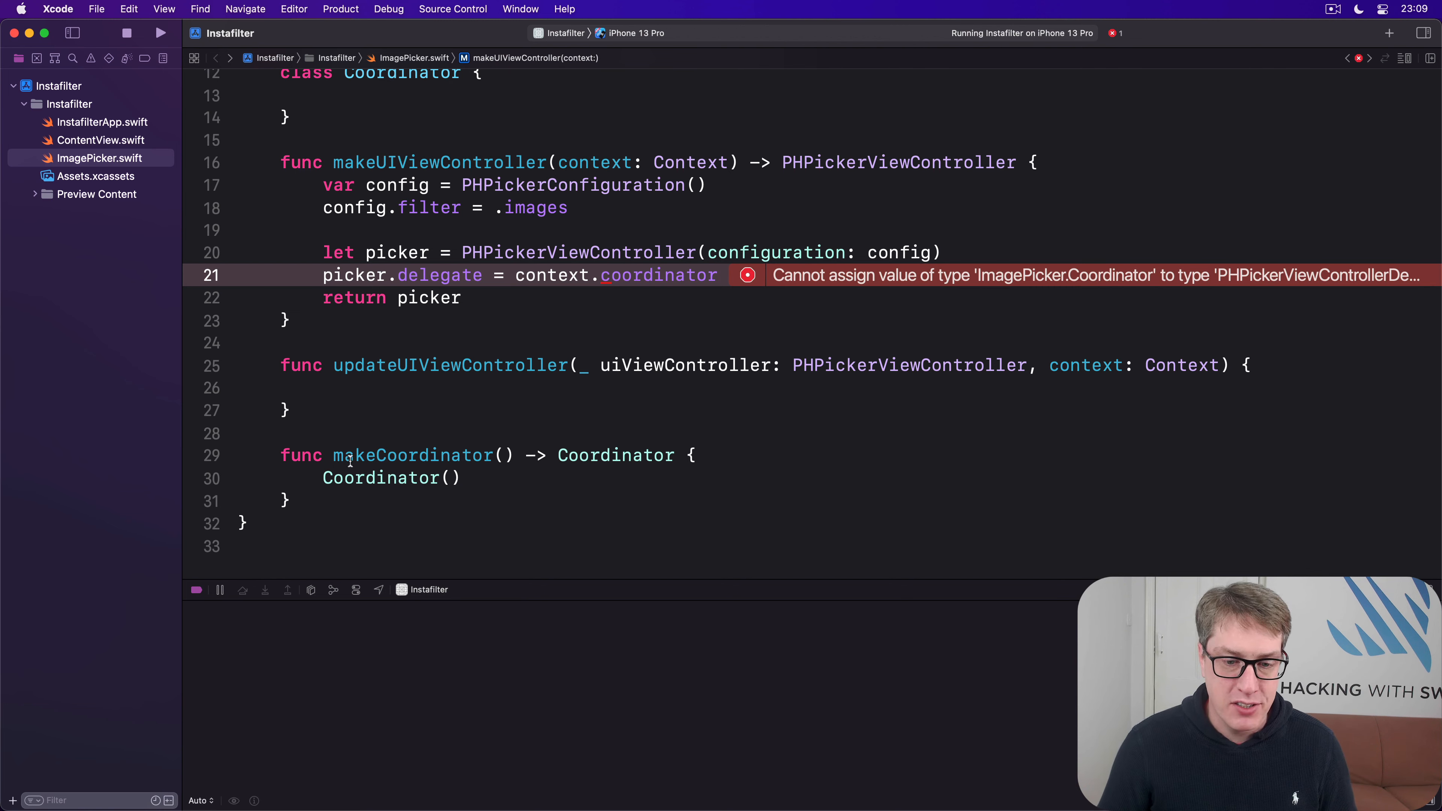
{"action": "double_click", "coordinate": [413, 455]}
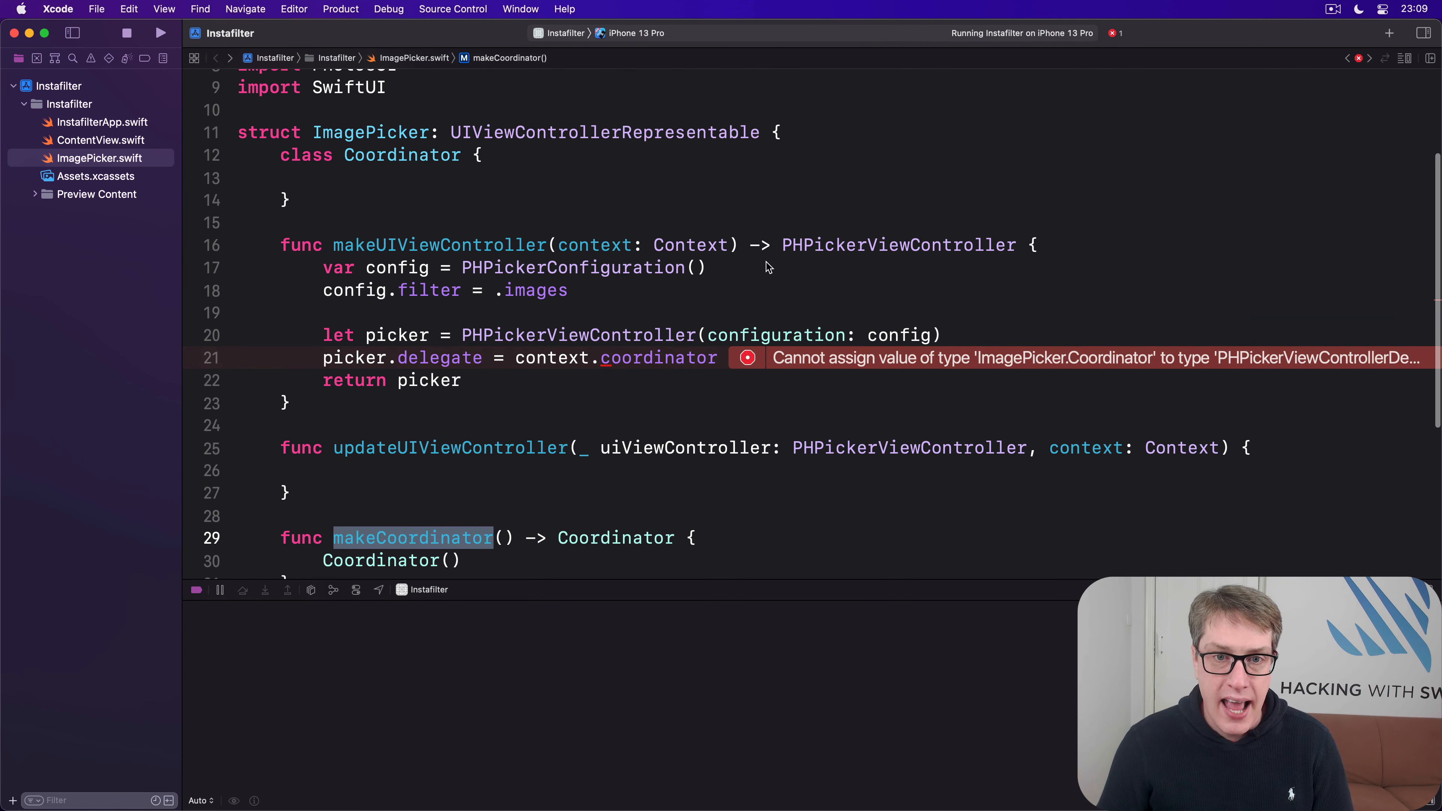
{"action": "double_click", "coordinate": [594, 245]}
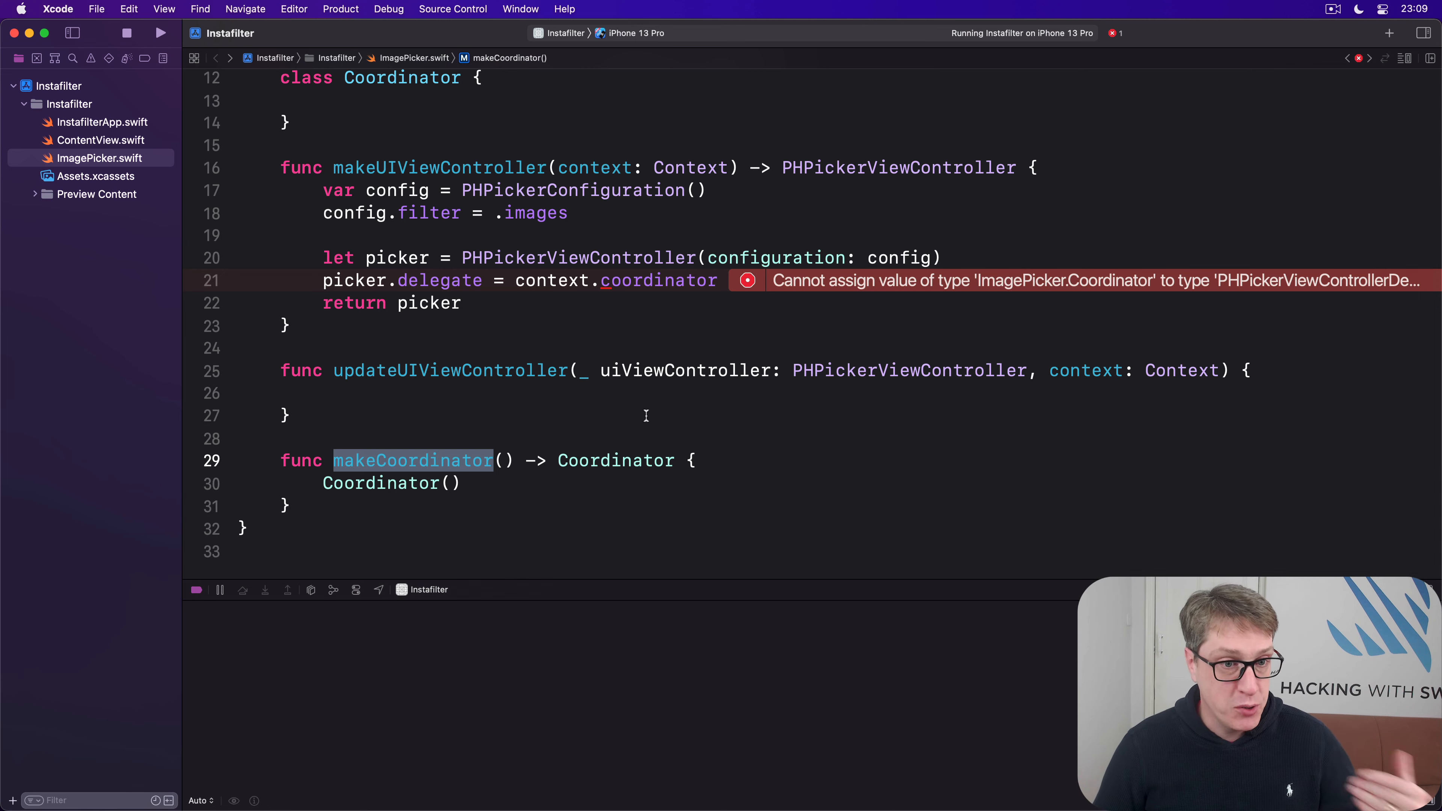
{"action": "double_click", "coordinate": [1182, 369]}
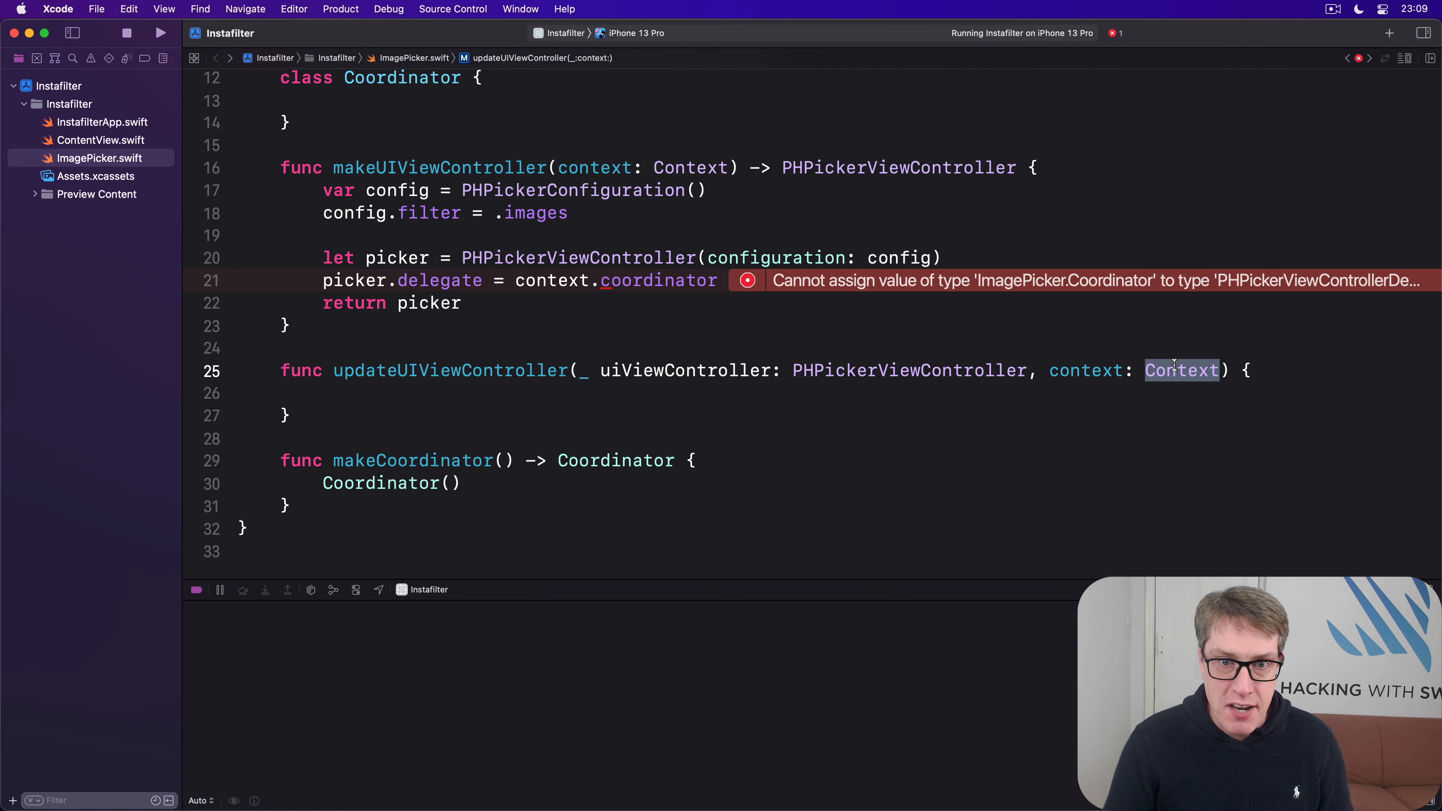
{"action": "left_click", "coordinate": [658, 280]}
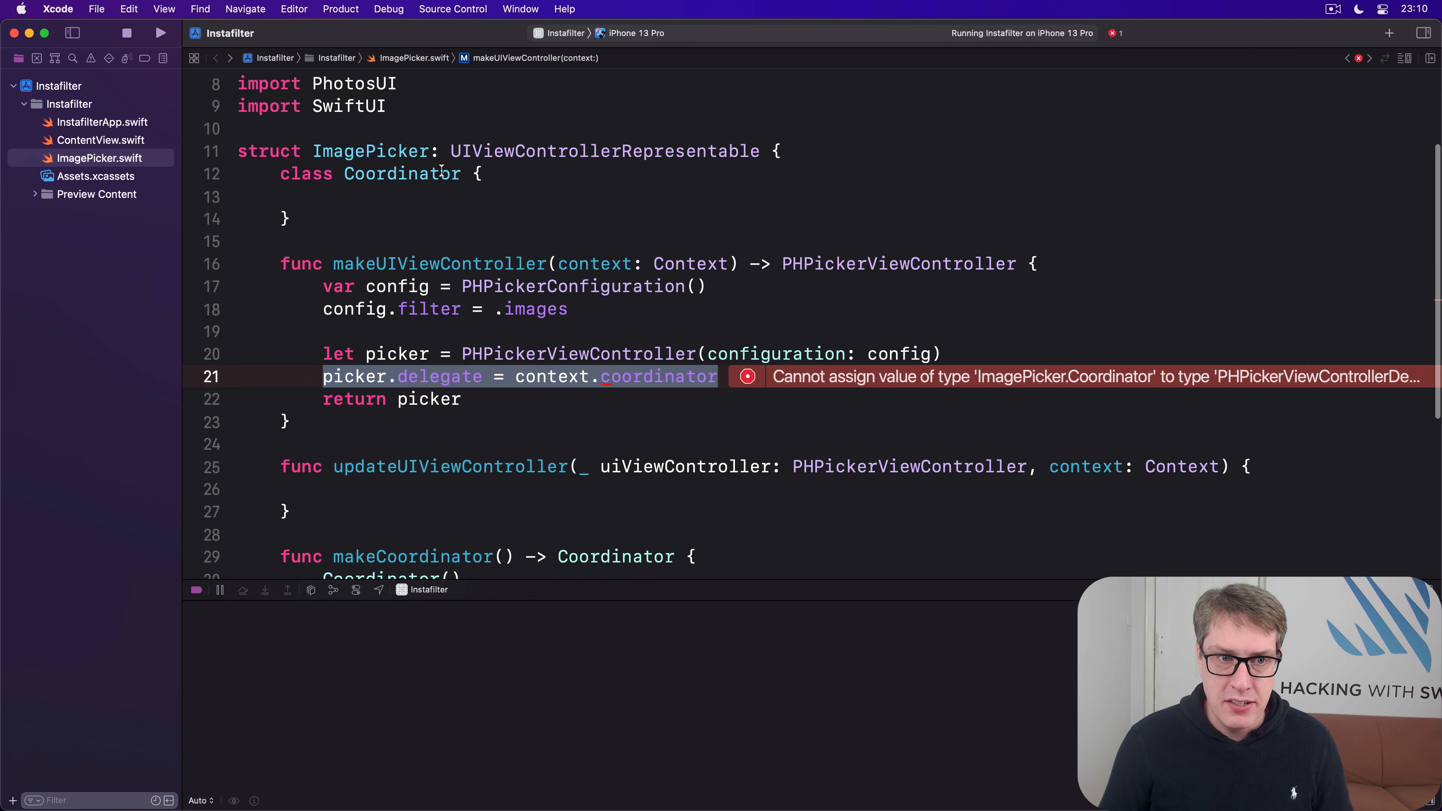
Declare Coordinator as ': NSObject, PHPickerViewControllerDelegate'
{"action": "left_click", "coordinate": [405, 173]}
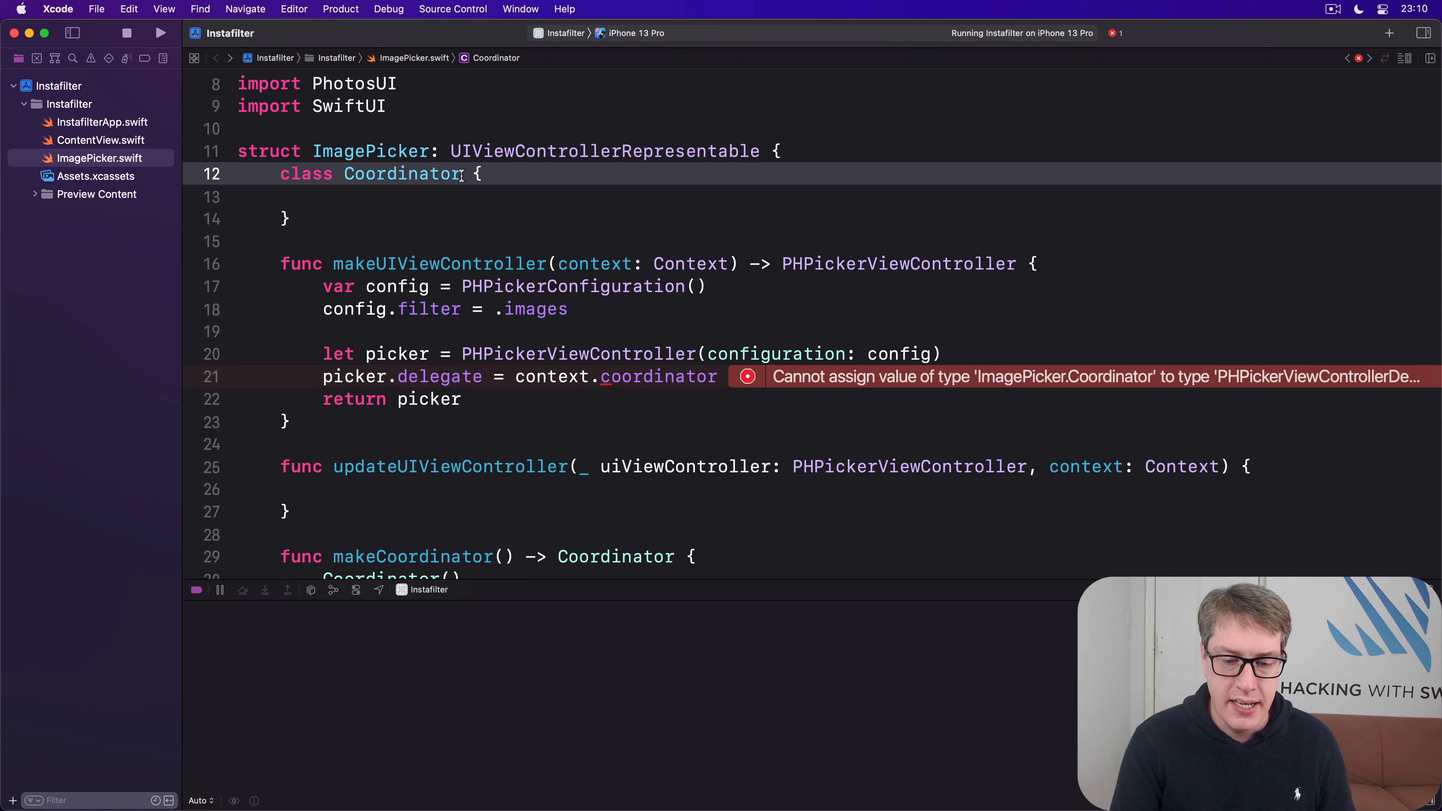
{"action": "type", "text": ":"}
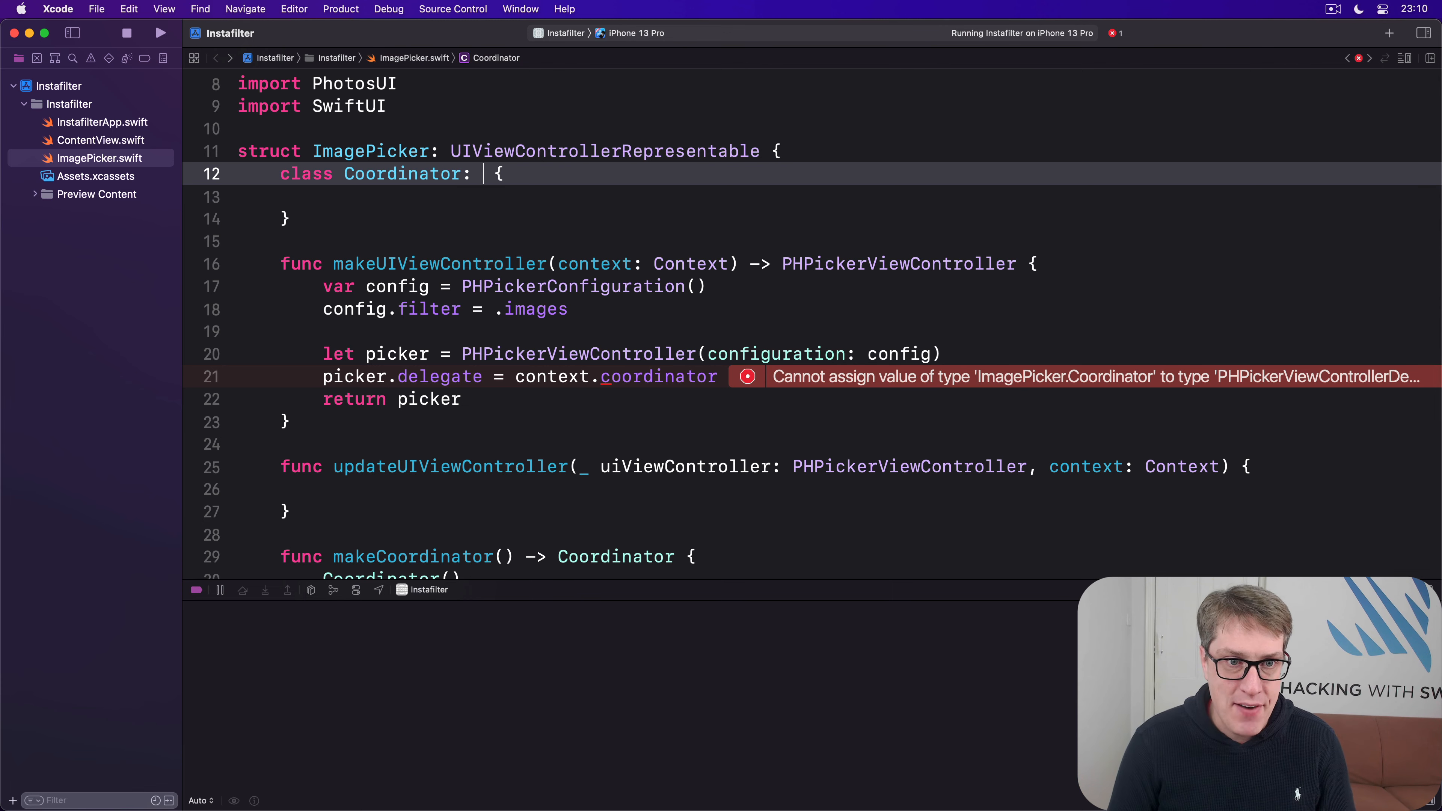
{"action": "type", "text": "NSObject"}
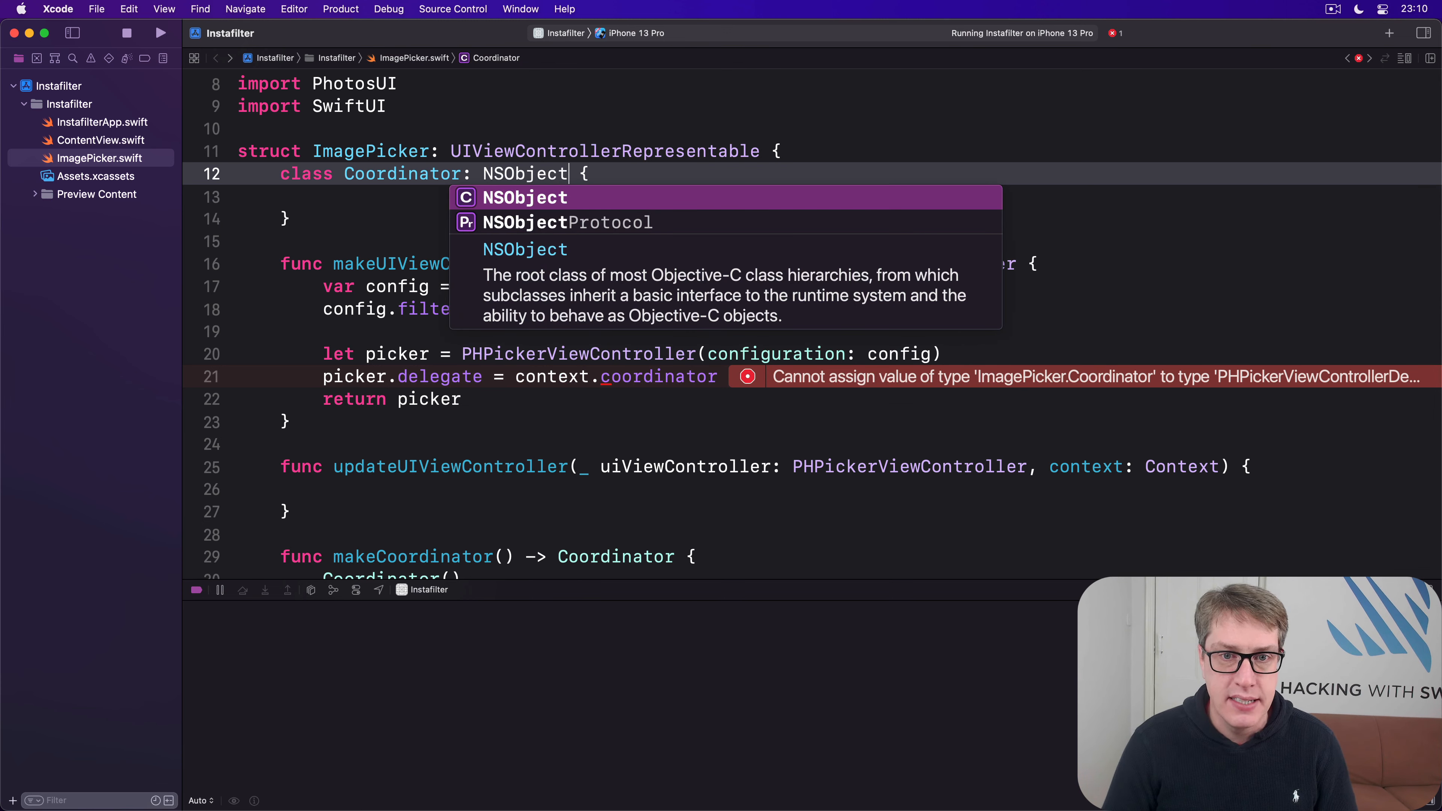
{"action": "type", "text": ","}
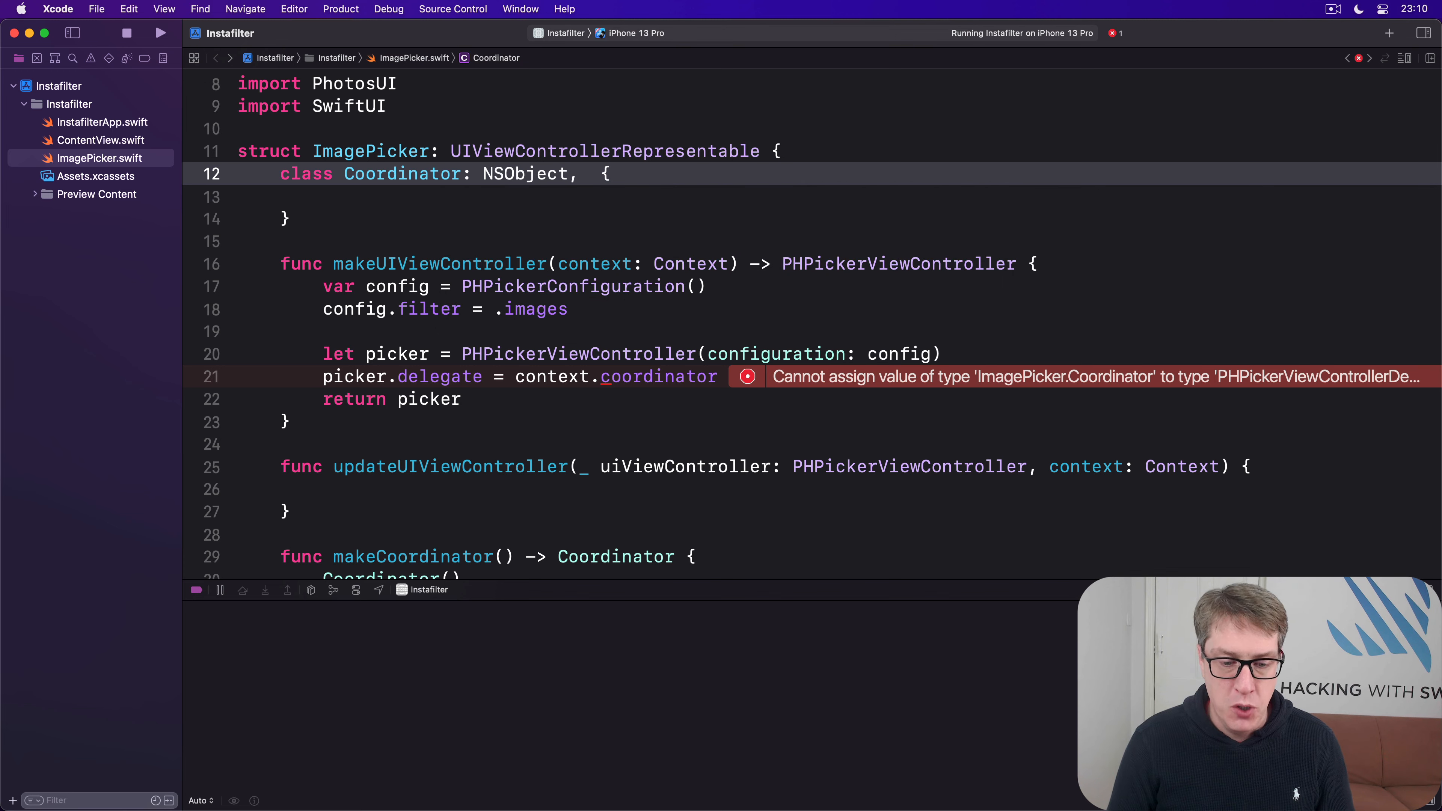
{"action": "type", "text": "PHPickerViewControllerDelegate"}
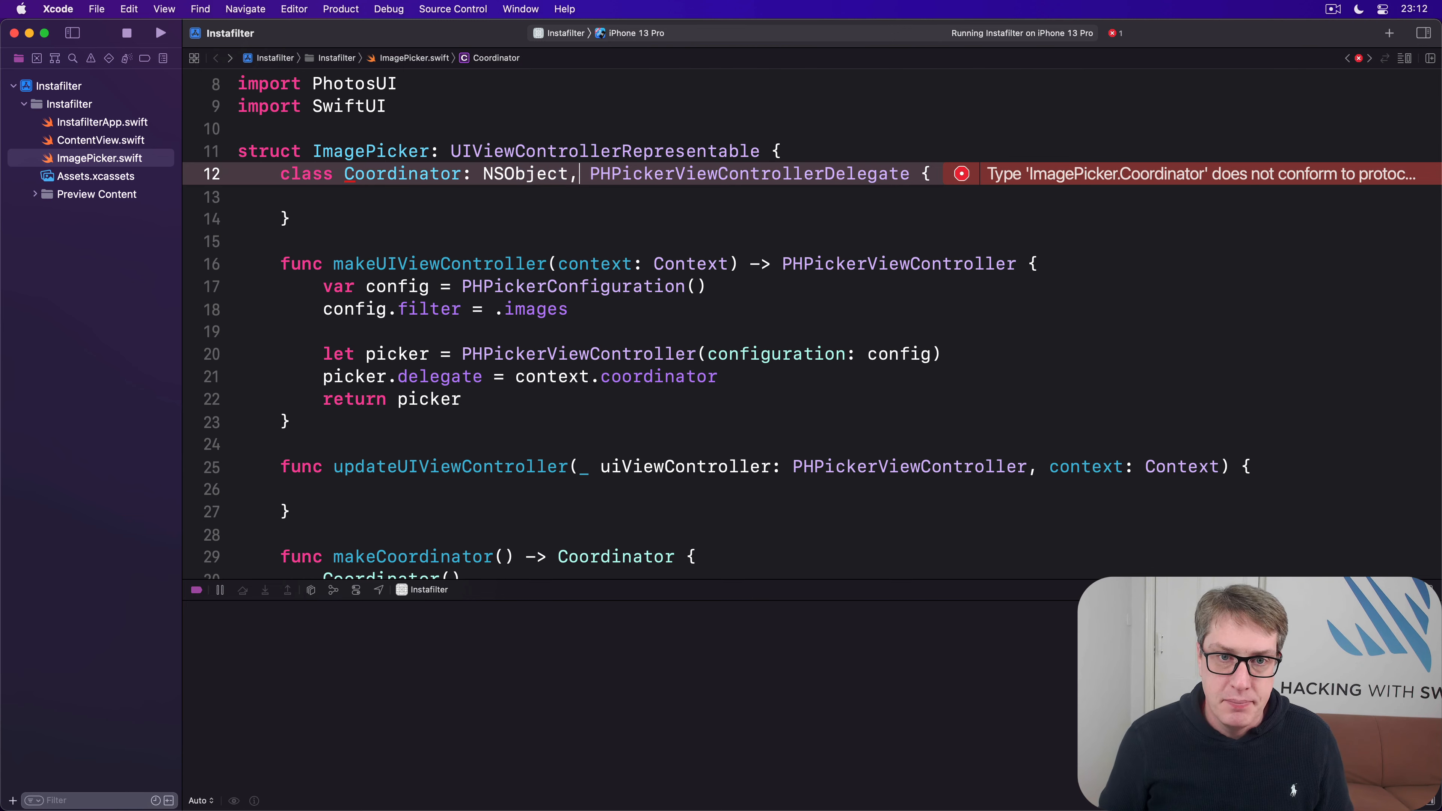
Review the delegate assignment and struct name, leaving a blank line above Coordinator
{"action": "double_click", "coordinate": [749, 174]}
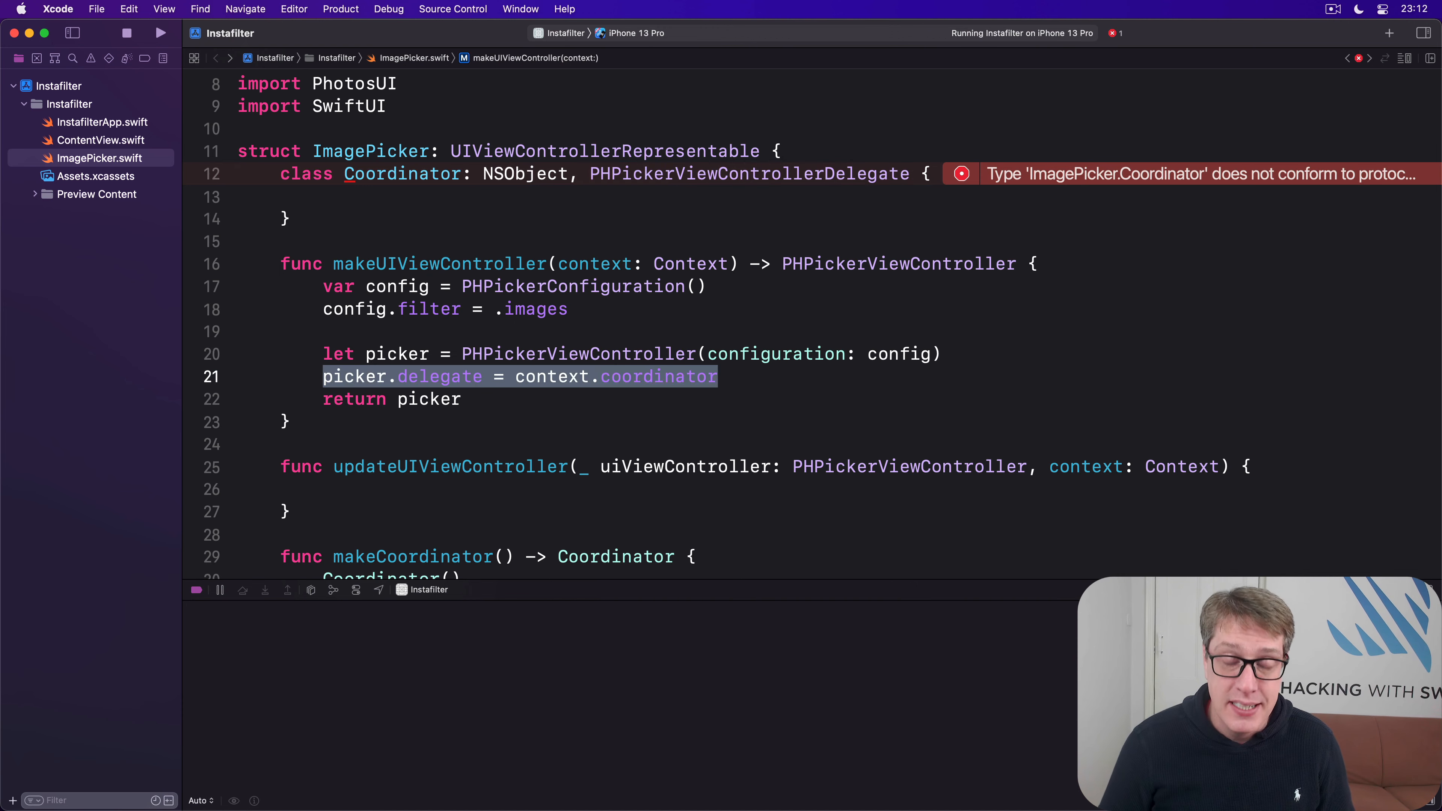
{"action": "double_click", "coordinate": [749, 173]}
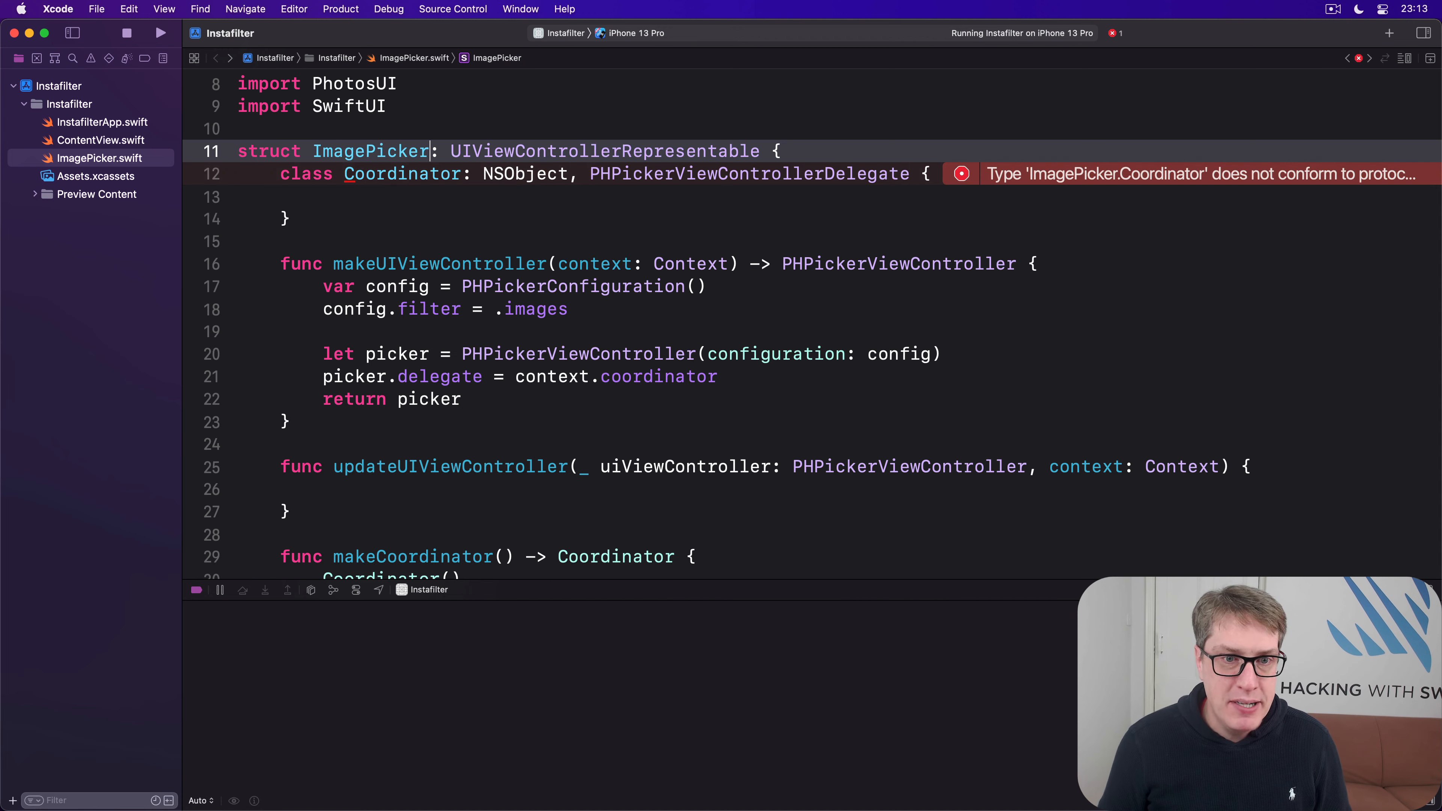
{"action": "double_click", "coordinate": [370, 151]}
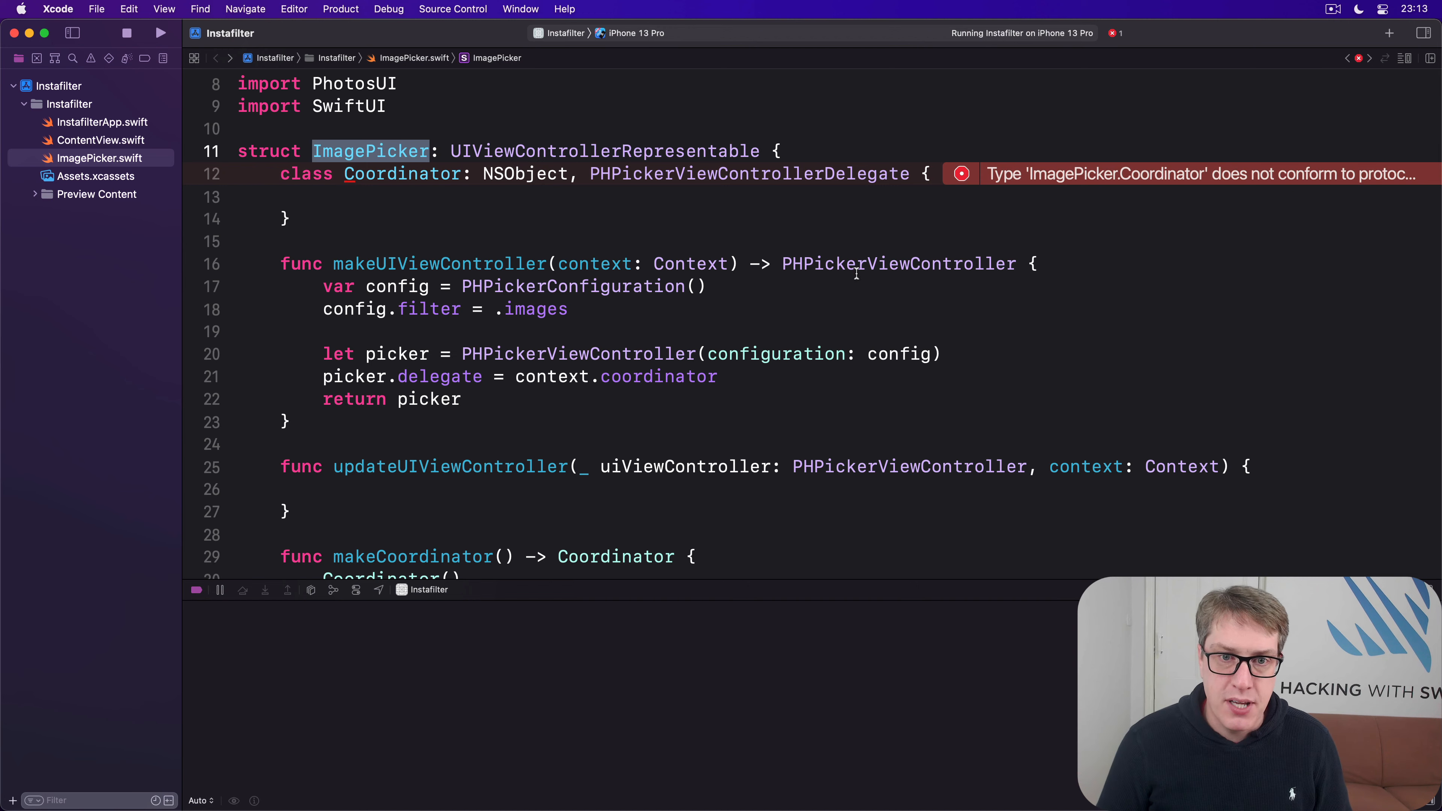
{"action": "double_click", "coordinate": [578, 353]}
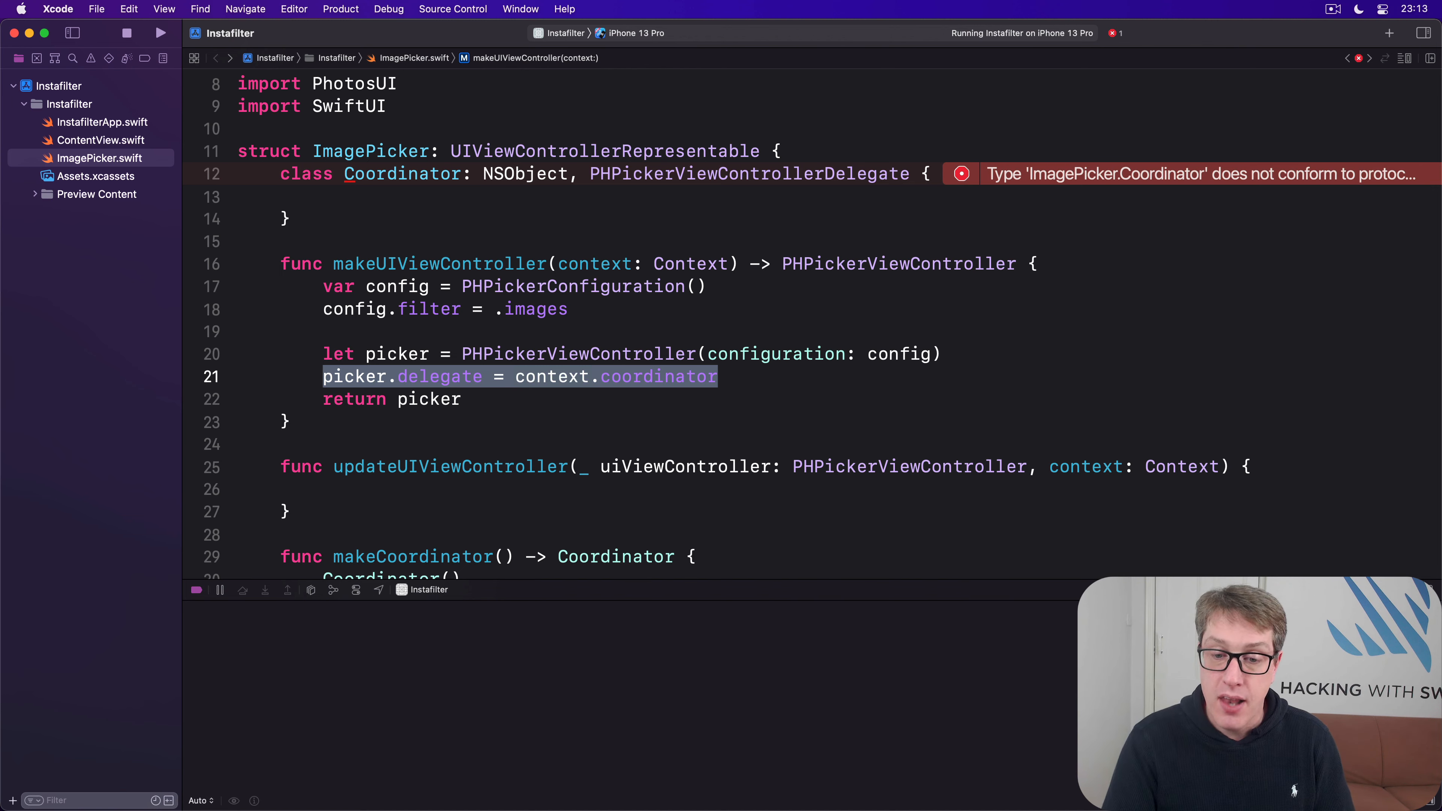
{"action": "mouse_move", "coordinate": [622, 312]}
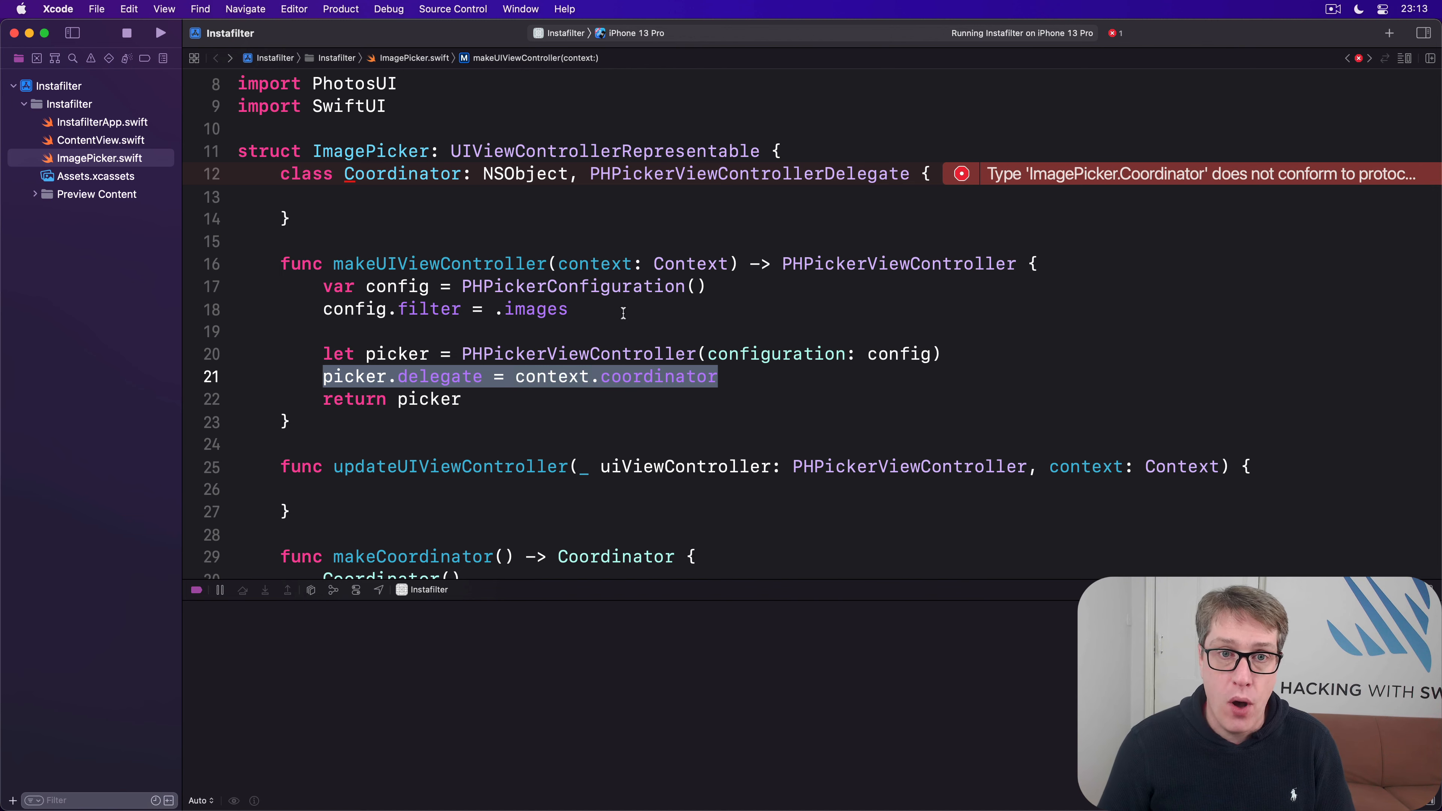
{"action": "double_click", "coordinate": [748, 174]}
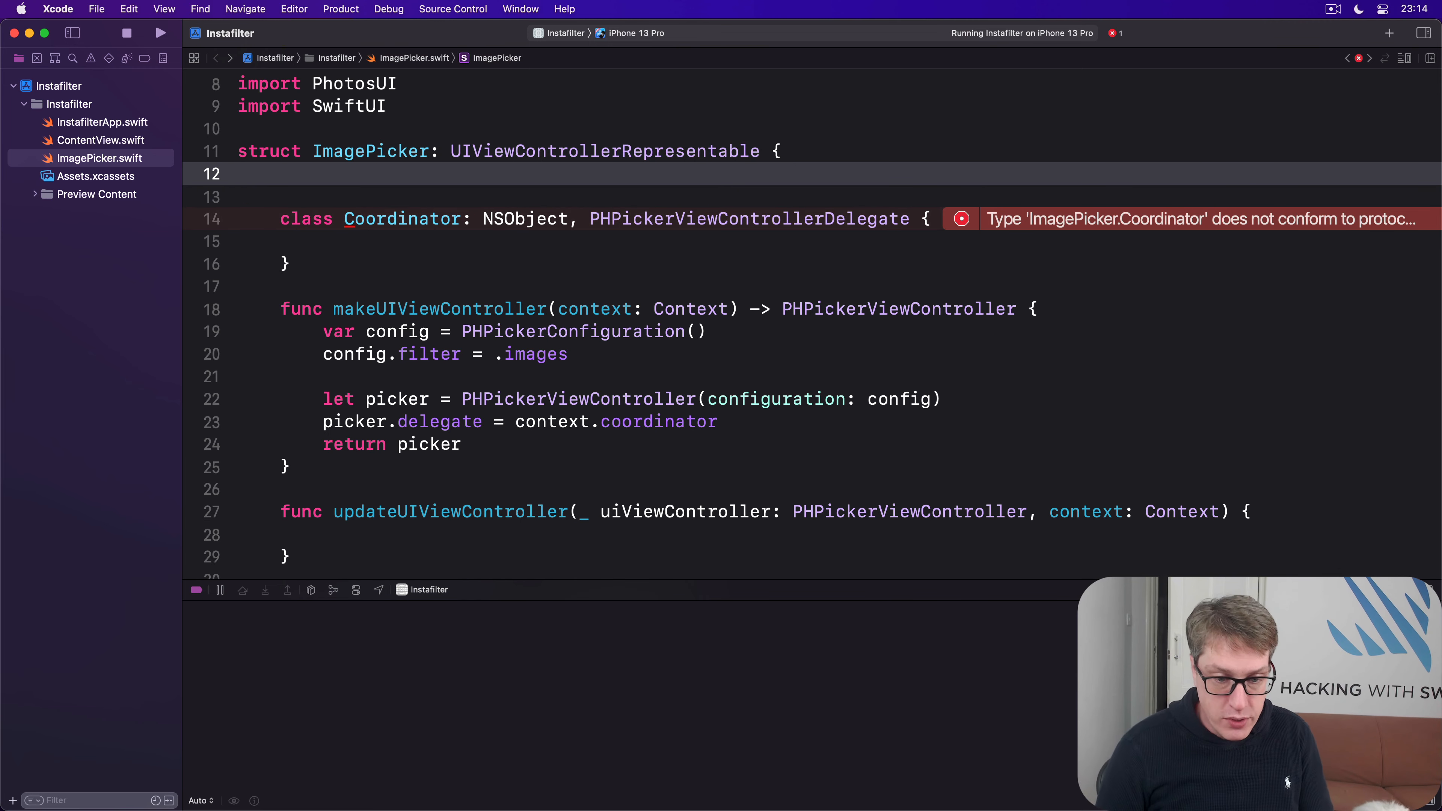
{"action": "type", "text": "@Bid"}
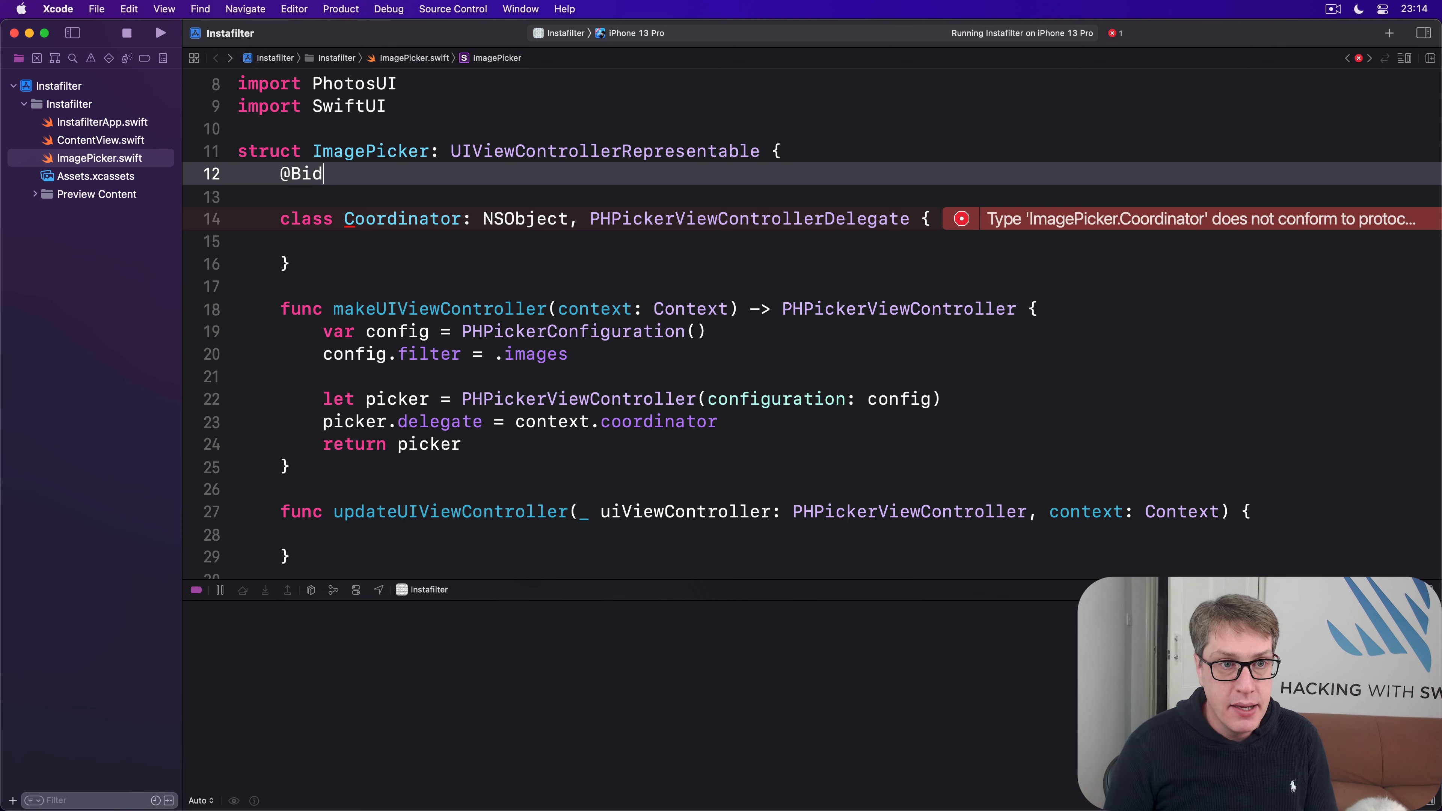
{"action": "type", "text": "ding var image:"}
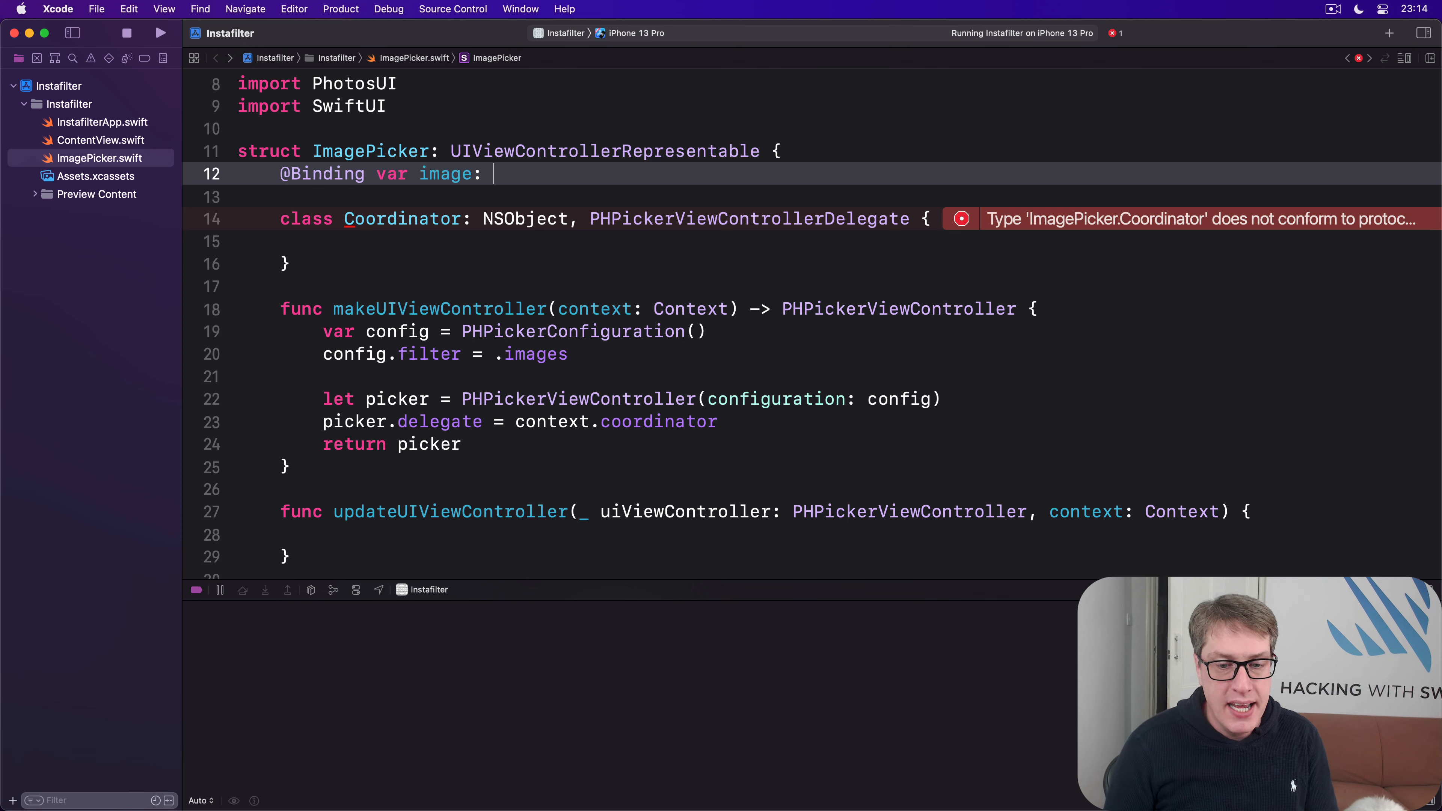
{"action": "type", "text": "UIImage"}
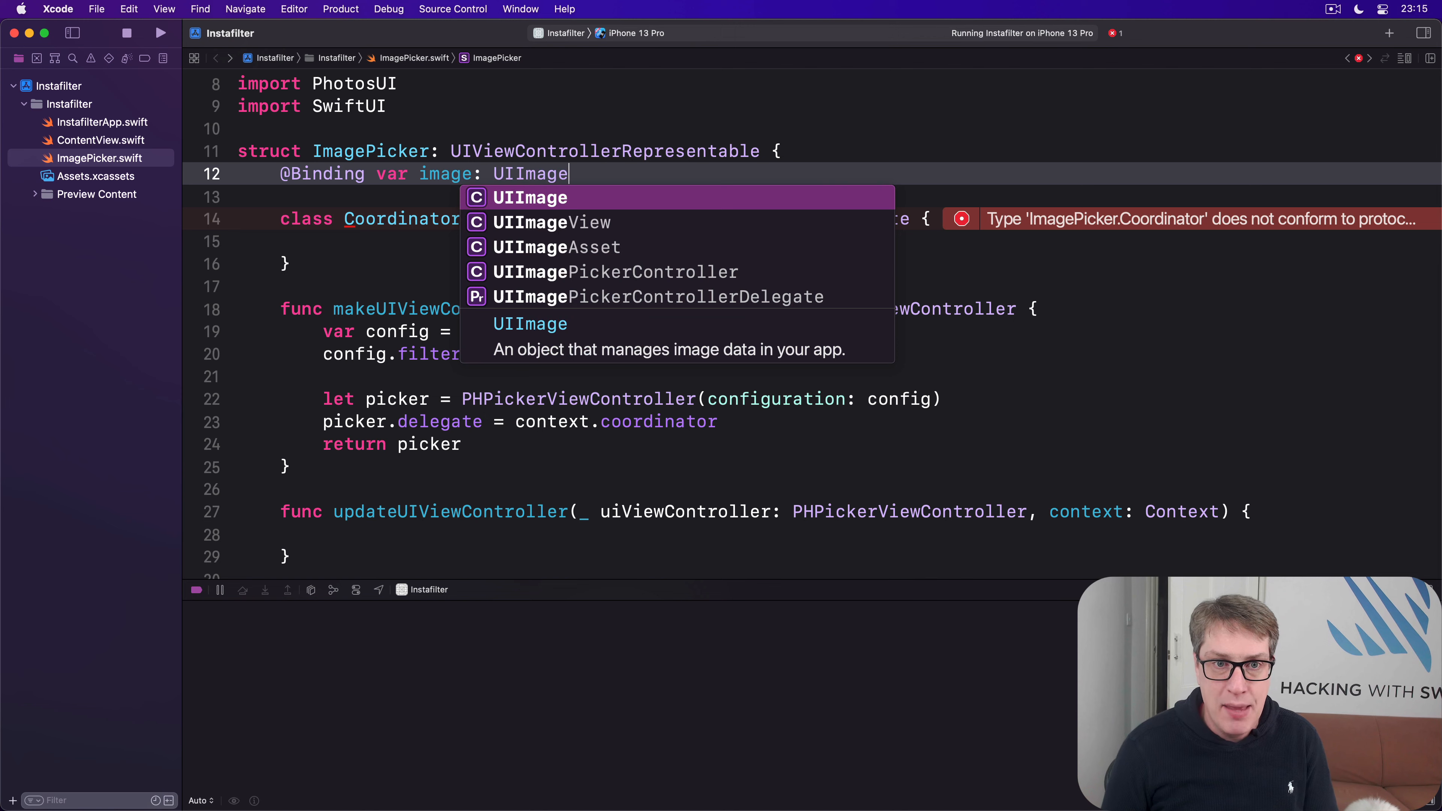
{"action": "type", "text": "?"}
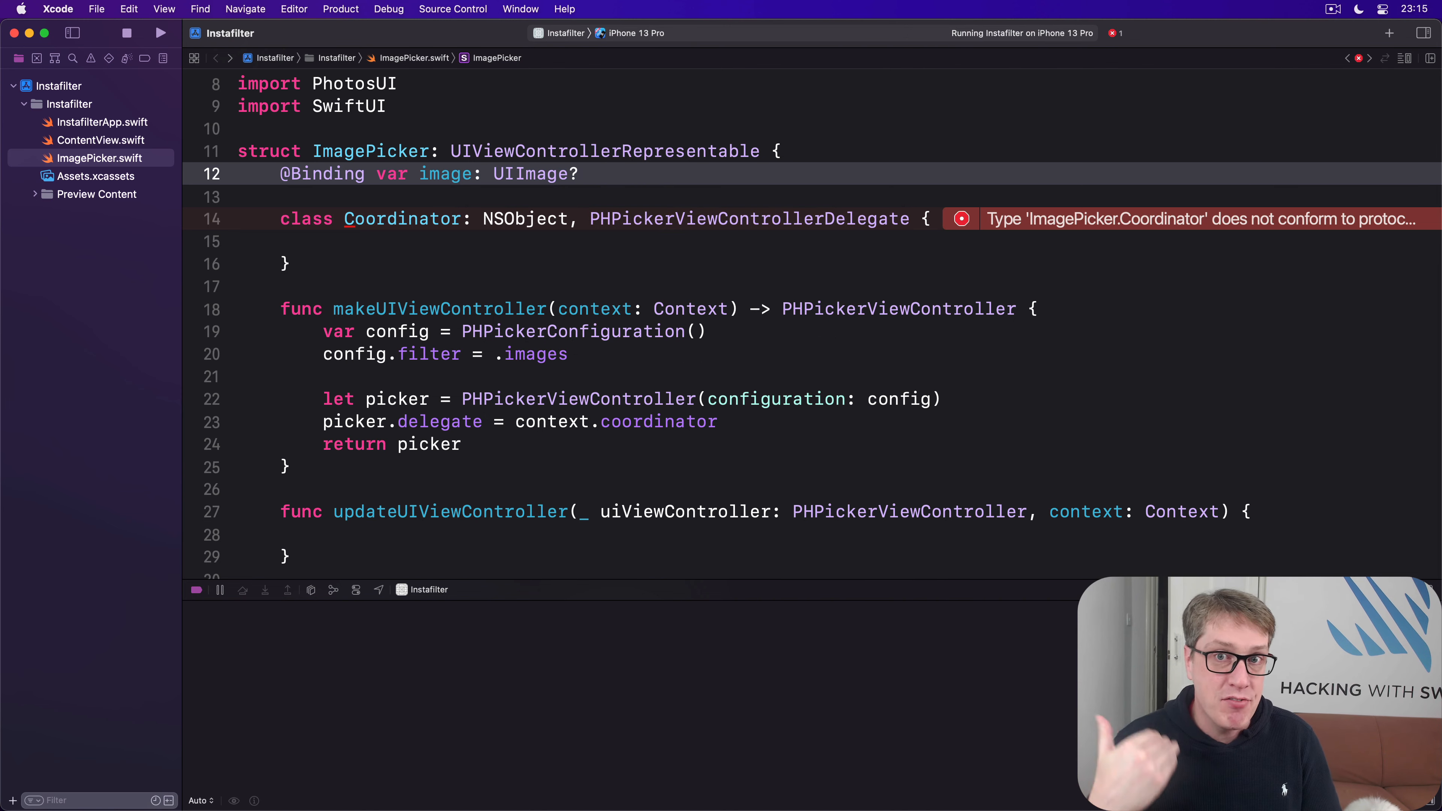
{"action": "left_click", "coordinate": [579, 173]}
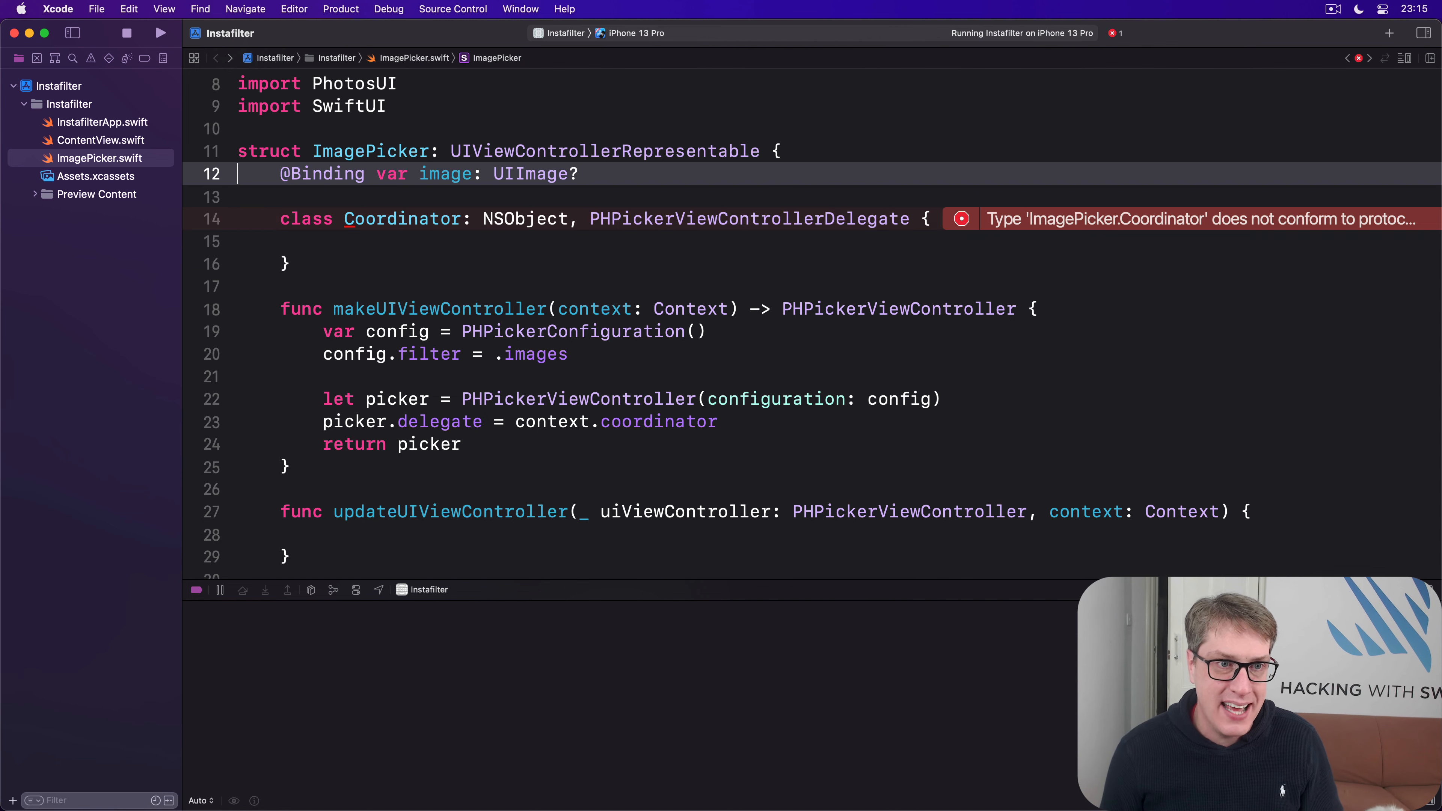
{"action": "triple_click", "coordinate": [427, 174]}
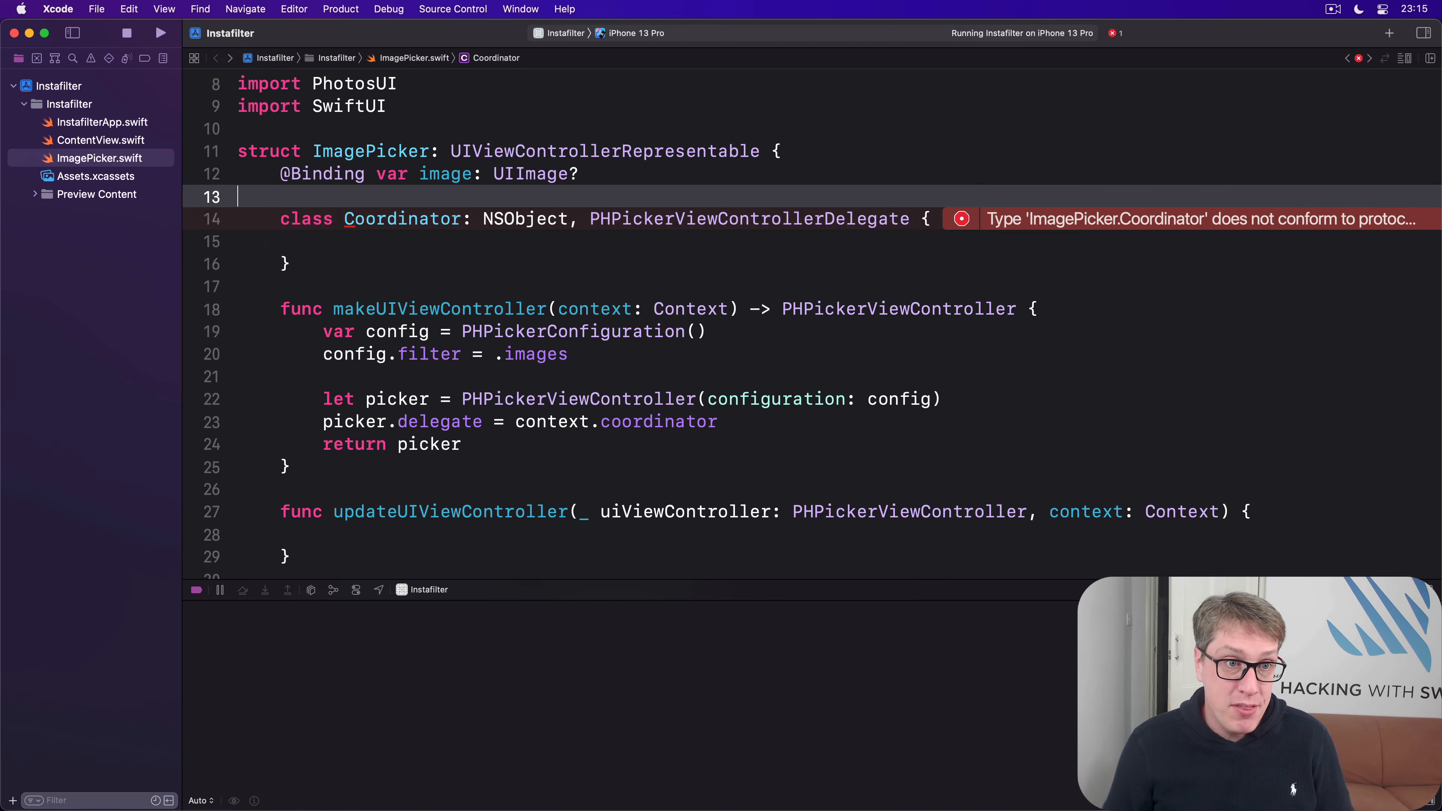
{"action": "double_click", "coordinate": [446, 173]}
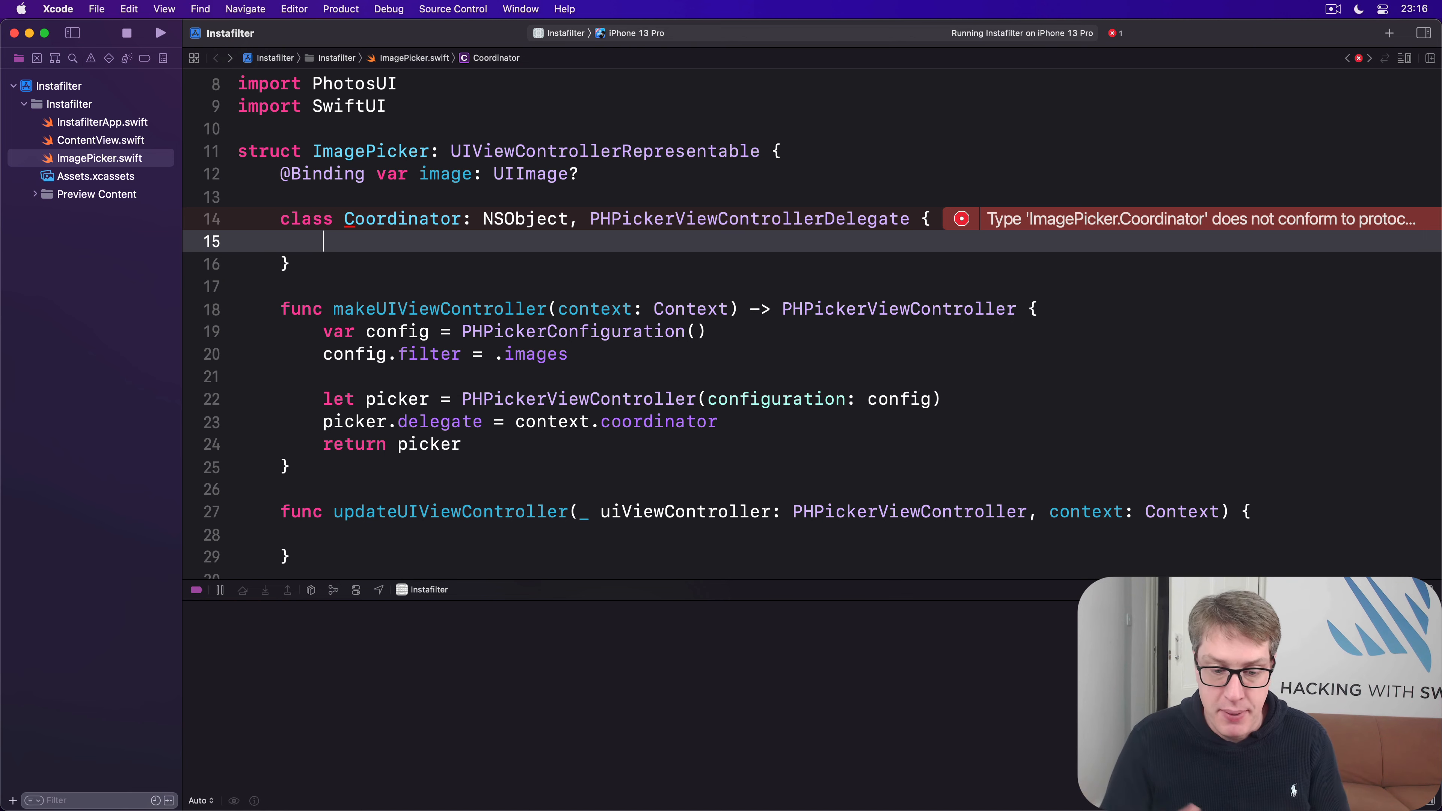
Give Coordinator 'var parent: ImagePicker' and an init assigning self.parent = parent
{"action": "type", "text": "var pa"}
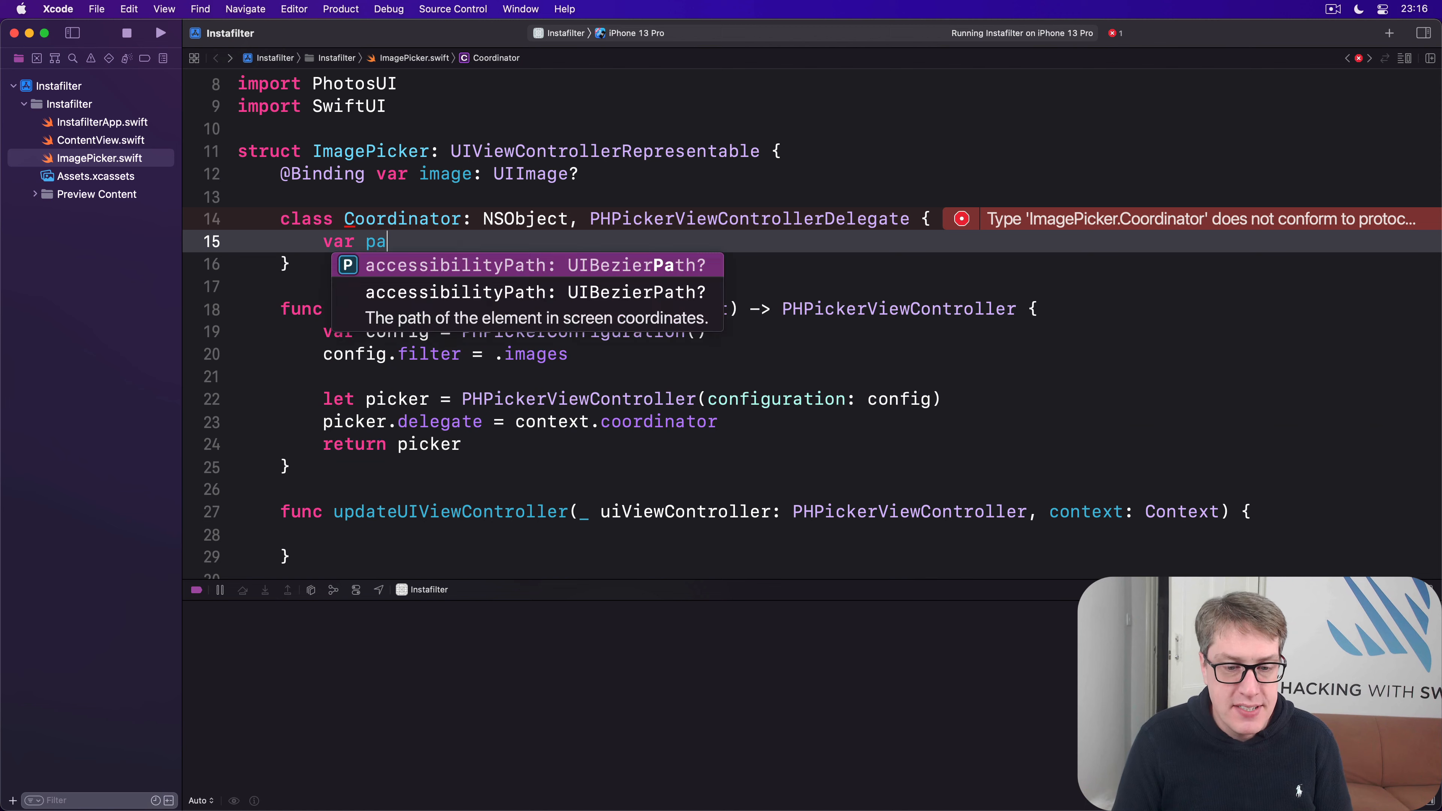
{"action": "type", "text": "rent: ImagePicker"}
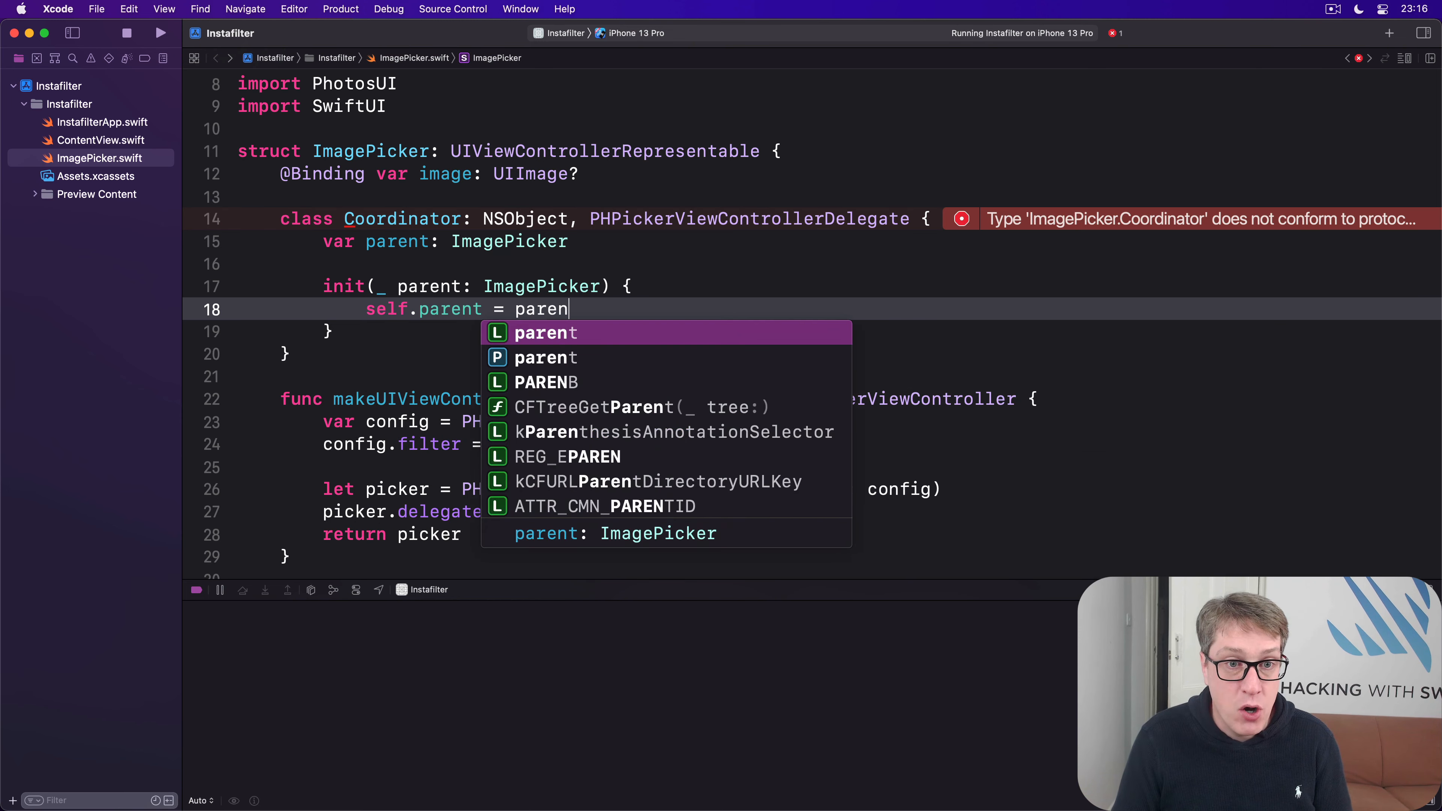
{"action": "key", "text": "Return"}
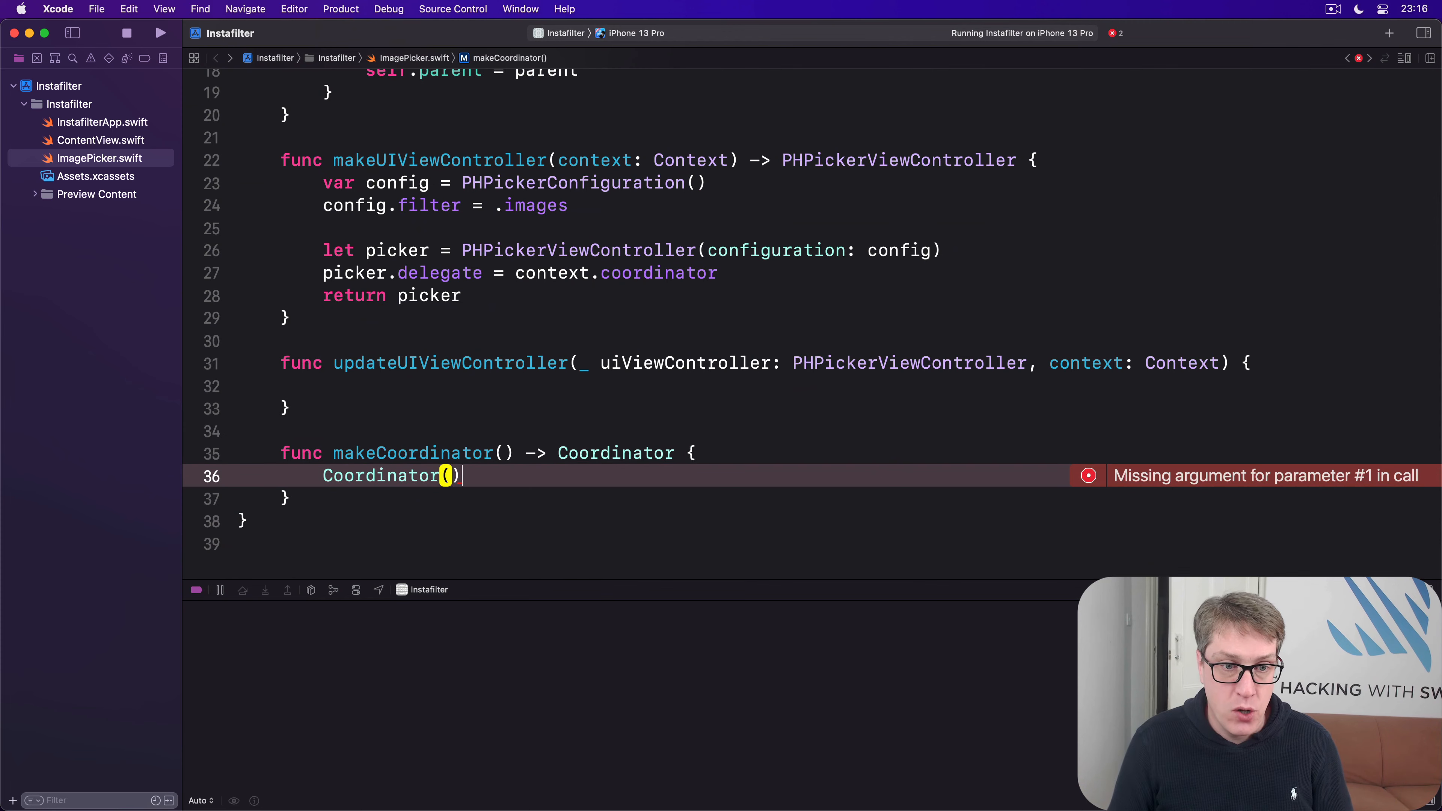
{"action": "type", "text": "self"}
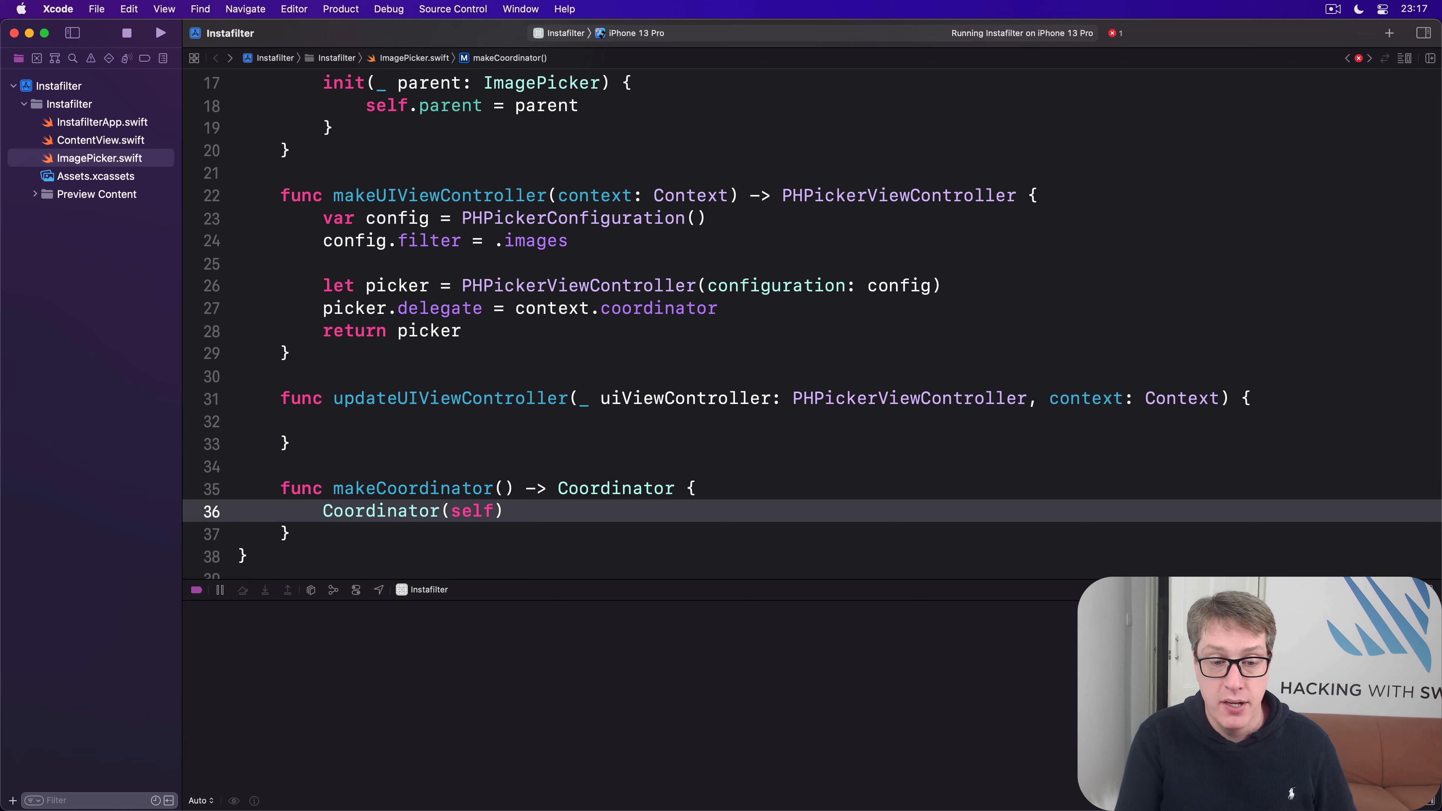
Return Coordinator(self) from makeCoordinator
{"action": "left_click", "coordinate": [504, 511]}
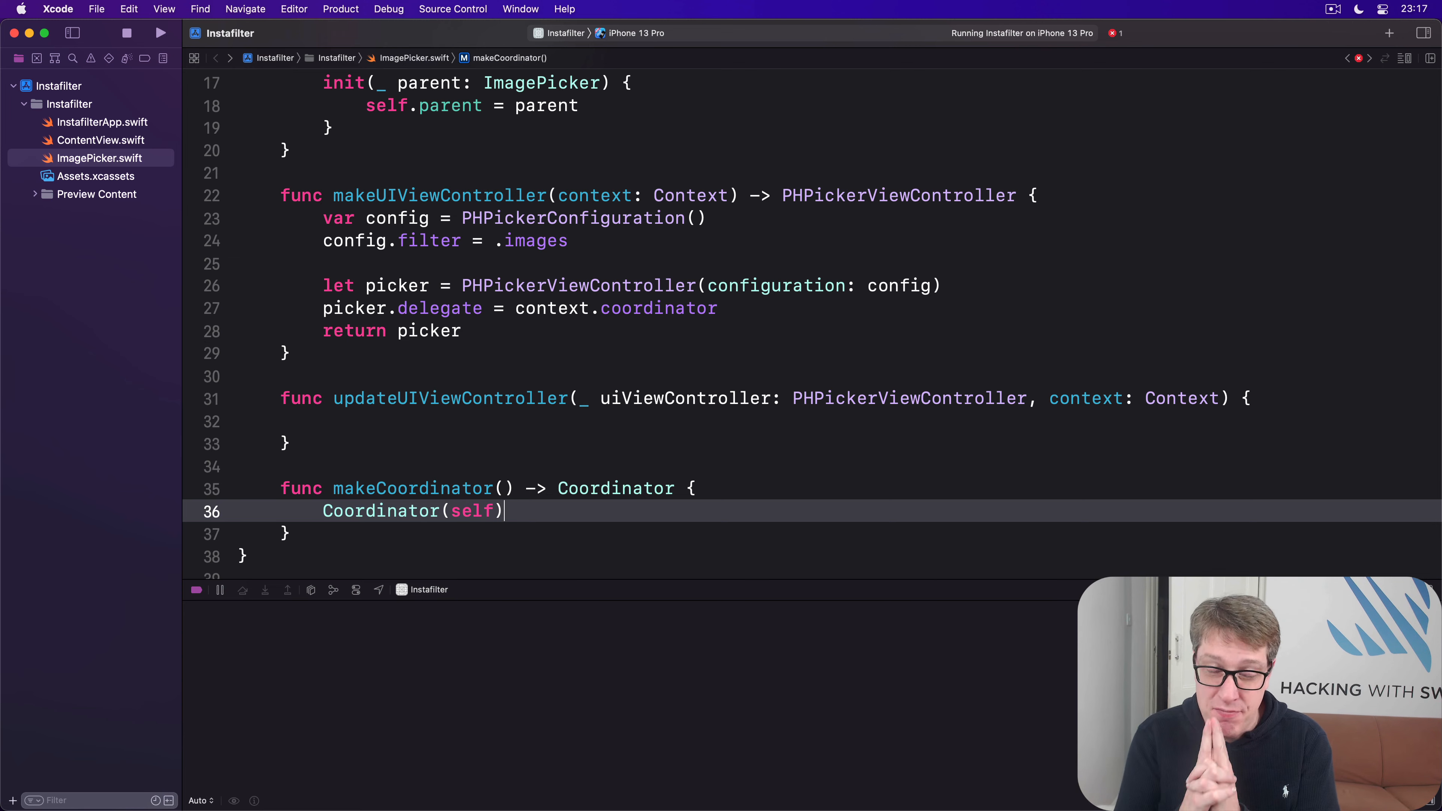
{"action": "mouse_move", "coordinate": [628, 488]}
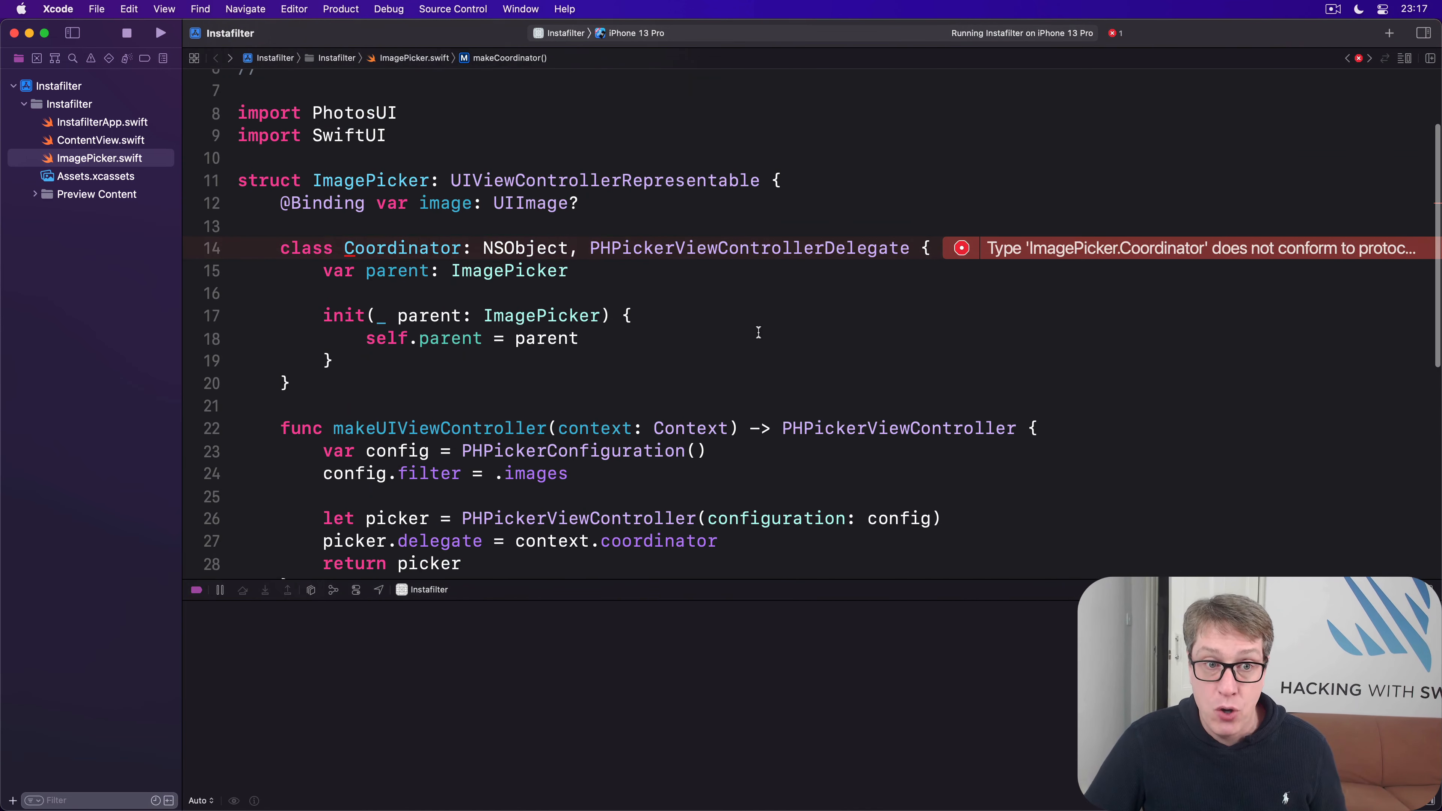
Add a blank line below Coordinator's initializer and begin the didFinishPicking method
{"action": "left_click", "coordinate": [336, 360]}
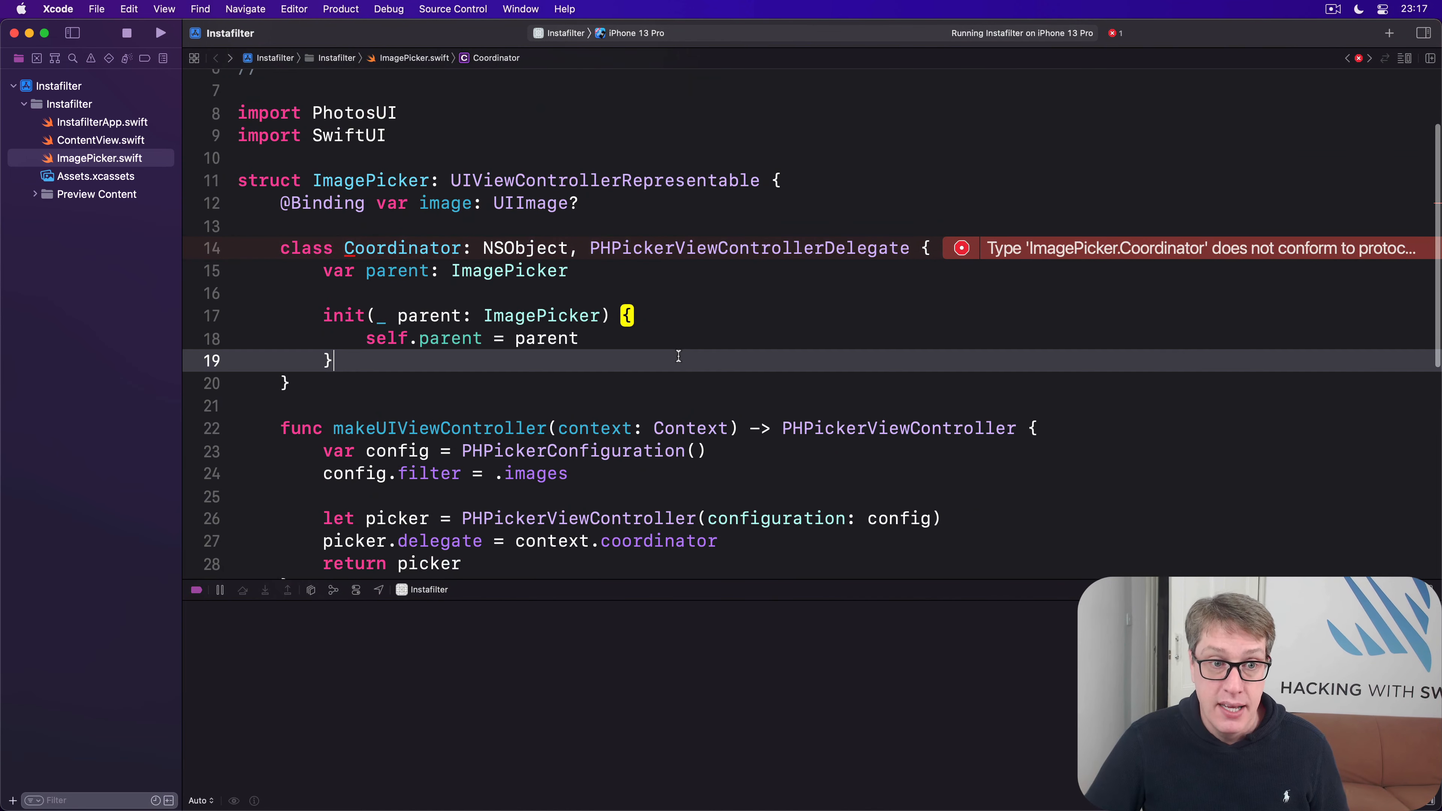
{"action": "key", "text": "return"}
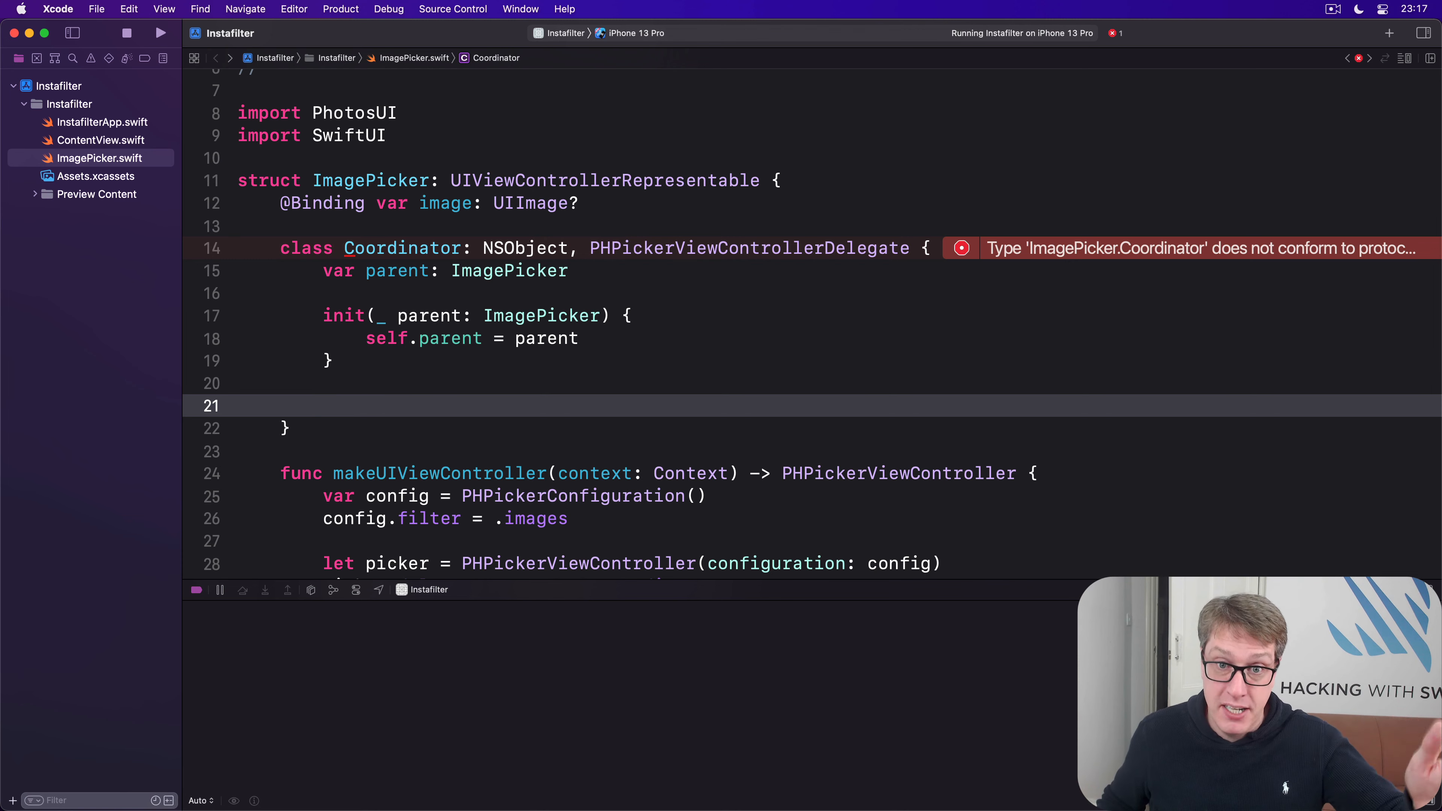
{"action": "left_click", "coordinate": [323, 405]}
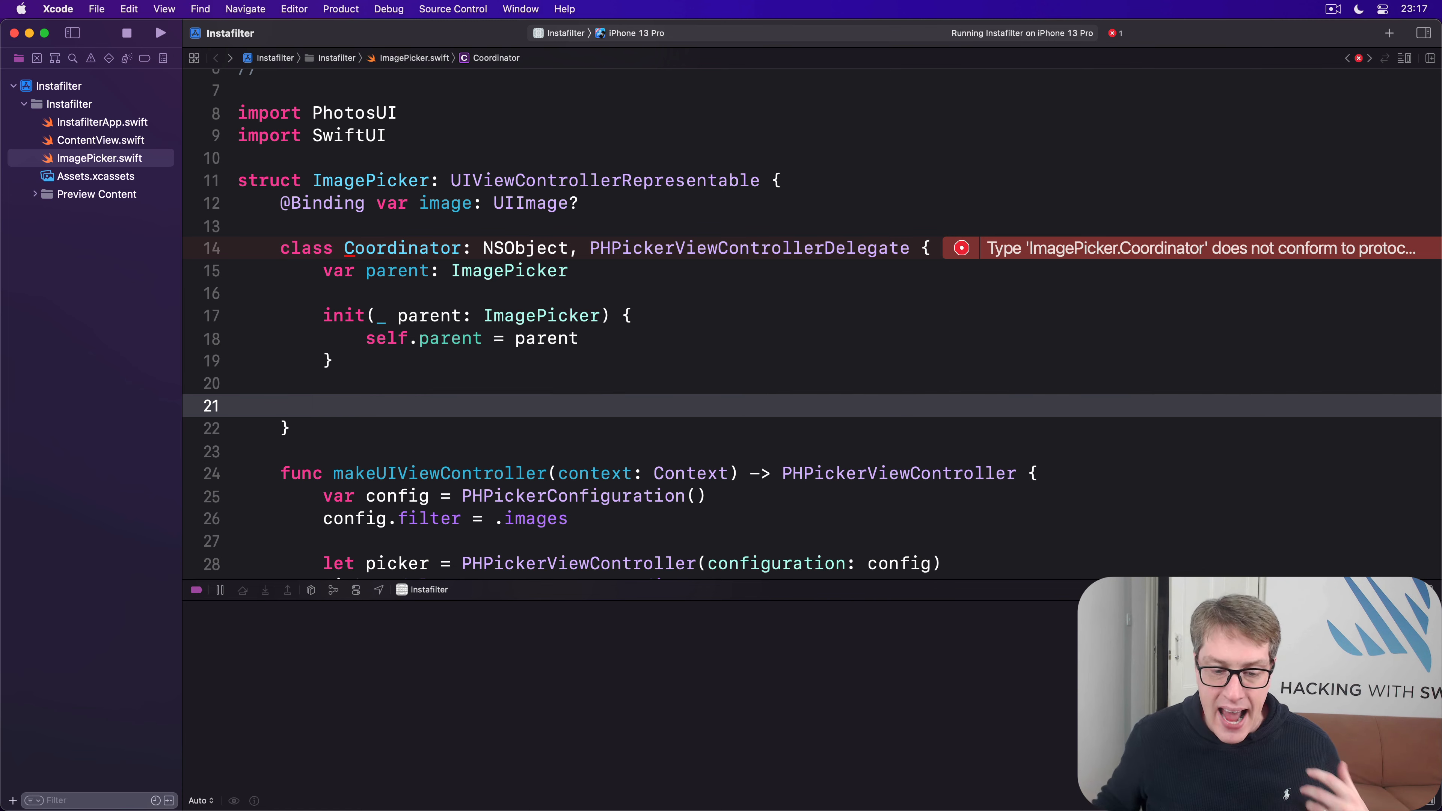
{"action": "left_click", "coordinate": [324, 405]}
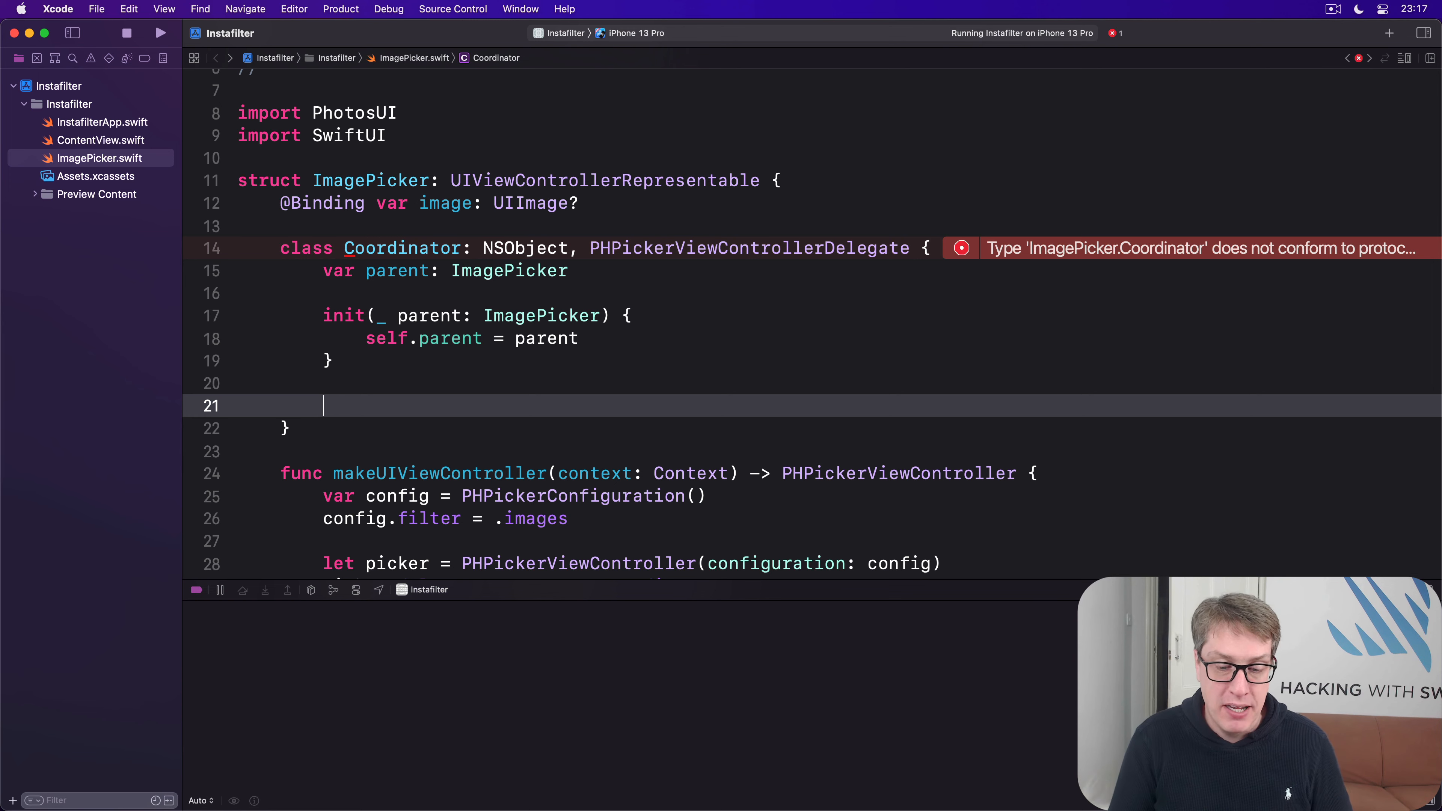
{"action": "type", "text": "didFi"}
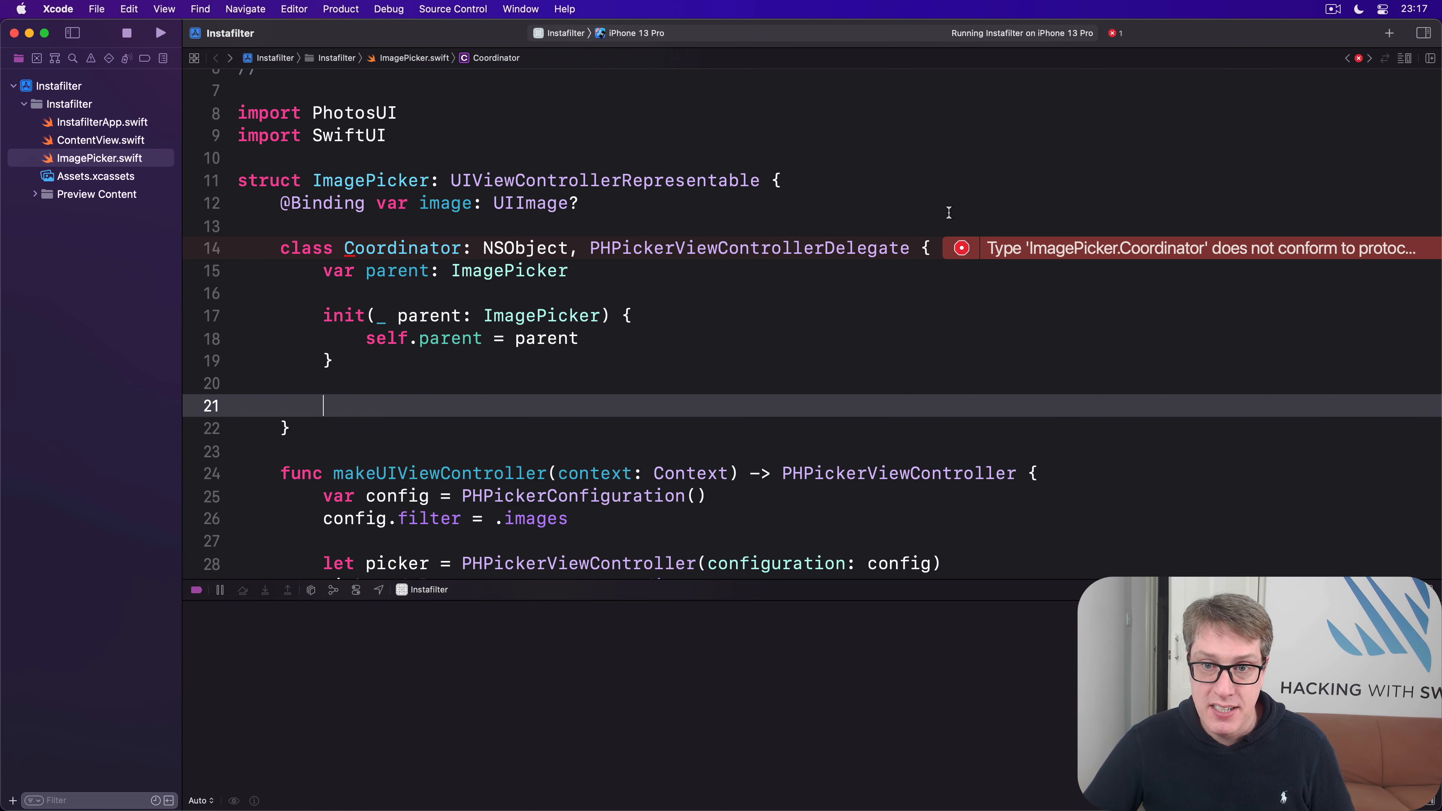
Use the error's Fix to add the empty picker(_:didFinishPicking:) delegate stub to Coordinator
{"action": "left_click", "coordinate": [962, 247]}
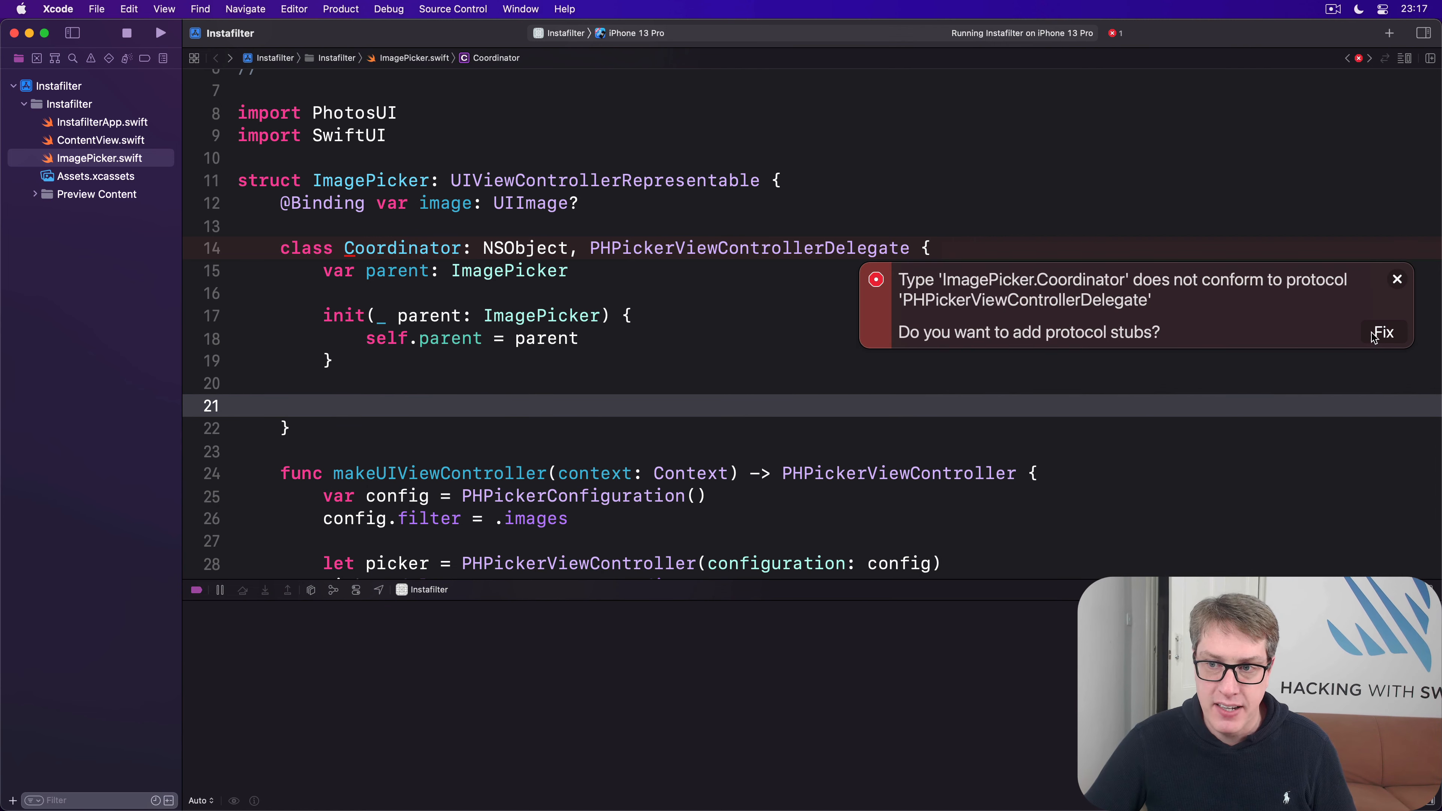
{"action": "left_click", "coordinate": [1384, 332]}
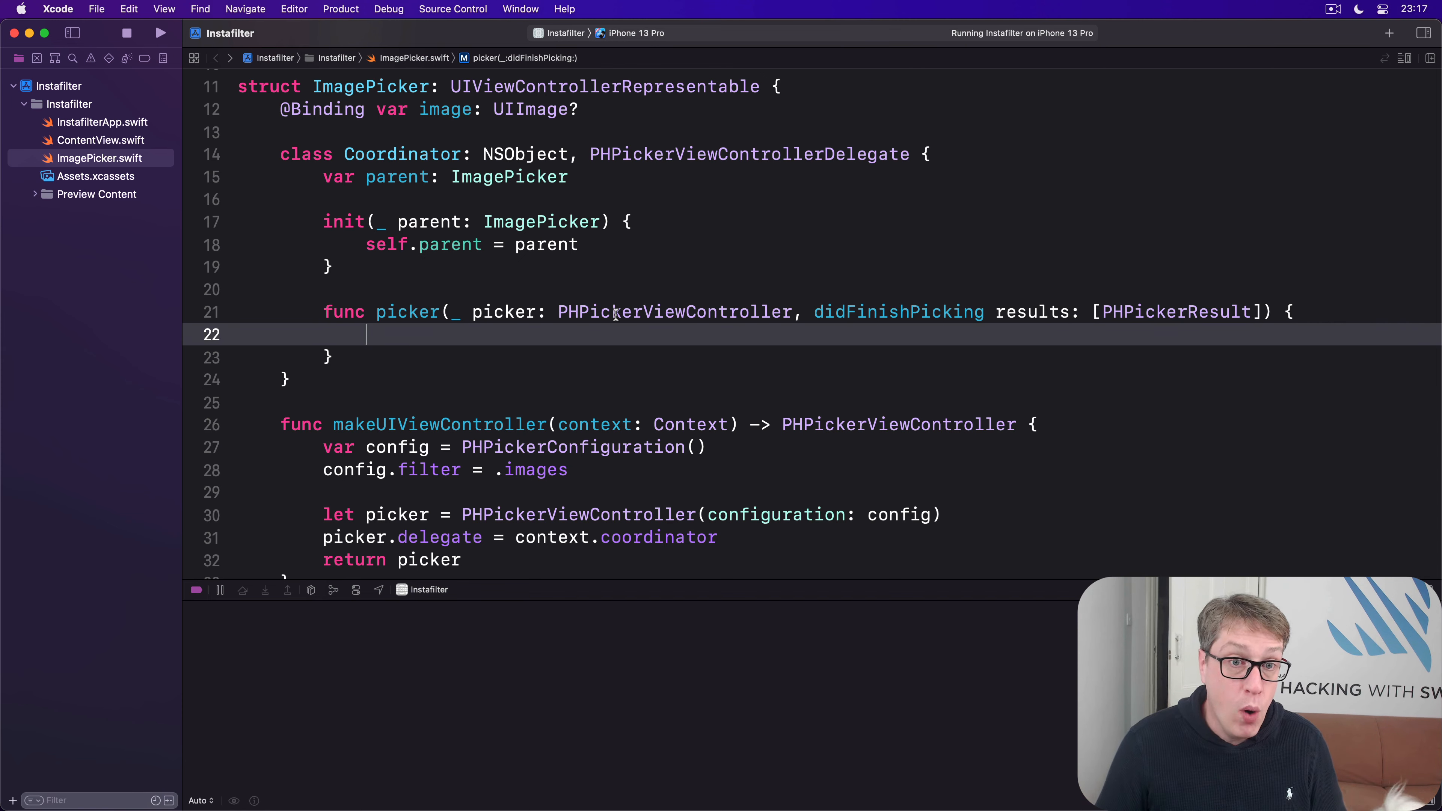
Inside didFinishPicking, add picker.dismiss(animated: true) after reviewing the parameter types
{"action": "double_click", "coordinate": [675, 311]}
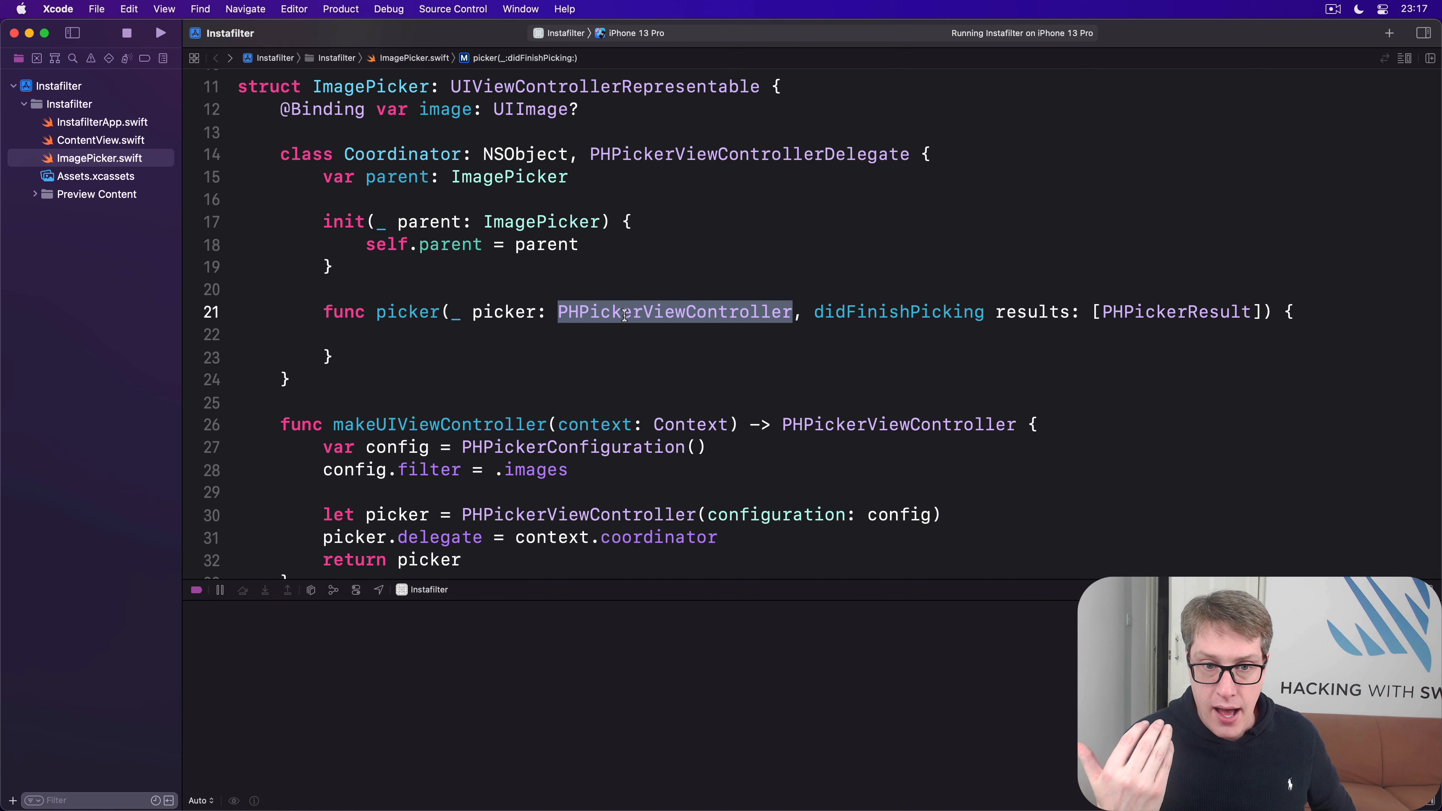
{"action": "mouse_move", "coordinate": [1160, 311]}
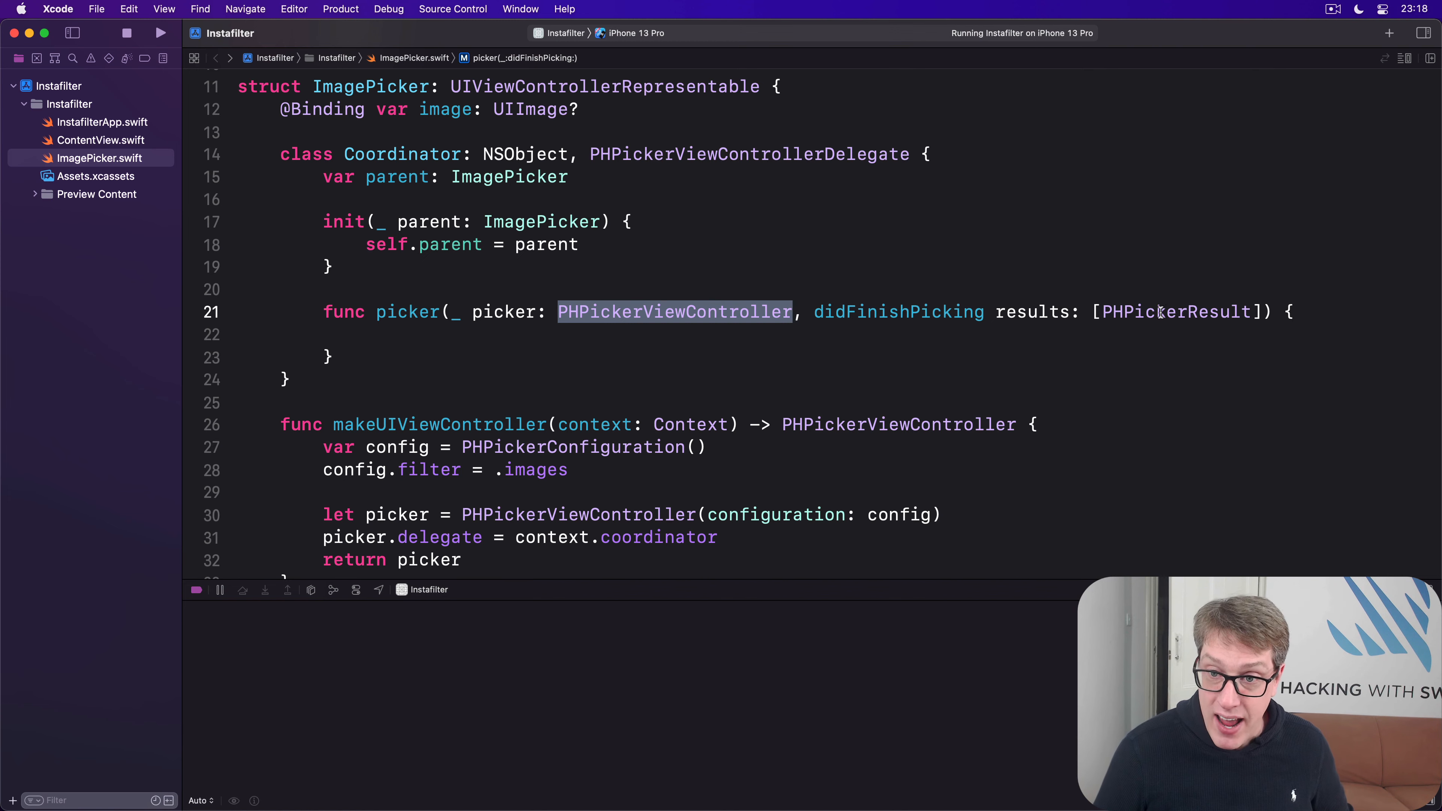
{"action": "double_click", "coordinate": [1175, 312]}
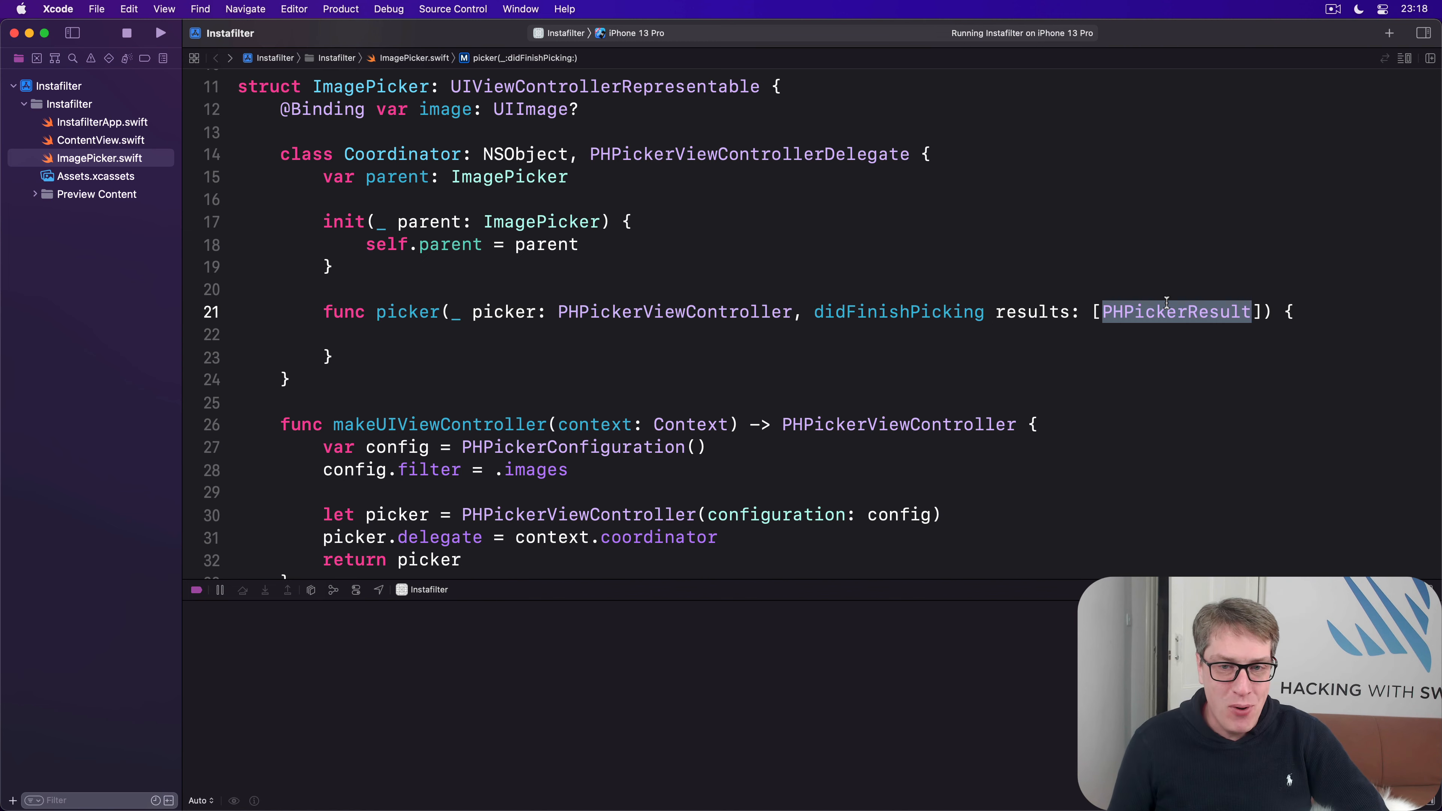
{"action": "left_click", "coordinate": [368, 333]}
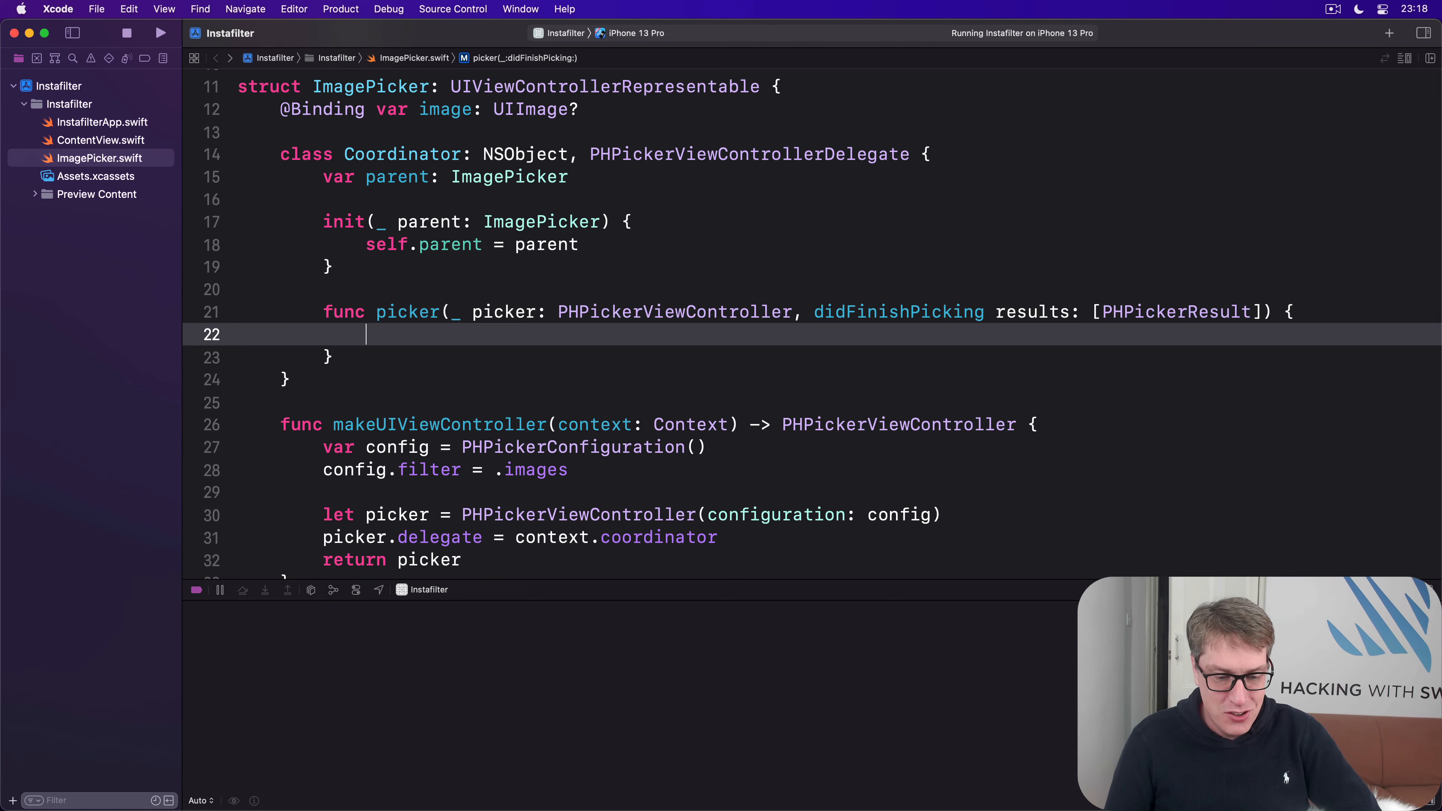
{"action": "type", "text": "picker.d"}
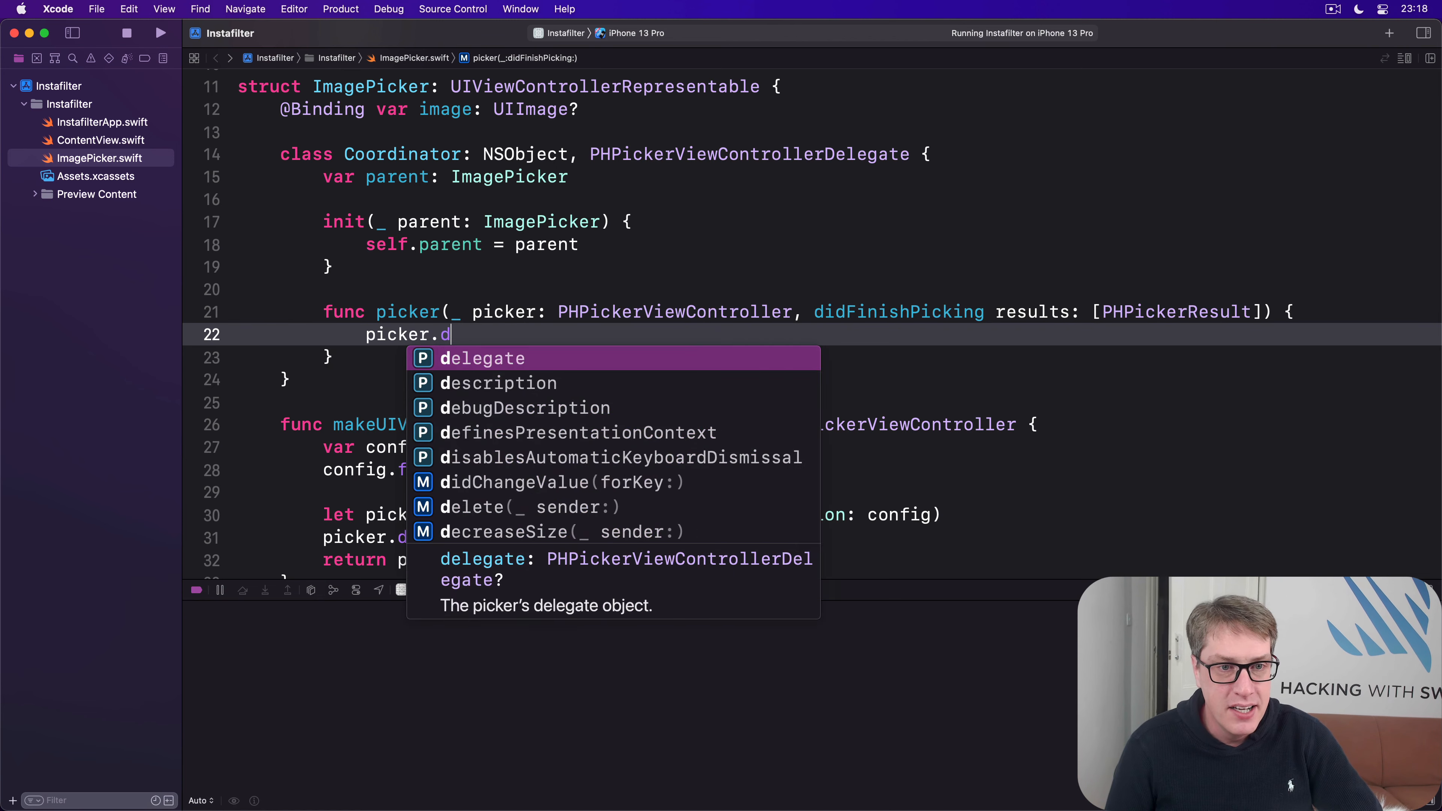
{"action": "type", "text": "ismiss(animated: true"}
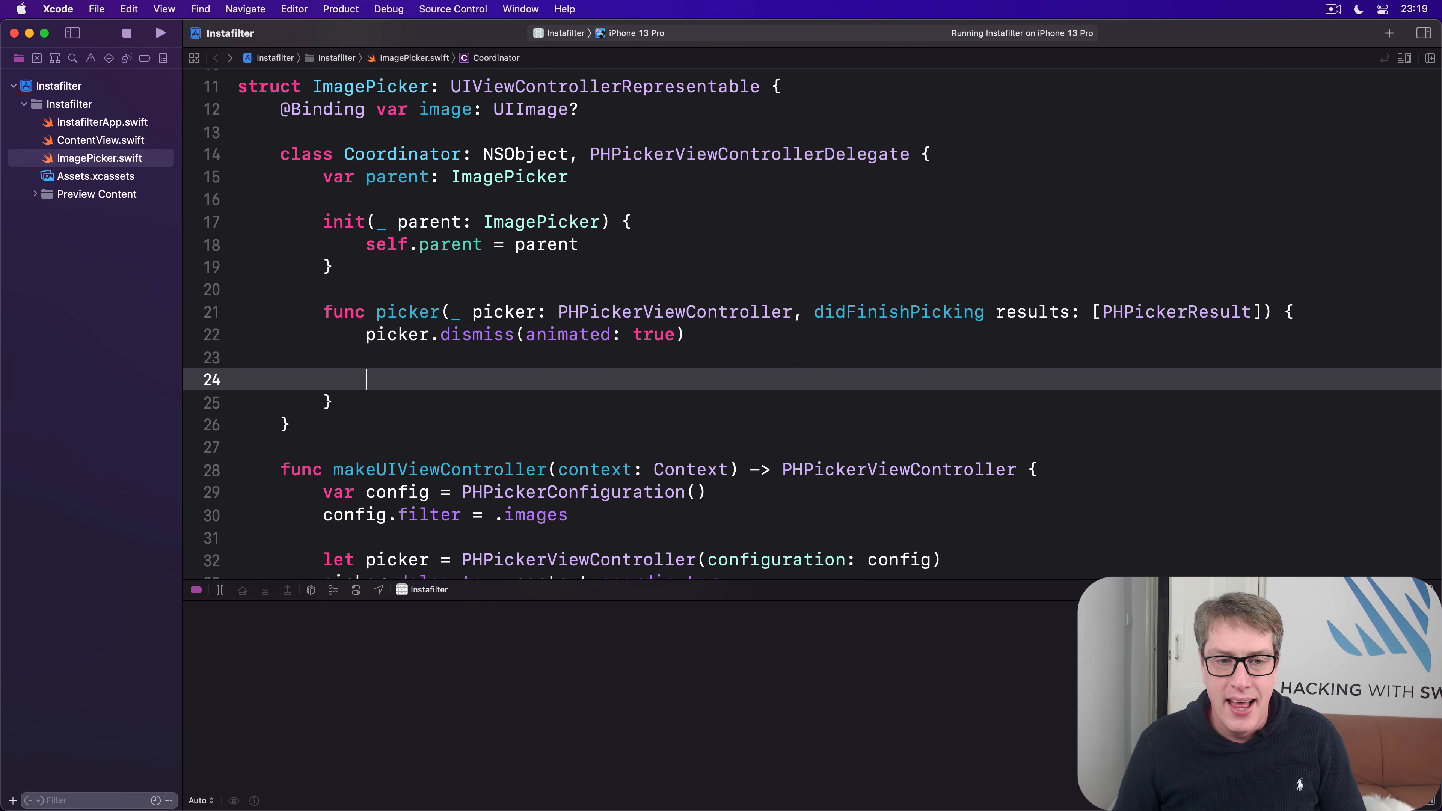
Add guard let provider = results.first?.itemProvider else { return } below the dismiss call
{"action": "left_click", "coordinate": [366, 380]}
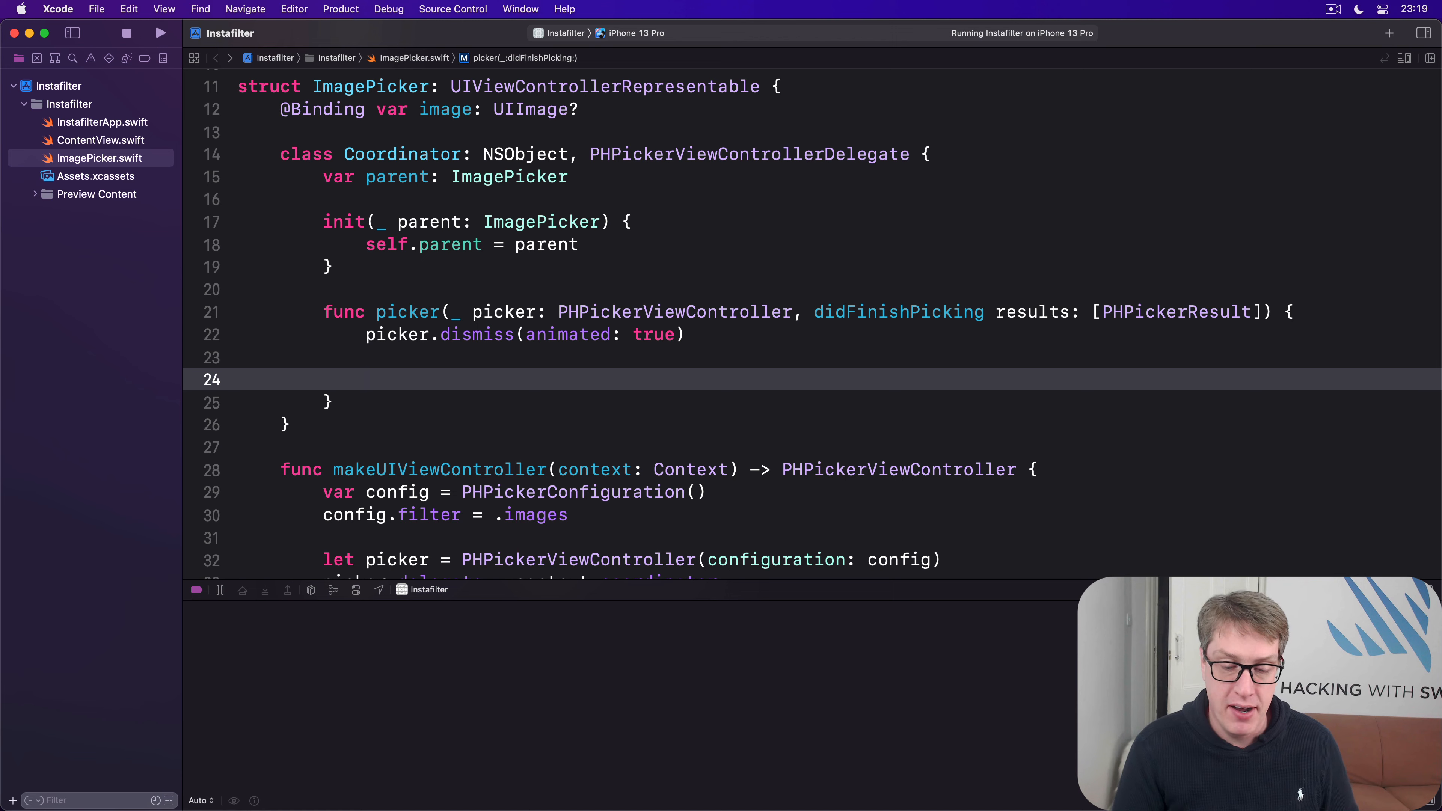
{"action": "type", "text": "giu"}
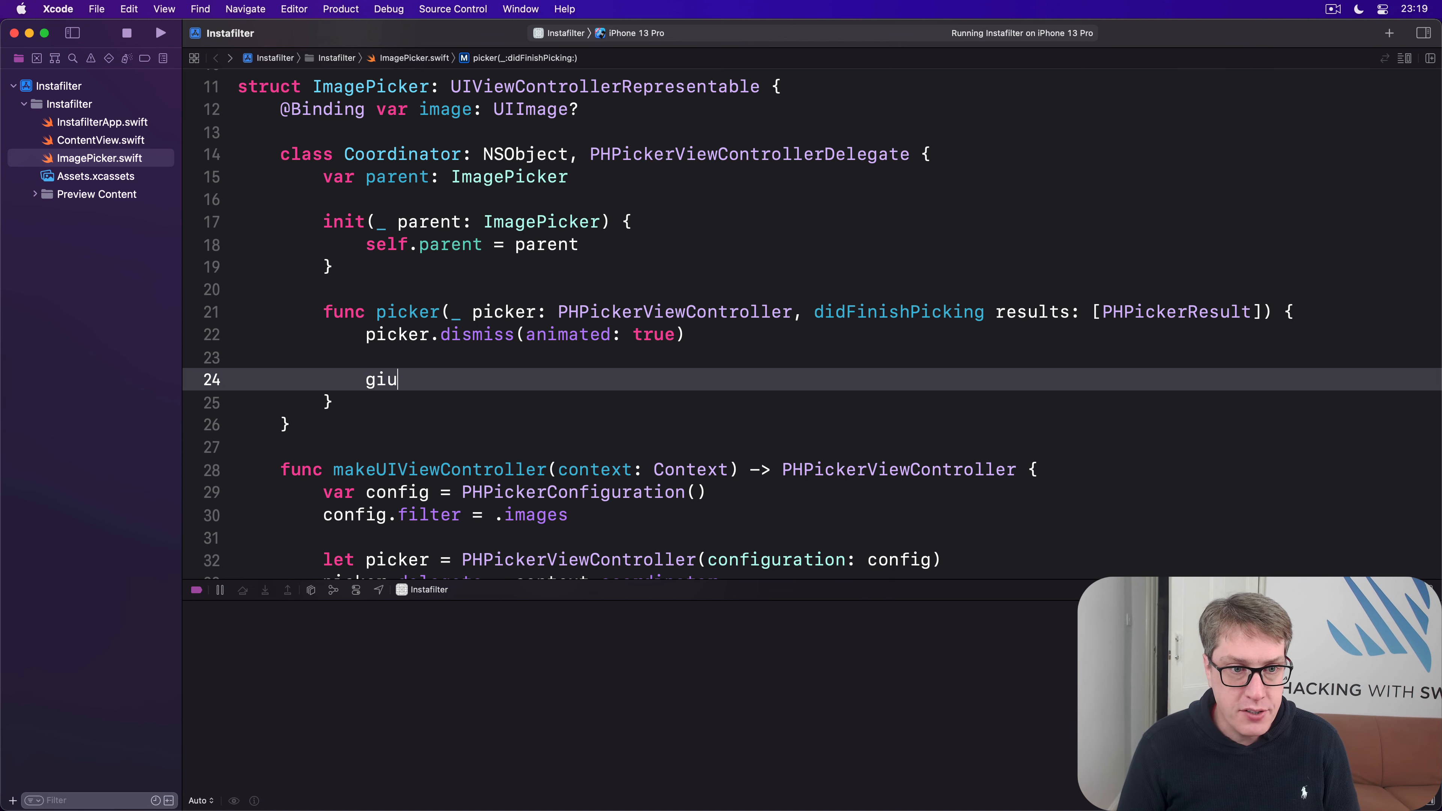
{"action": "type", "text": "guard let provider ="}
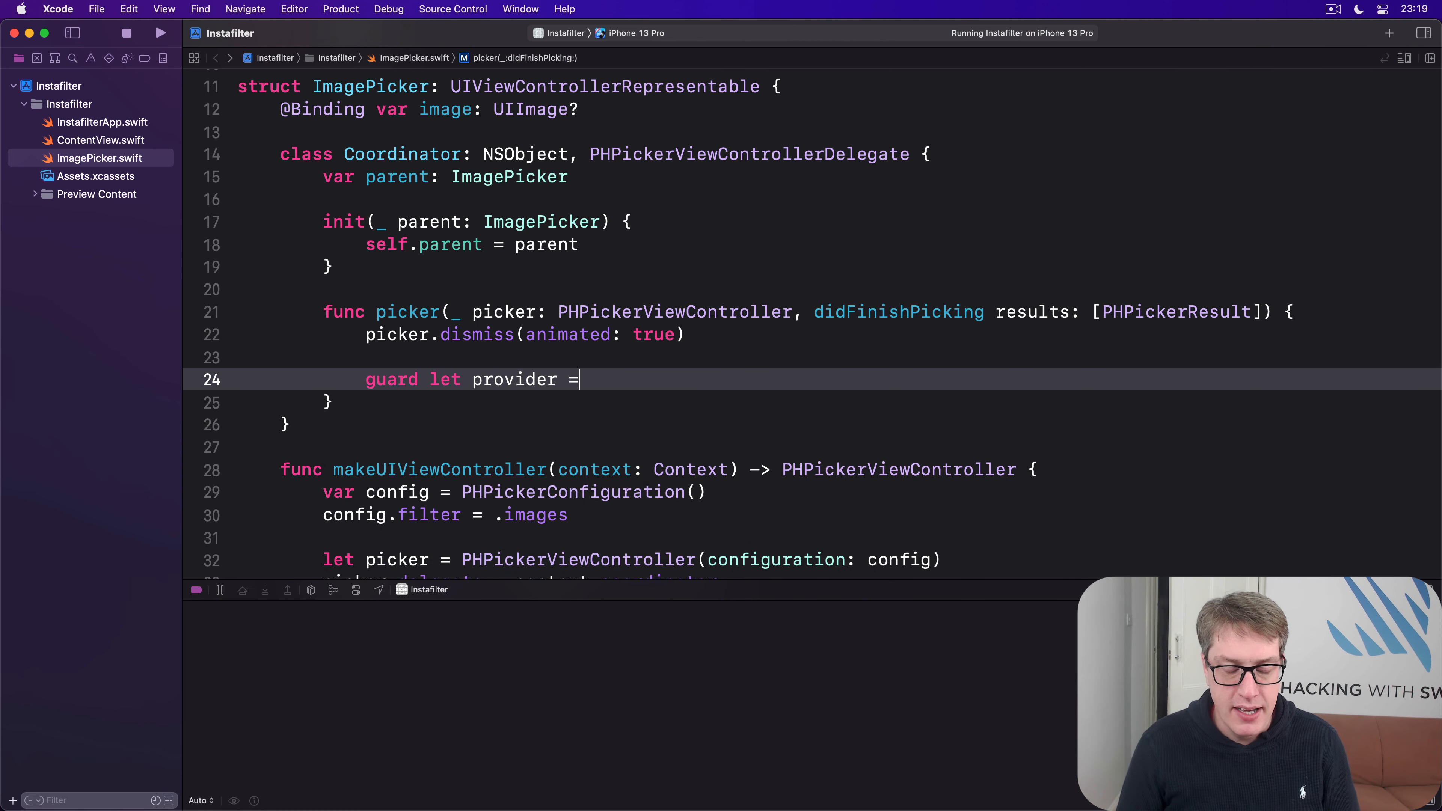
{"action": "type", "text": "results.first?"}
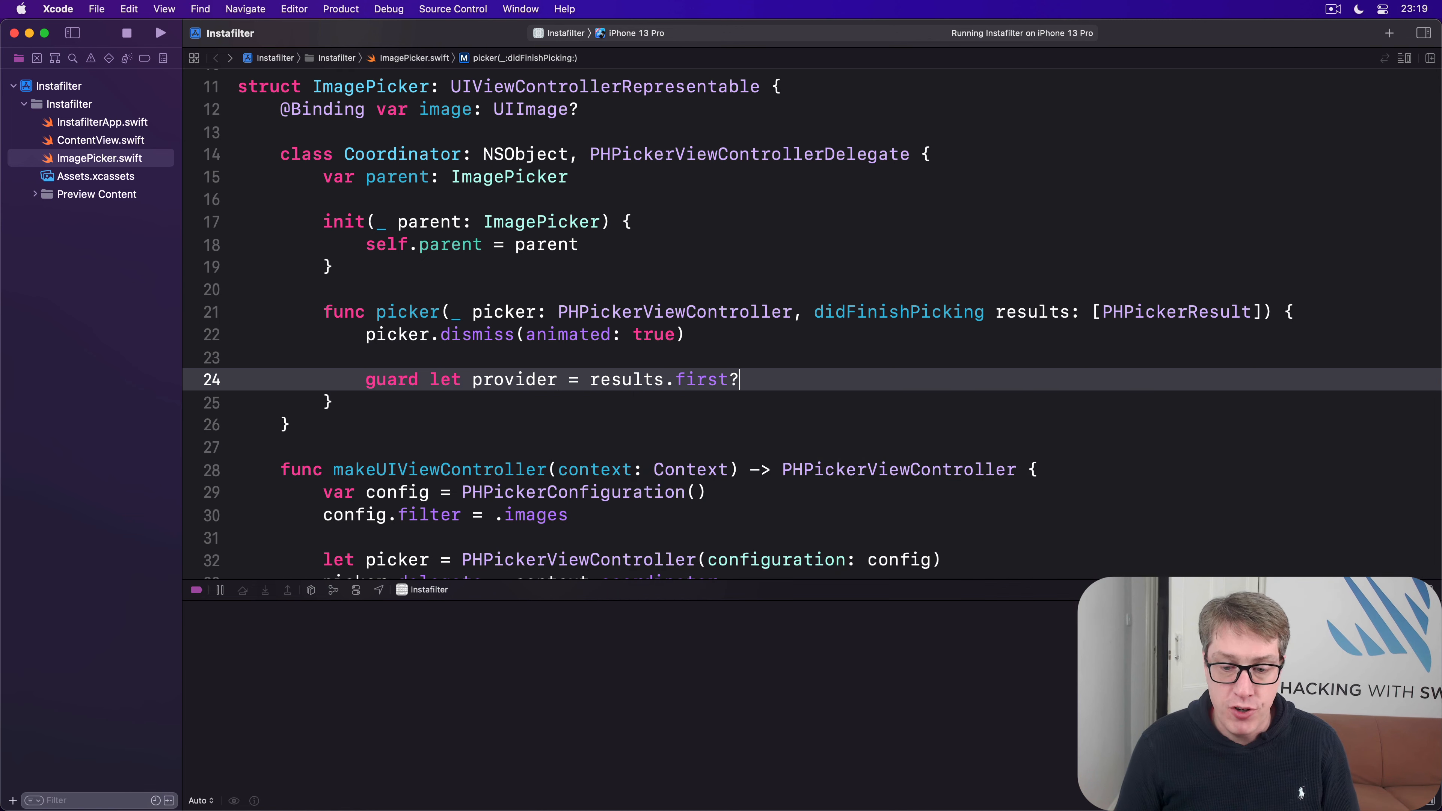
{"action": "type", "text": ".itemProvider"}
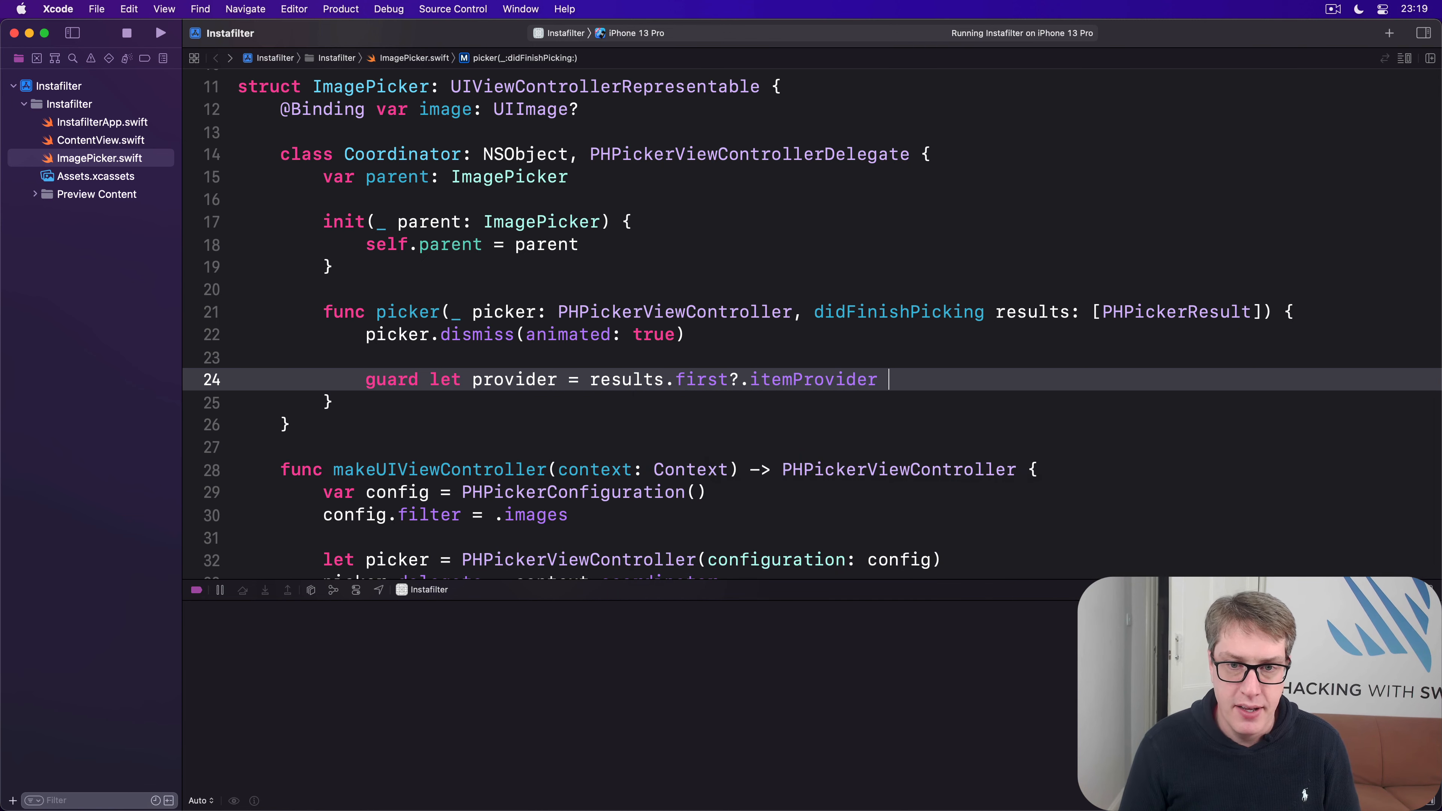
{"action": "type", "text": "else { return }"}
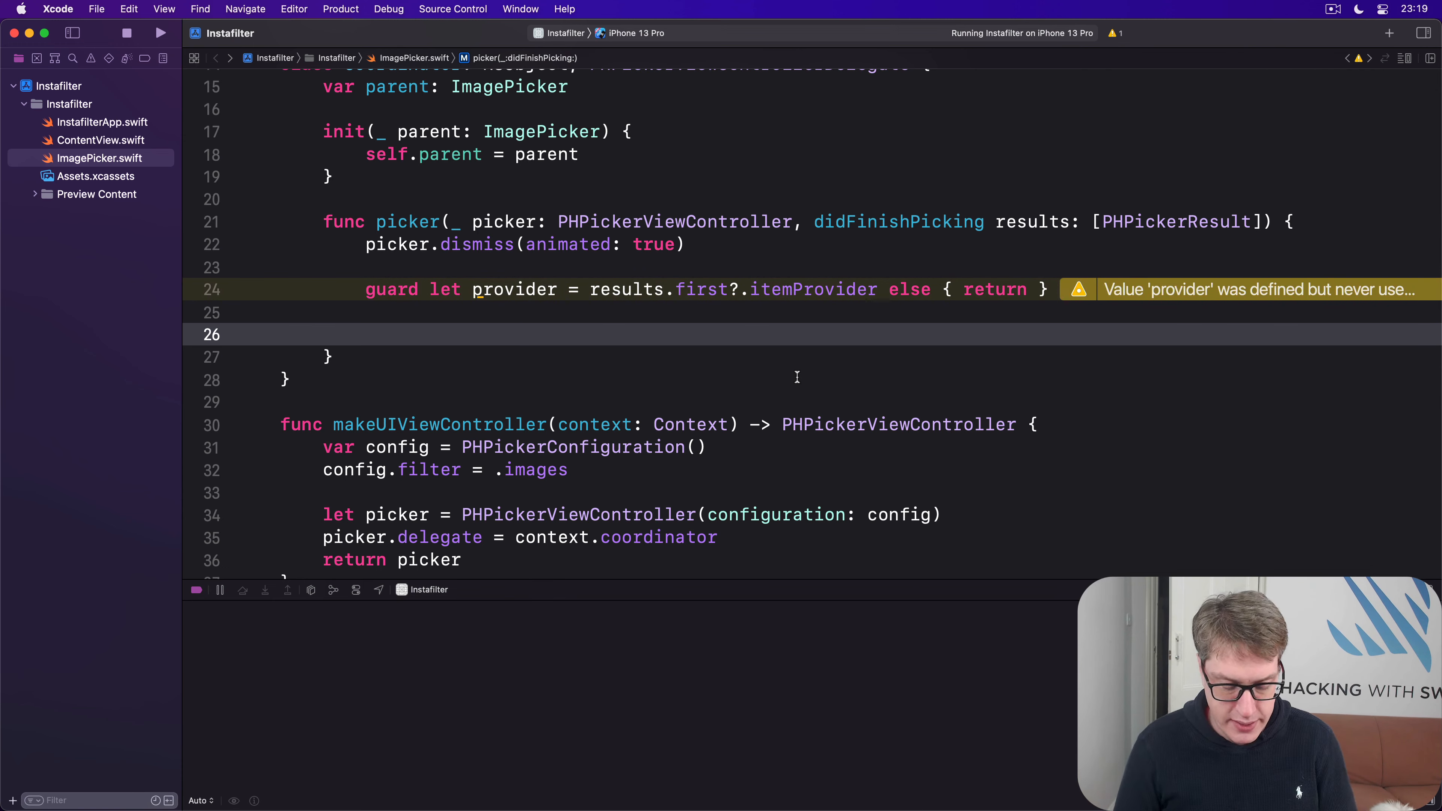
Check provider.canLoadObject(ofClass: UIImage.self) and call provider.loadObject(ofClass: UIImage.self)
{"action": "type", "text": "if provider.canL"}
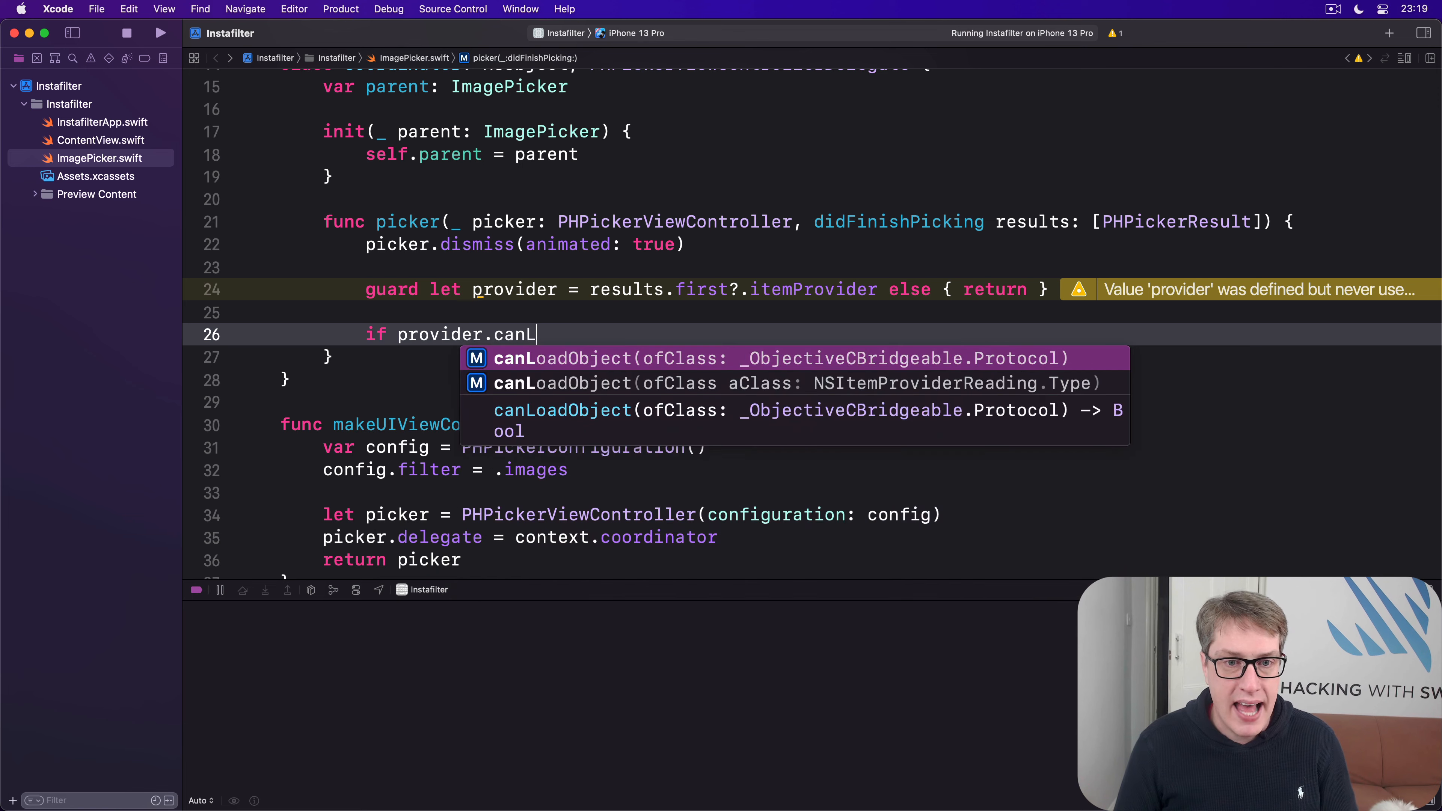
{"action": "type", "text": "LoadObject(ofClass: UI"}
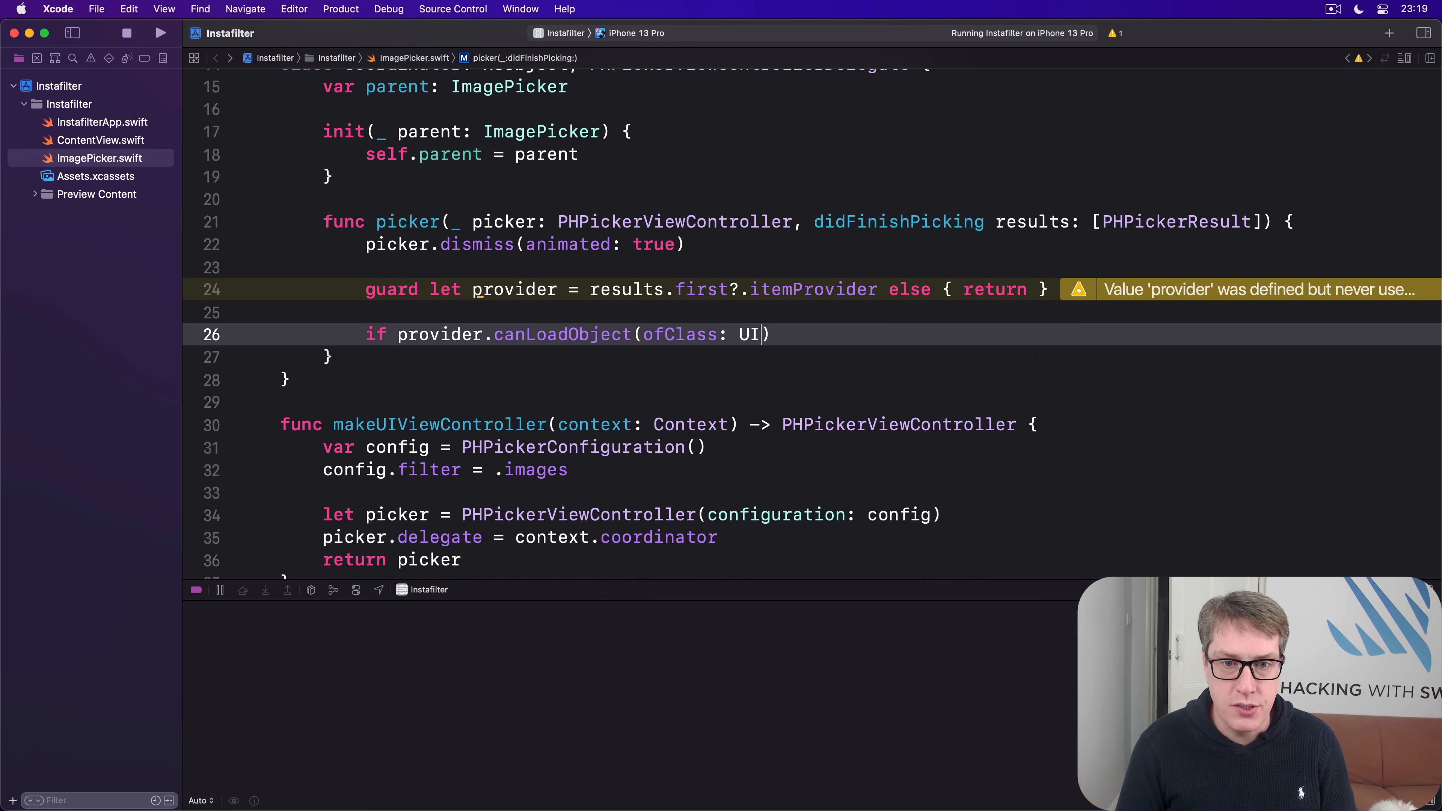
{"action": "type", "text": "Image.self) {"}
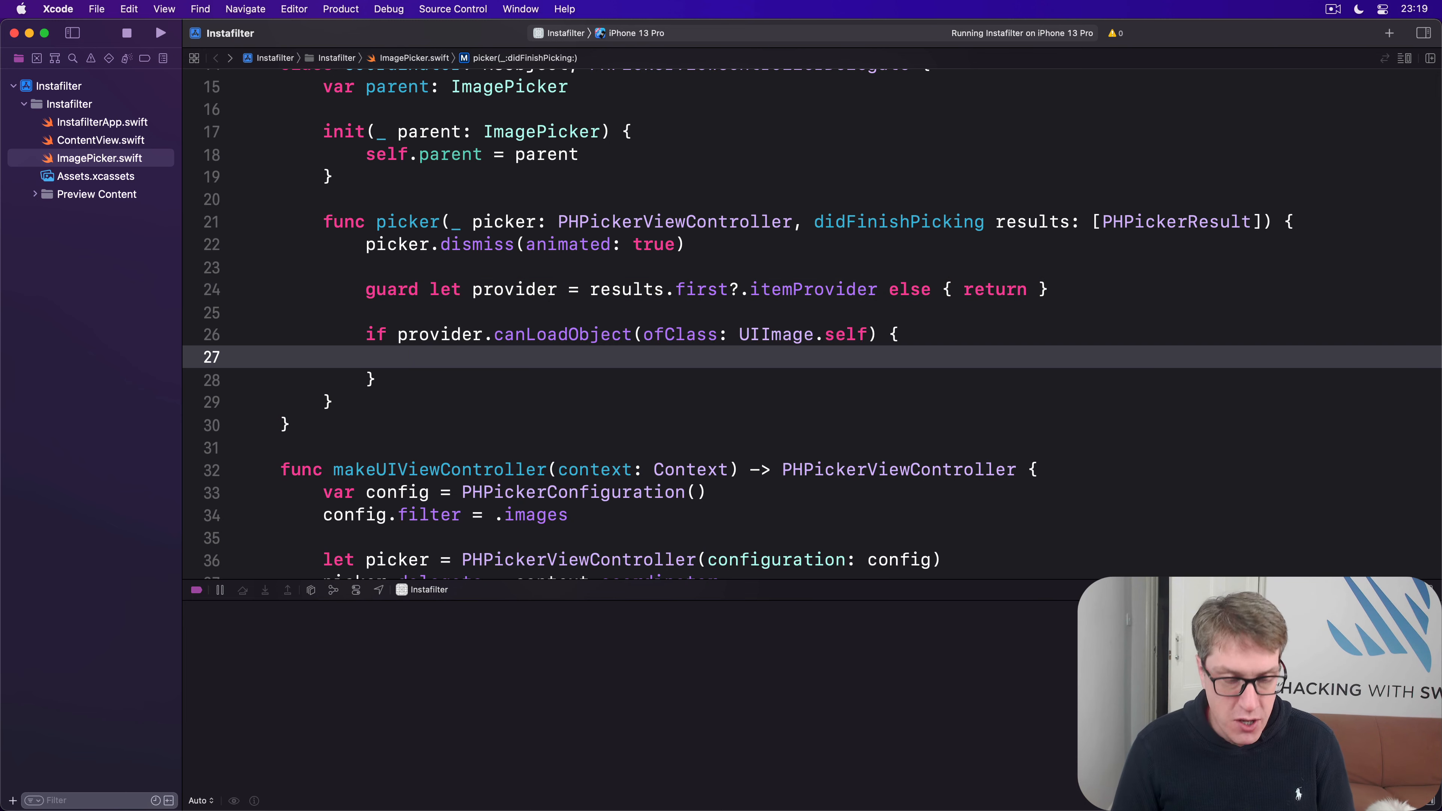
{"action": "type", "text": "provider.lo"}
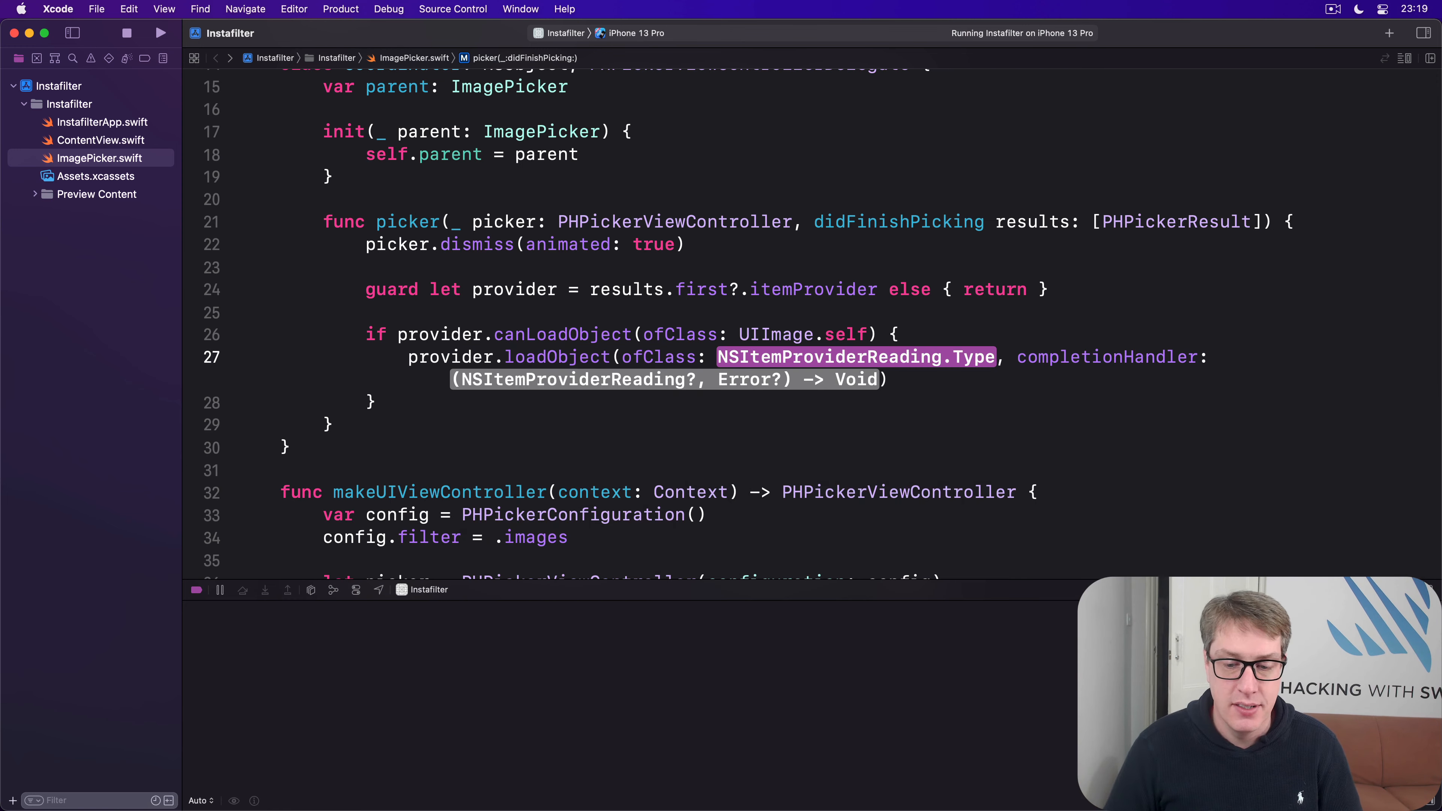
{"action": "type", "text": "UIImage."}
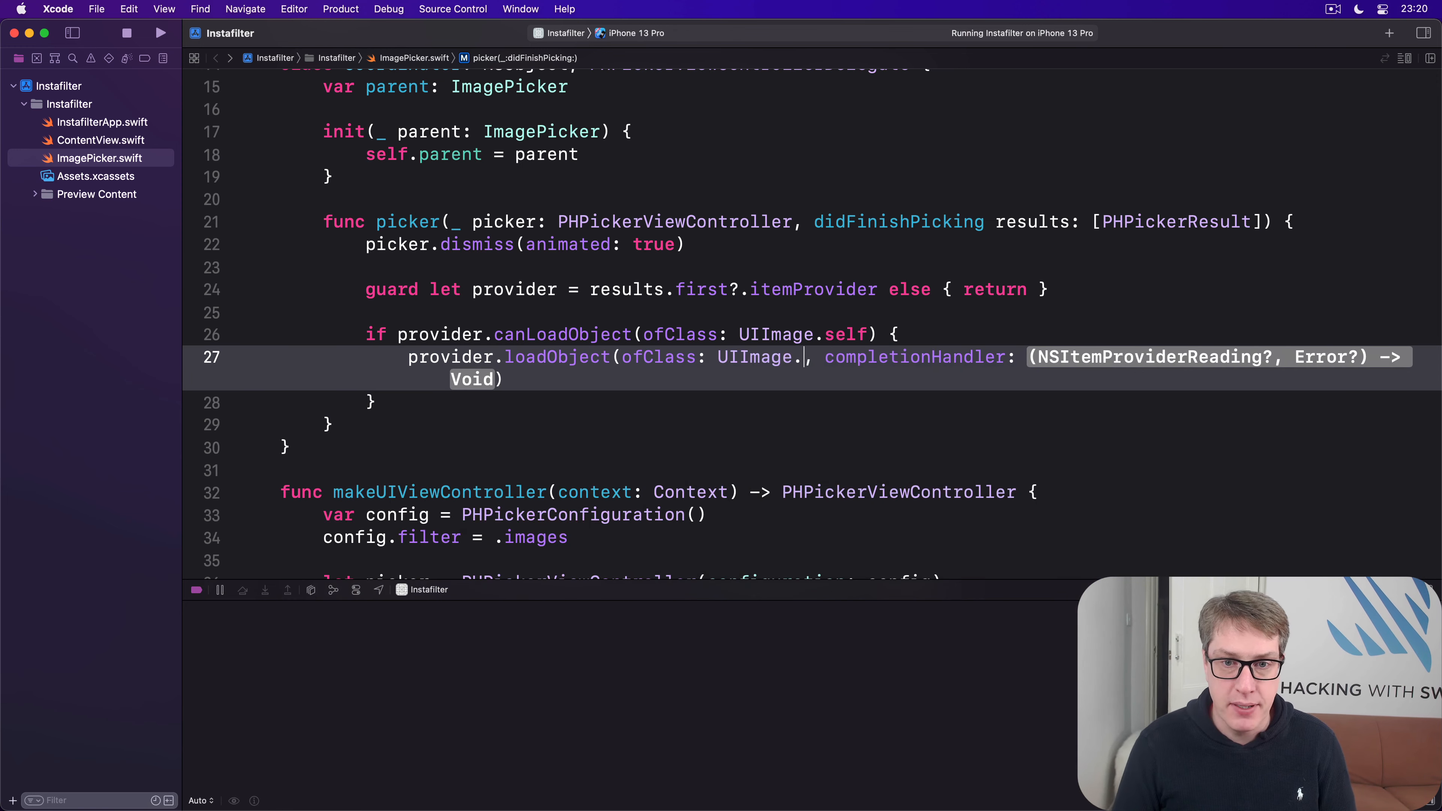
{"action": "type", "text": "self,"}
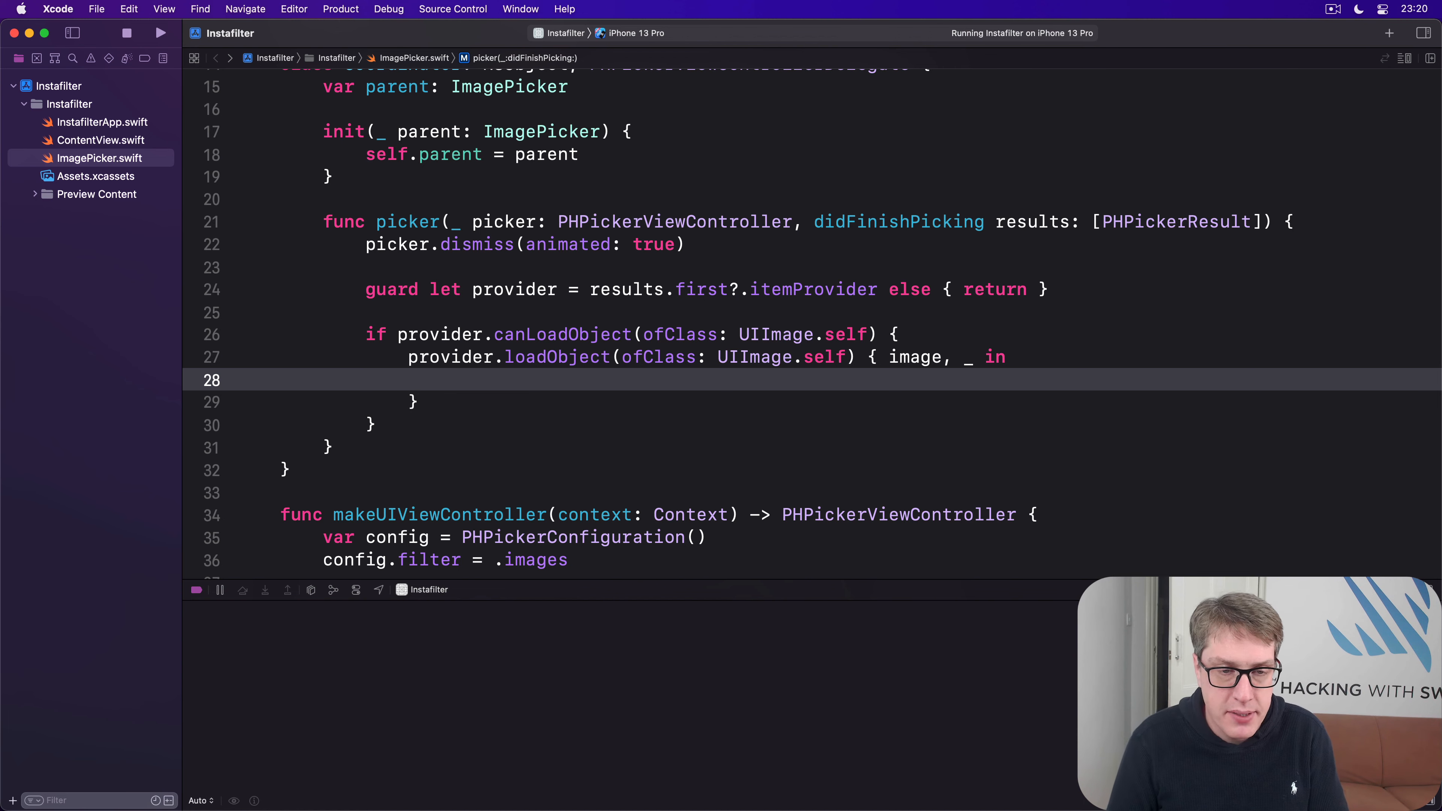
In the loadObject completion, assign self.parent.image = image
{"action": "type", "text": "self."}
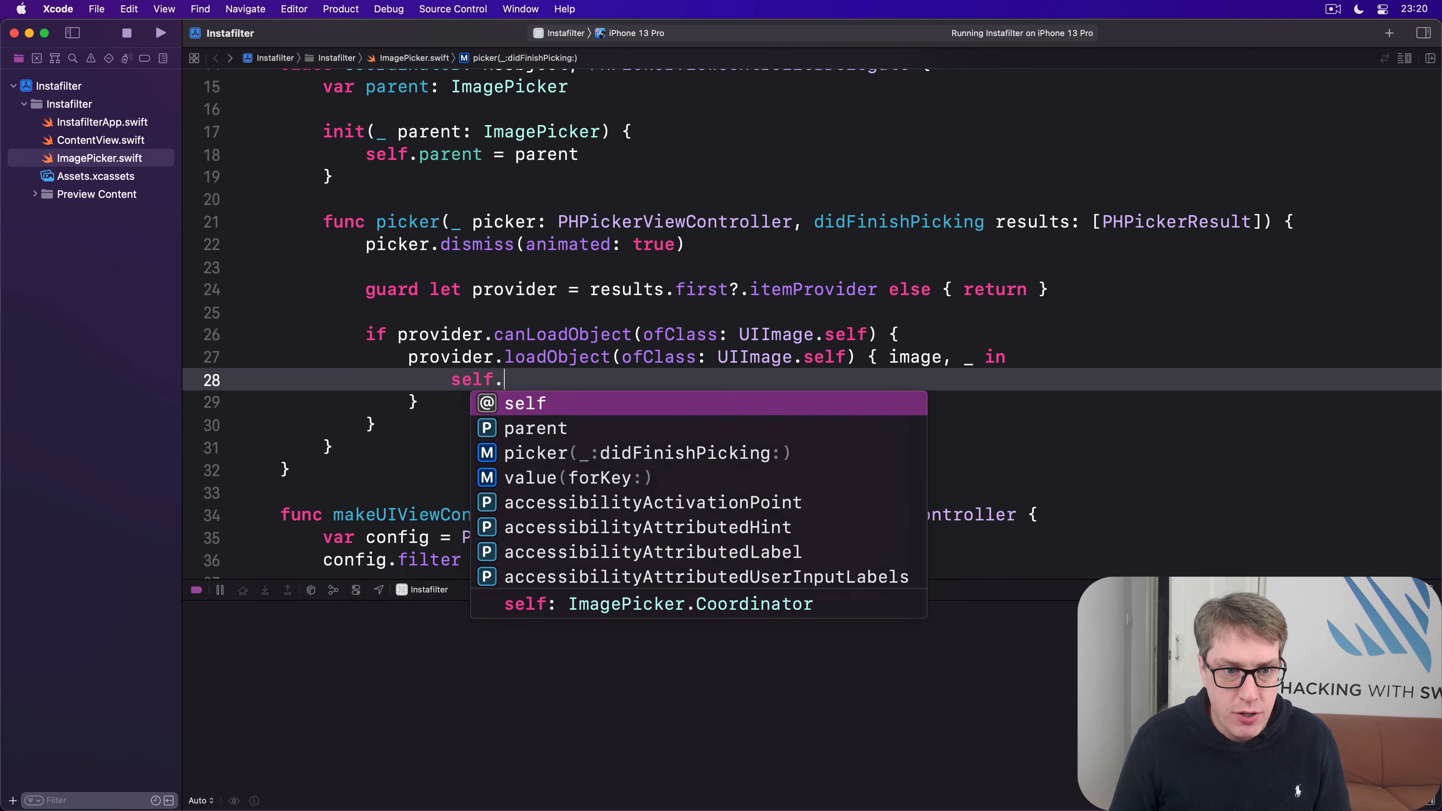
{"action": "type", "text": "parent.image ="}
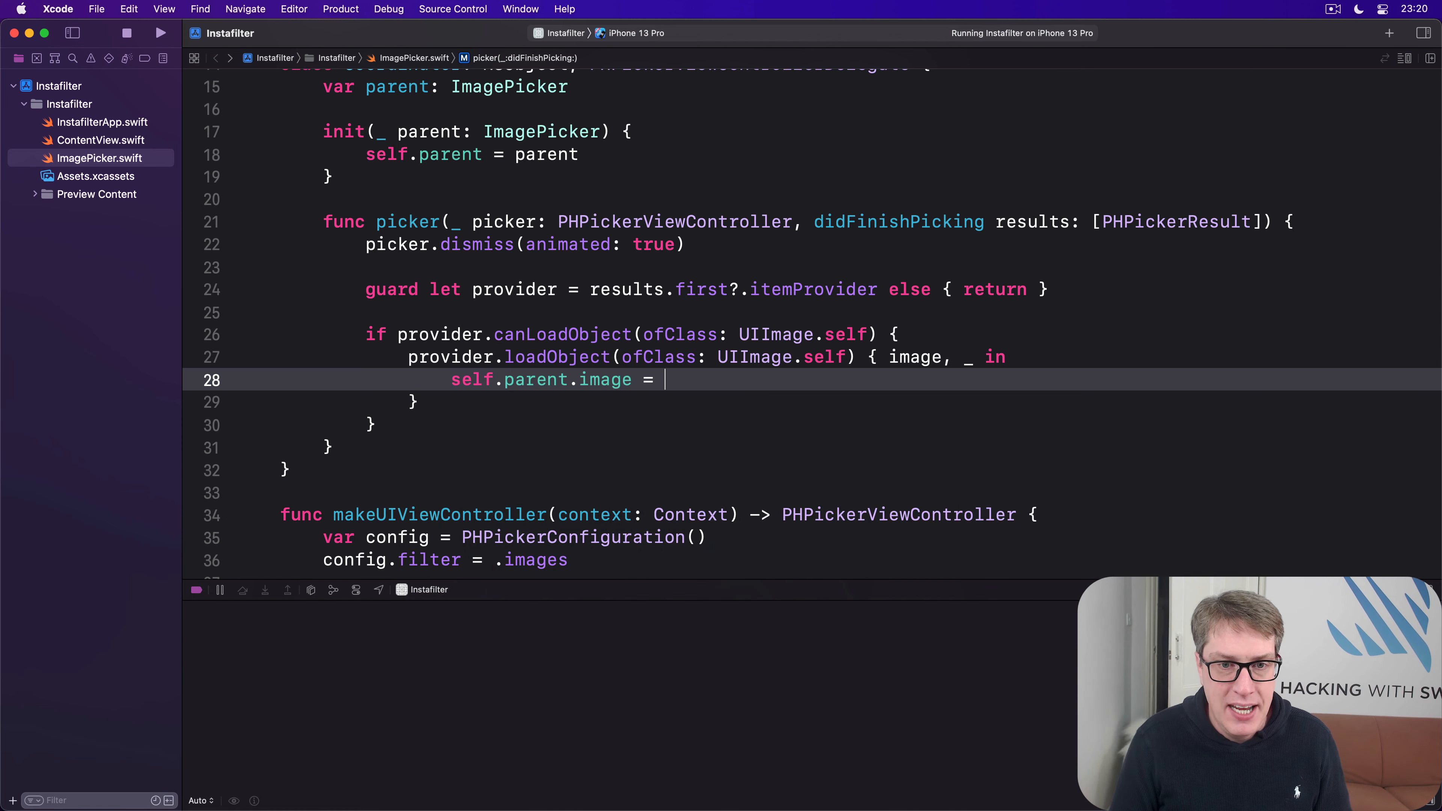
{"action": "type", "text": "image"}
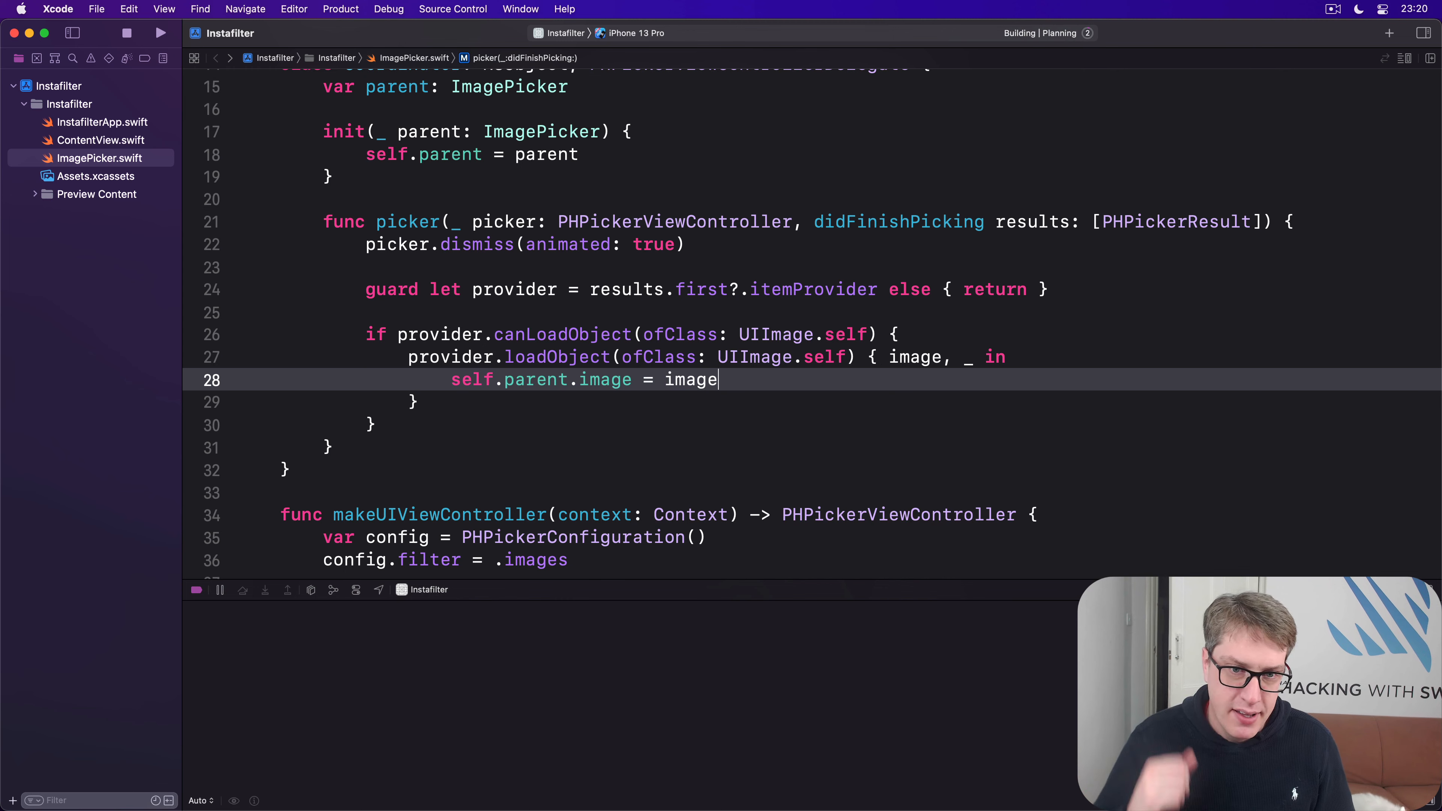
Build the project and examine the compile error on the loadObject call and its image parameter
{"action": "left_click", "coordinate": [160, 33]}
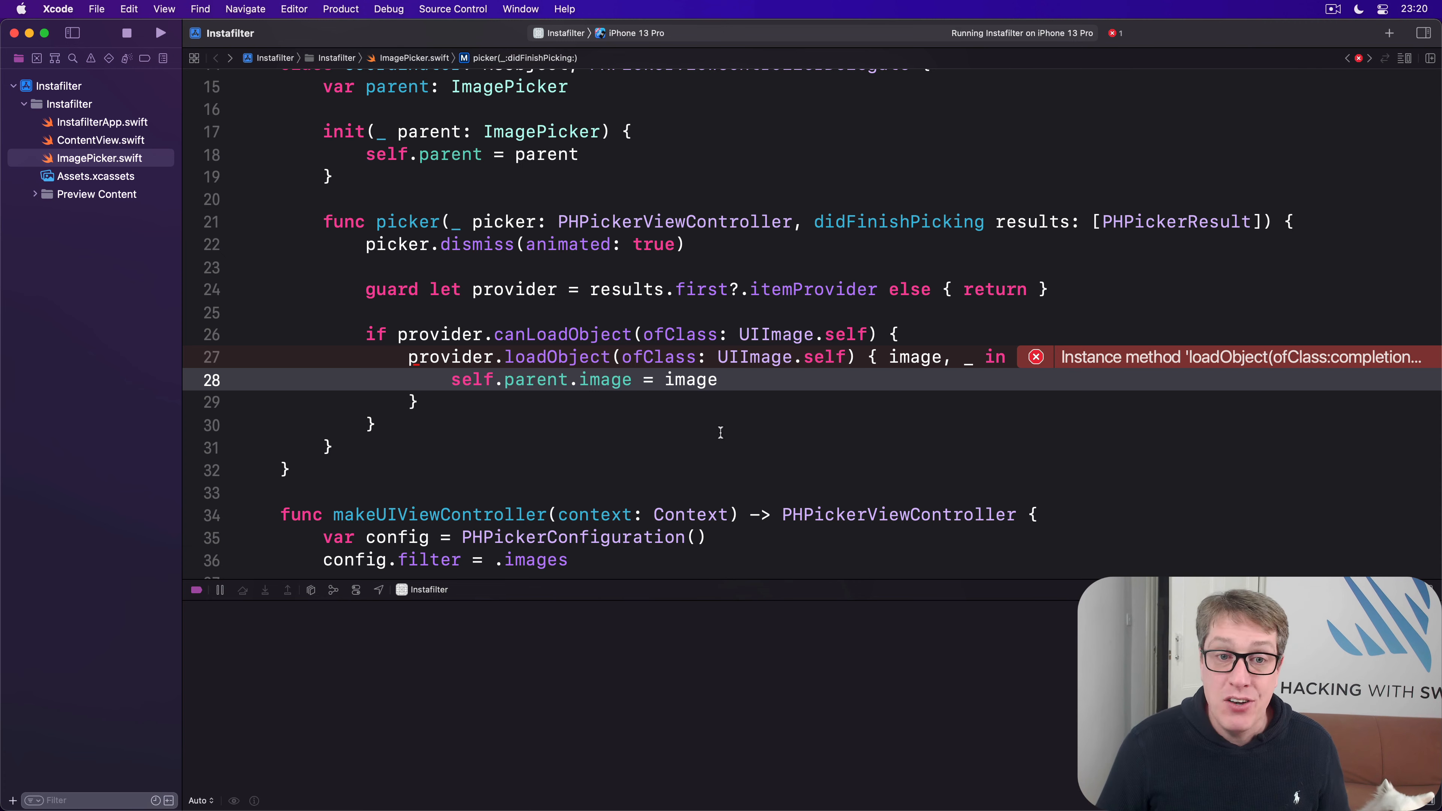
{"action": "double_click", "coordinate": [561, 333]}
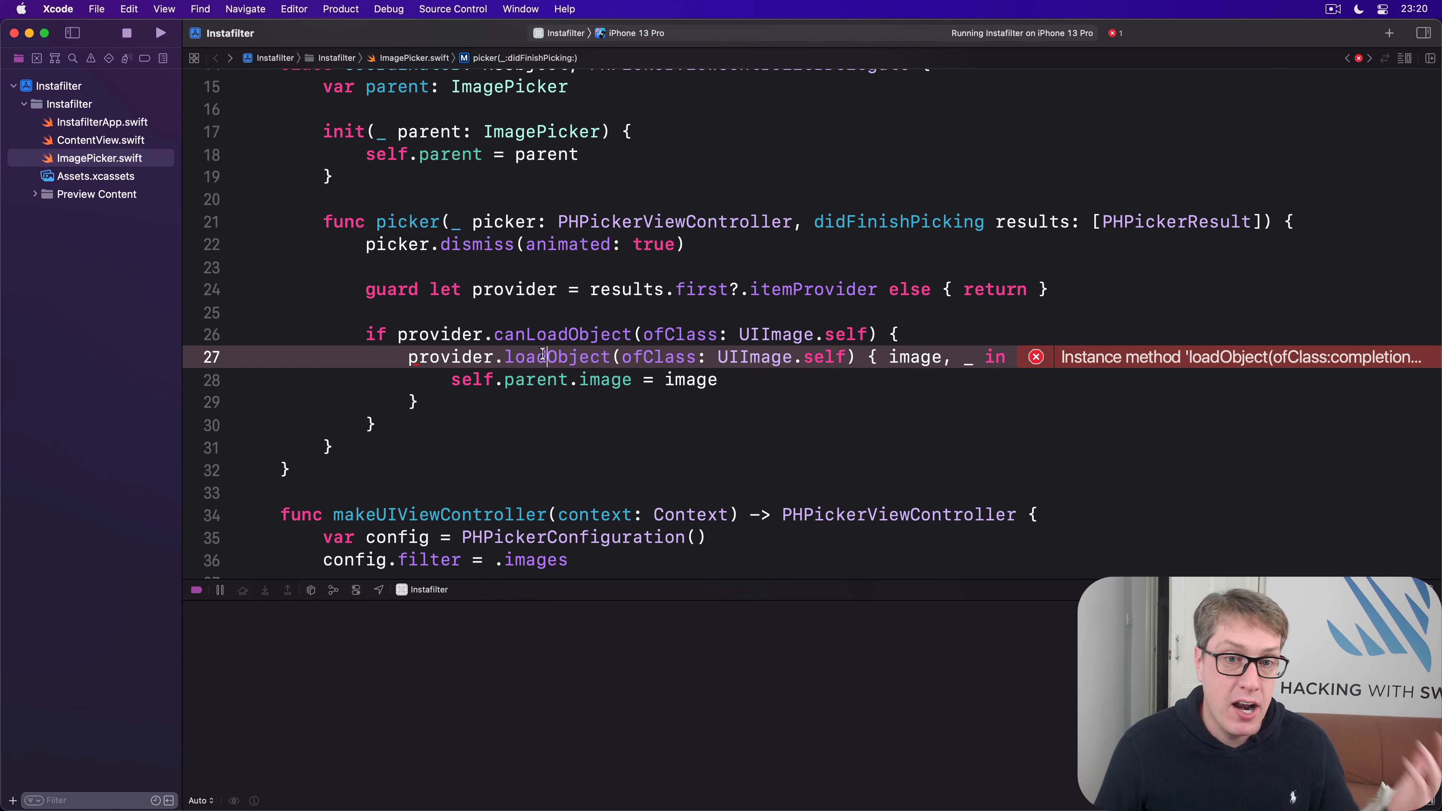
{"action": "double_click", "coordinate": [558, 356]}
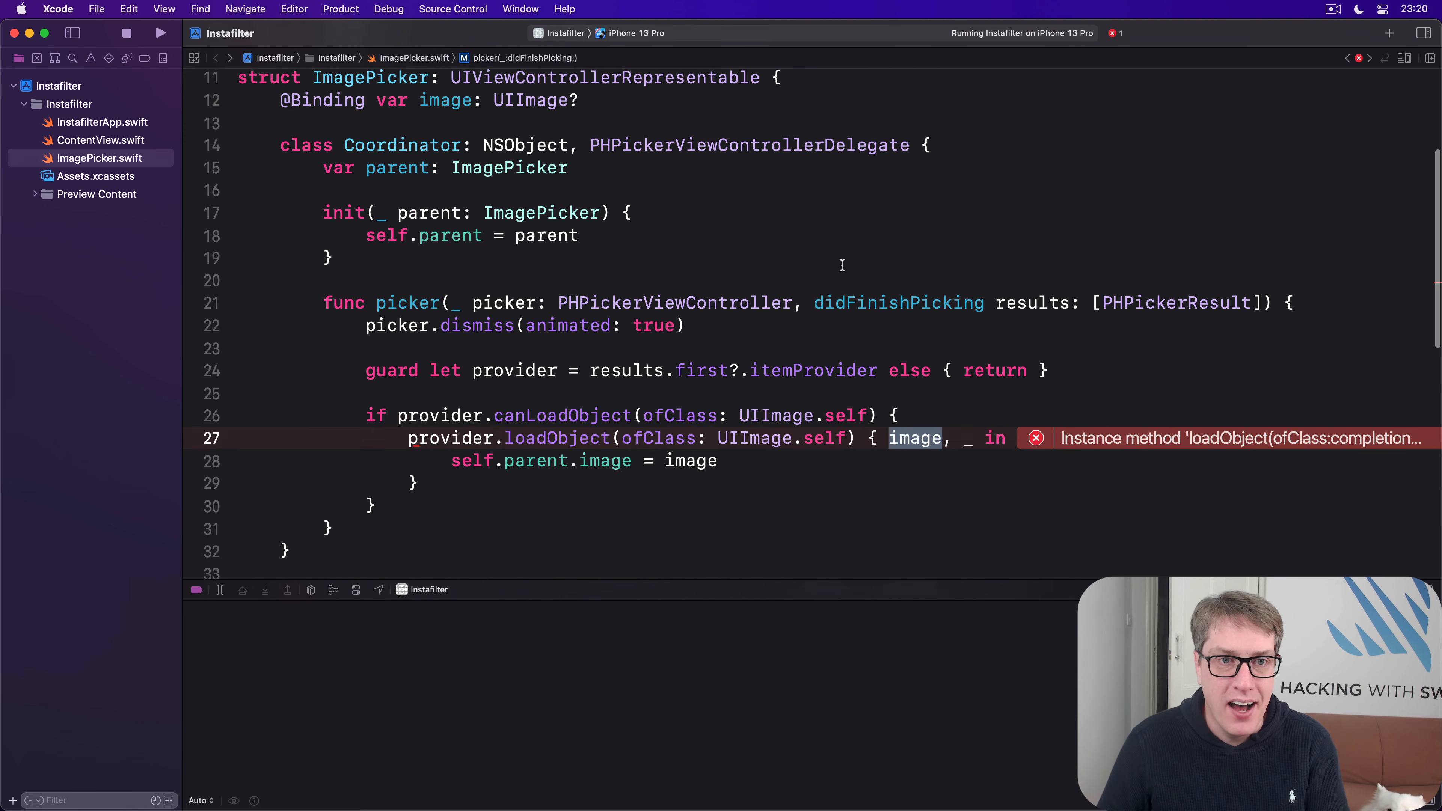
{"action": "scroll", "scroll_direction": "down", "scroll_amount": 3}
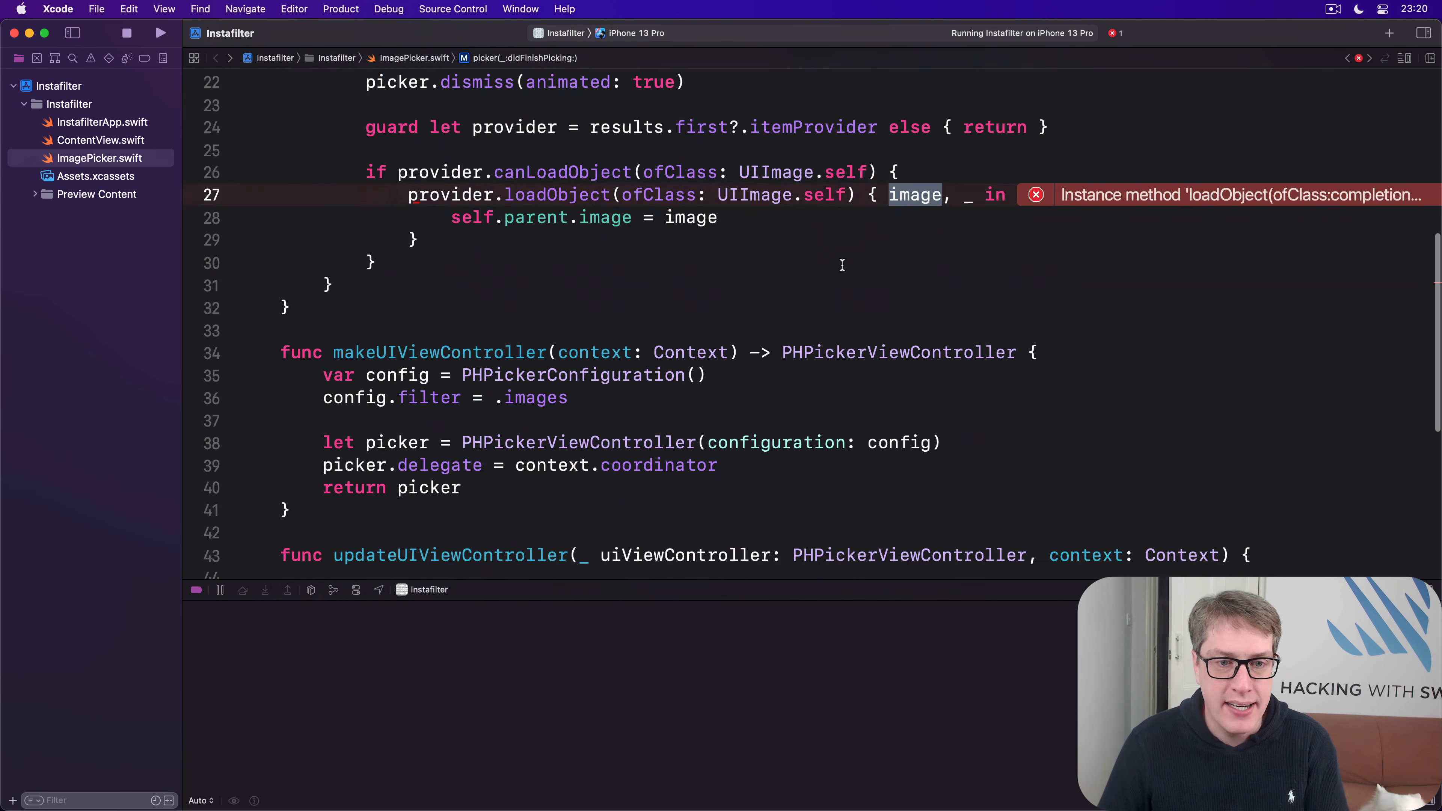
{"action": "scroll", "scroll_direction": "down", "scroll_amount": 3}
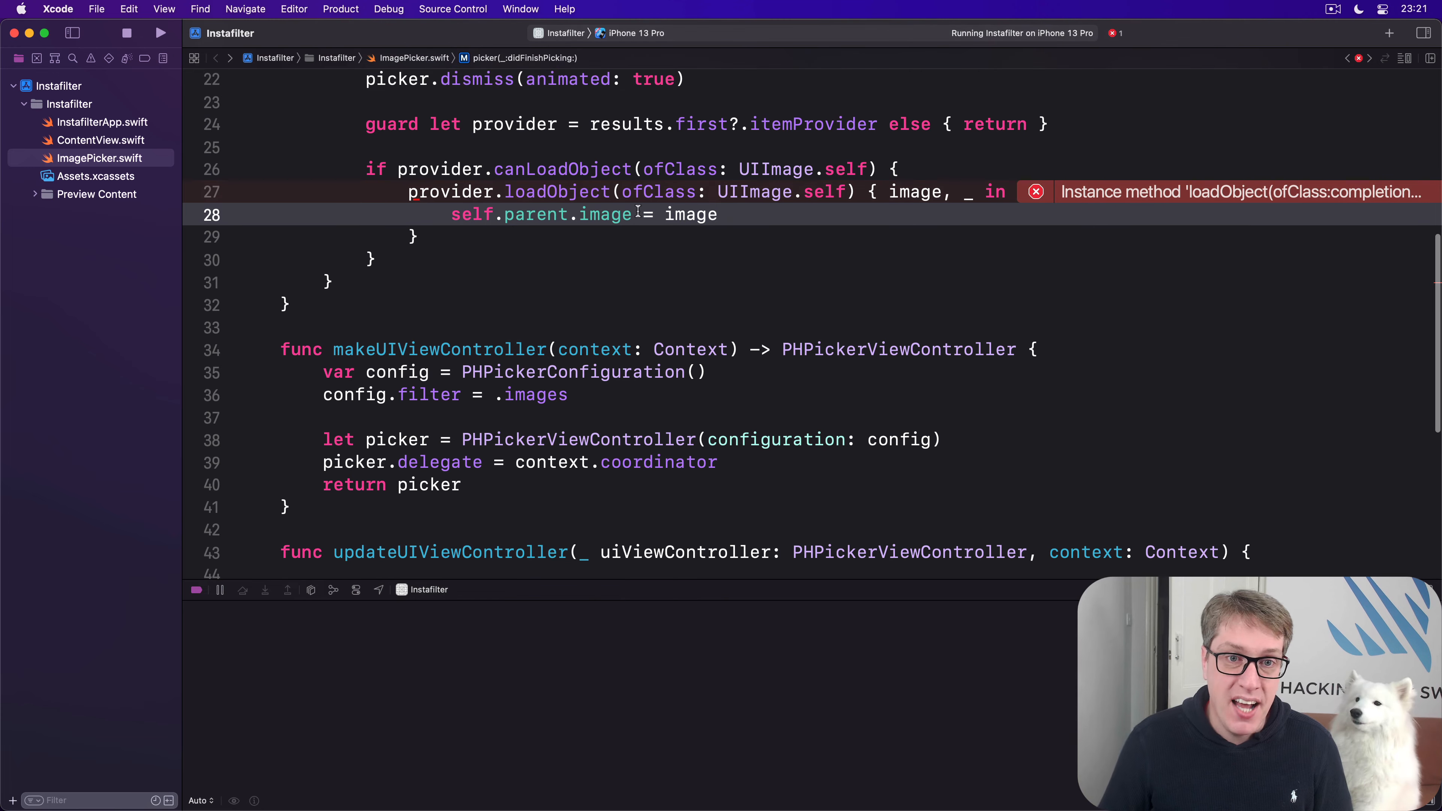
{"action": "double_click", "coordinate": [605, 214]}
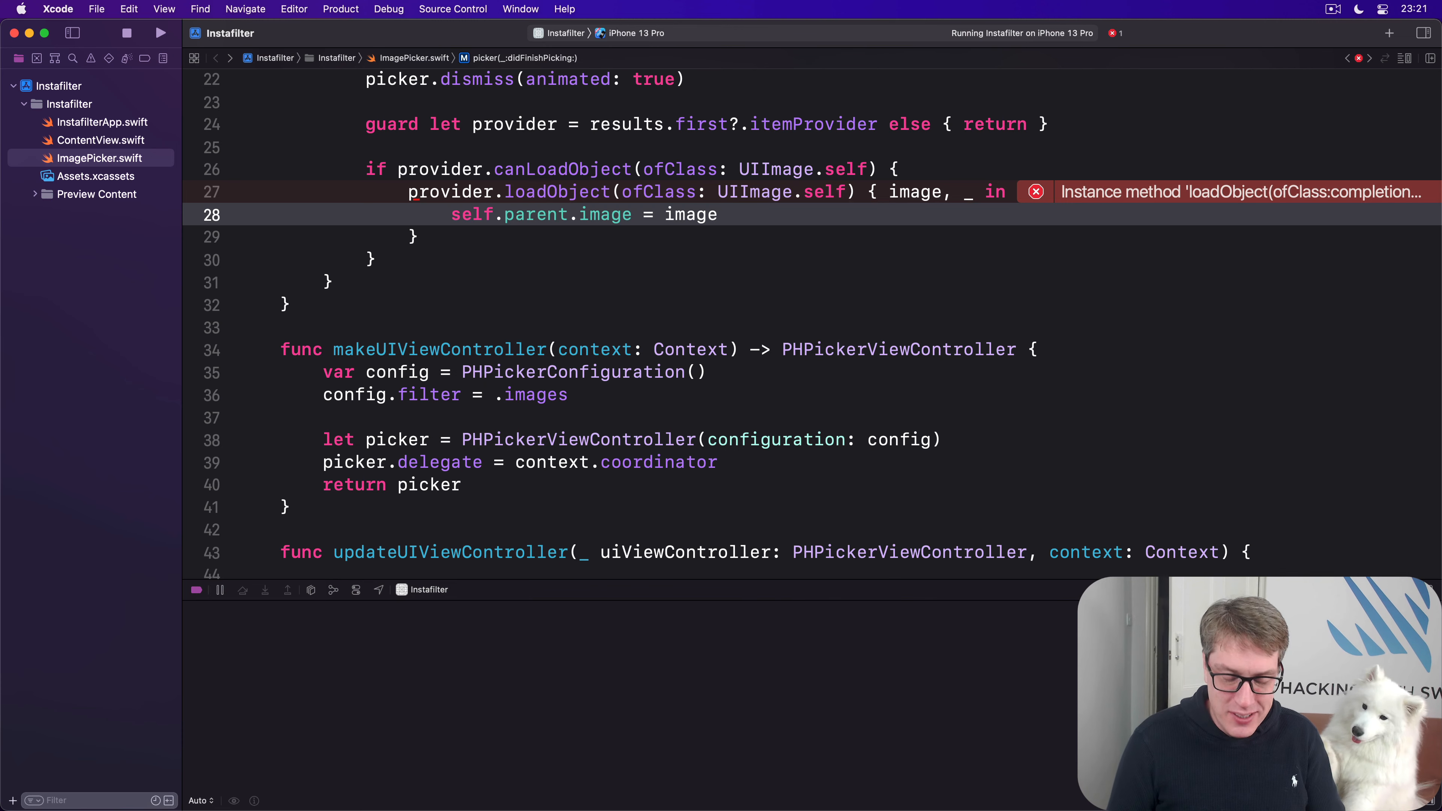
Cast the assignment with image as? UIImage and rebuild to clear the loadObject error
{"action": "type", "text": "as?"}
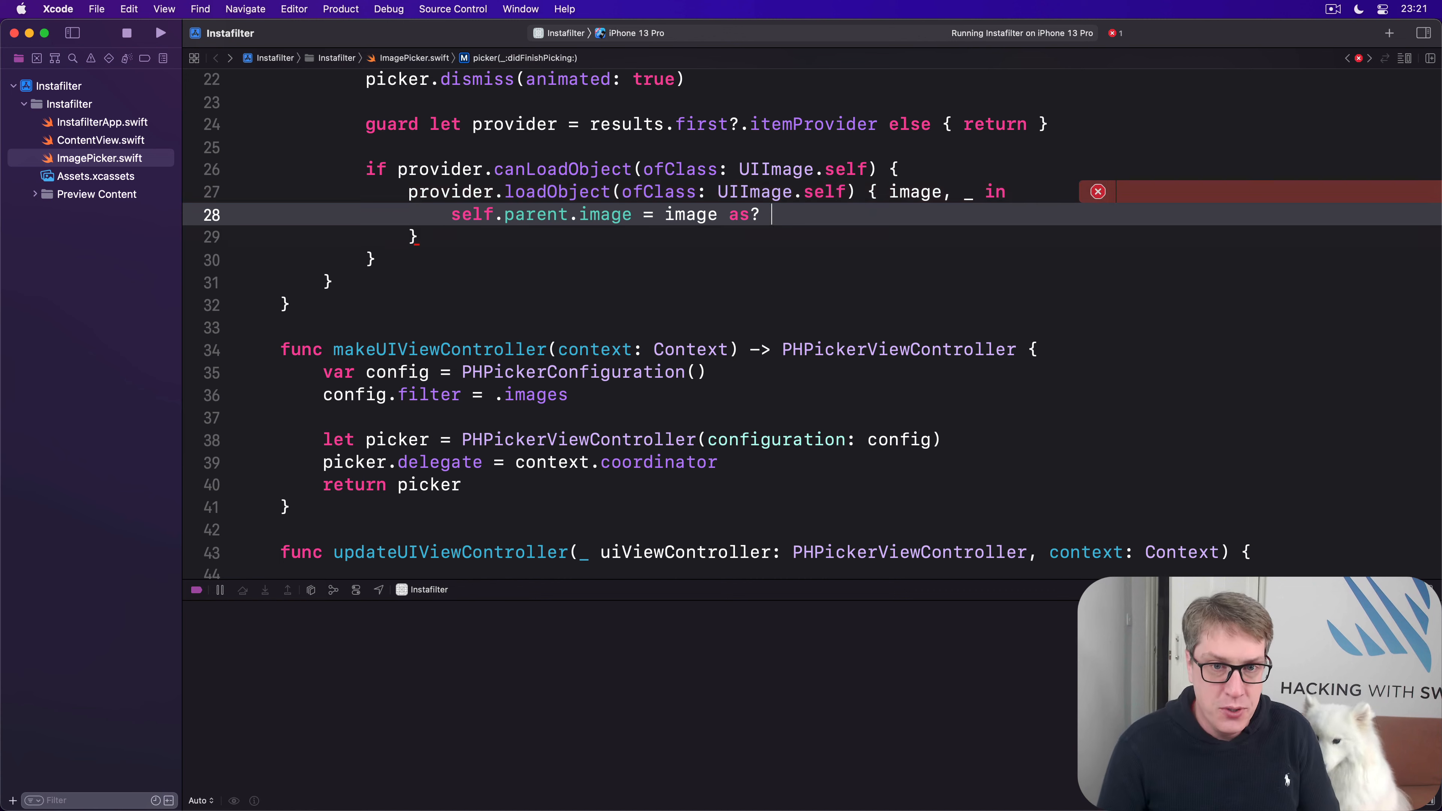
{"action": "type", "text": "UIImage"}
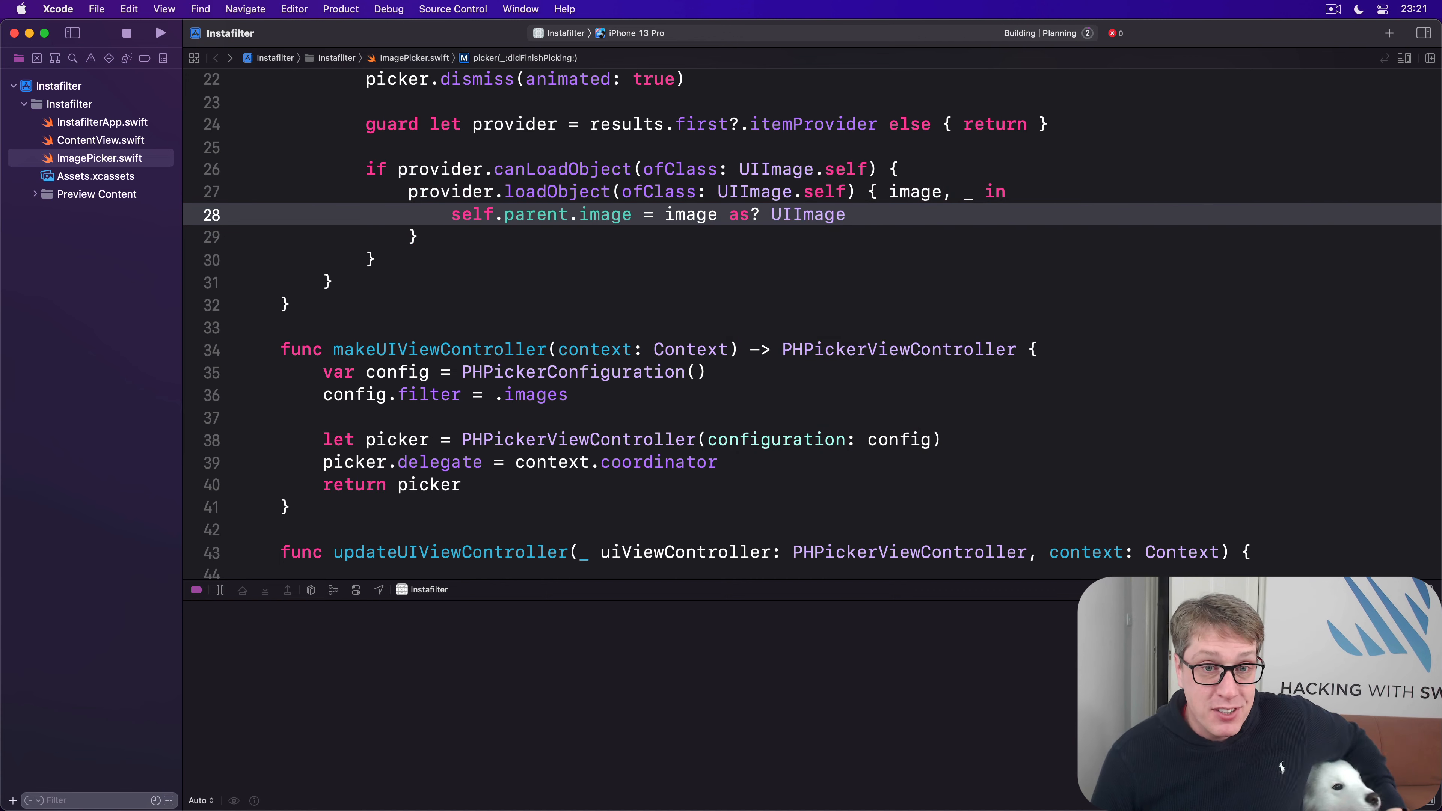
{"action": "left_click", "coordinate": [160, 33]}
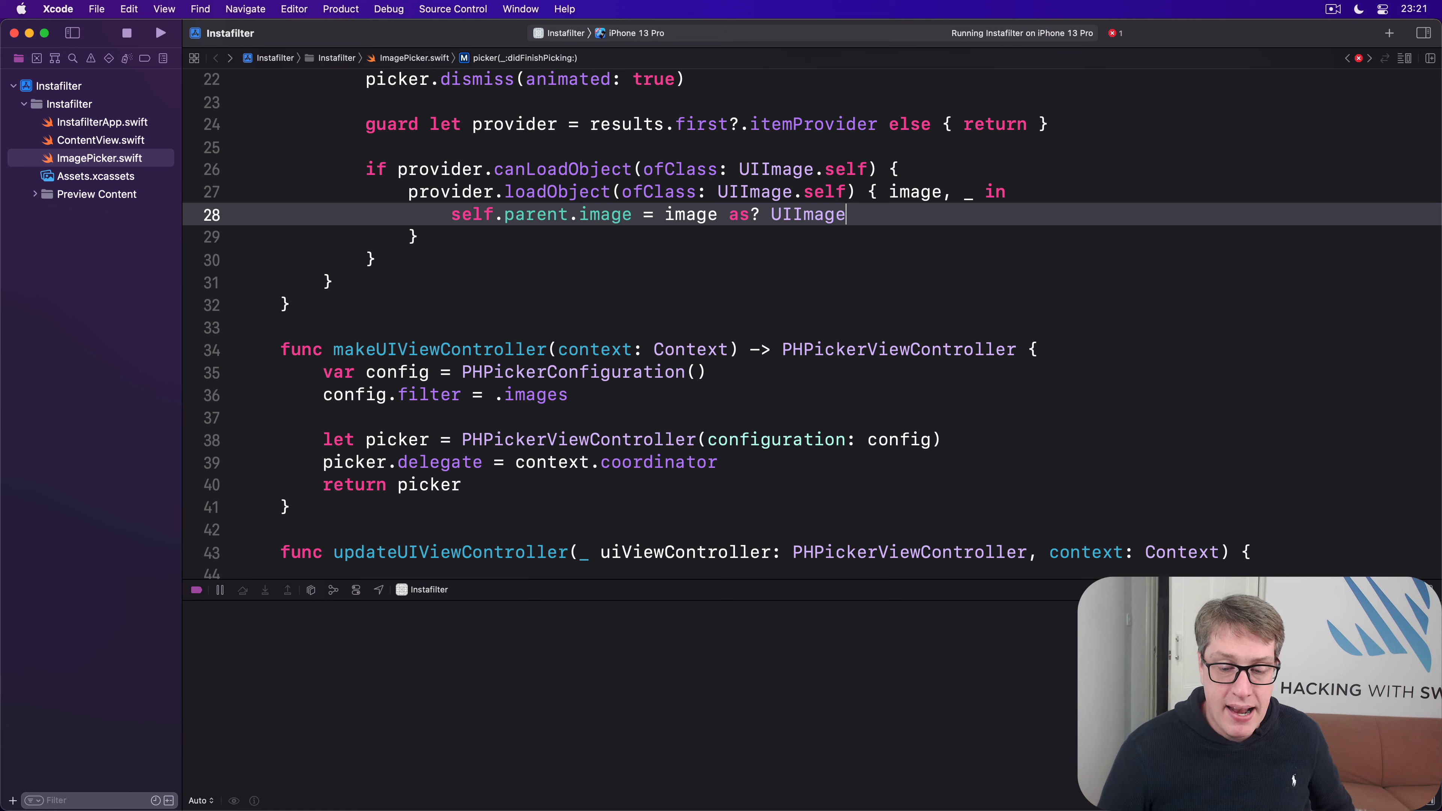
{"action": "scroll", "scroll_direction": "down", "scroll_amount": 3}
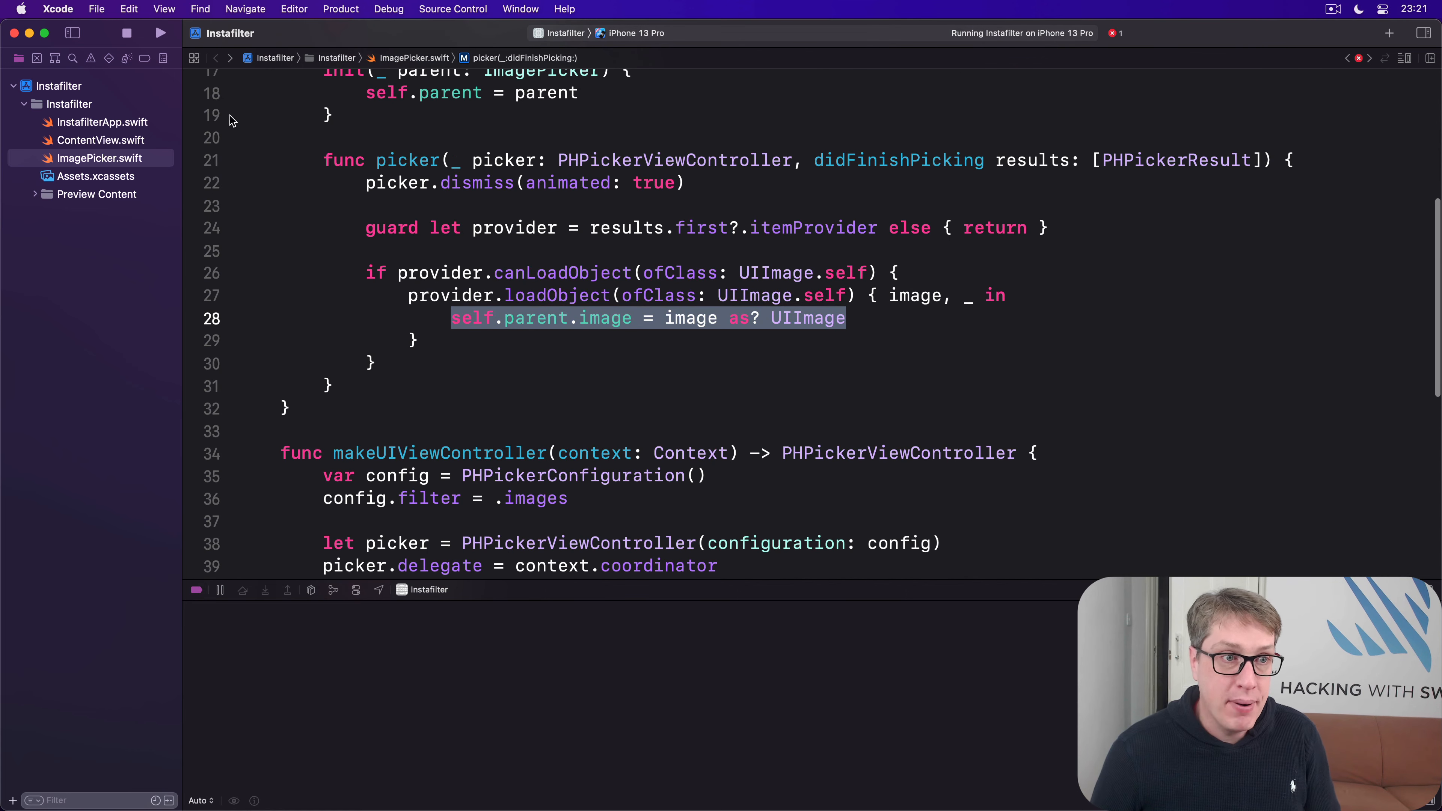
{"action": "left_click", "coordinate": [102, 140]}
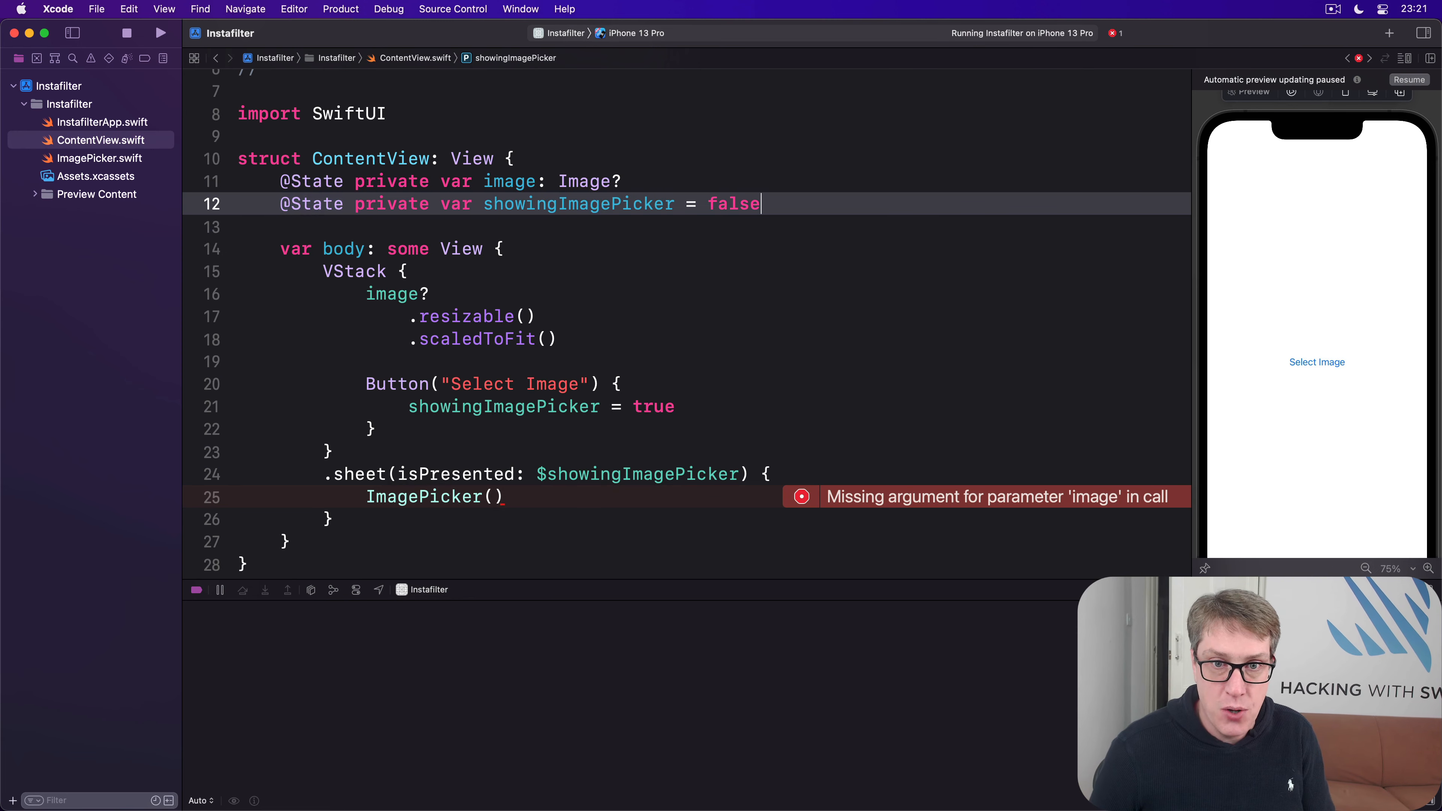
{"action": "triple_click", "coordinate": [520, 204]}
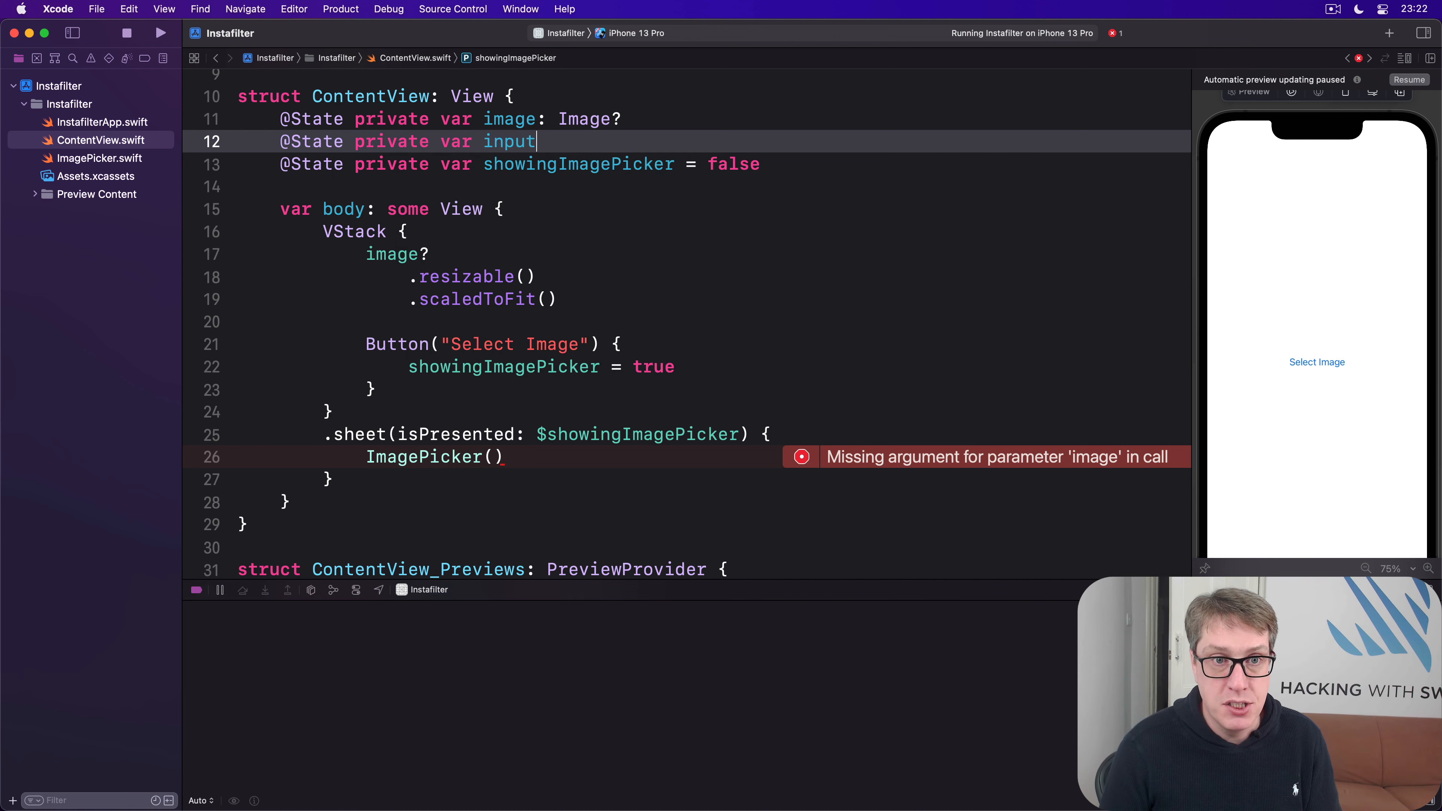
{"action": "type", "text": "Image: UIImage"}
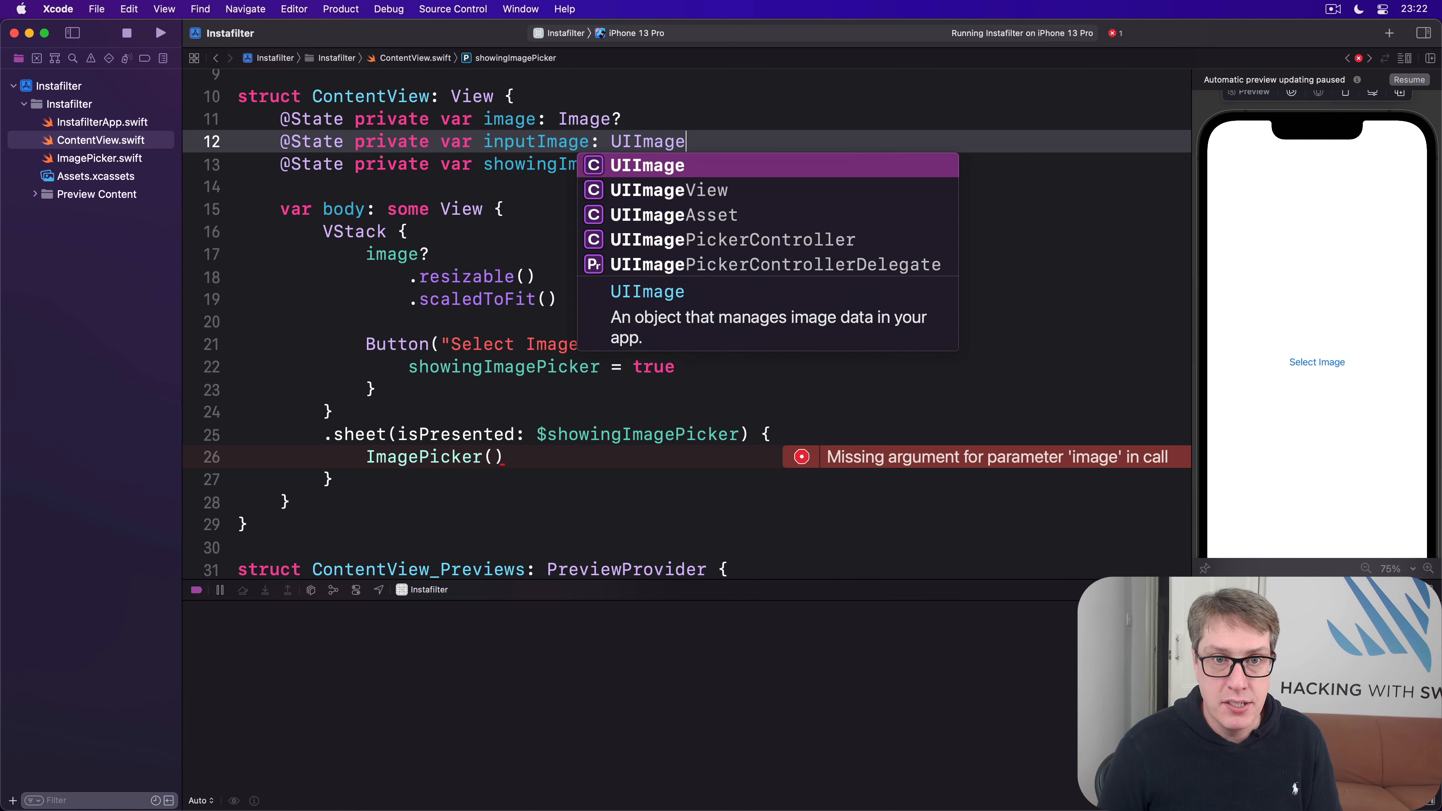
{"action": "type", "text": "?"}
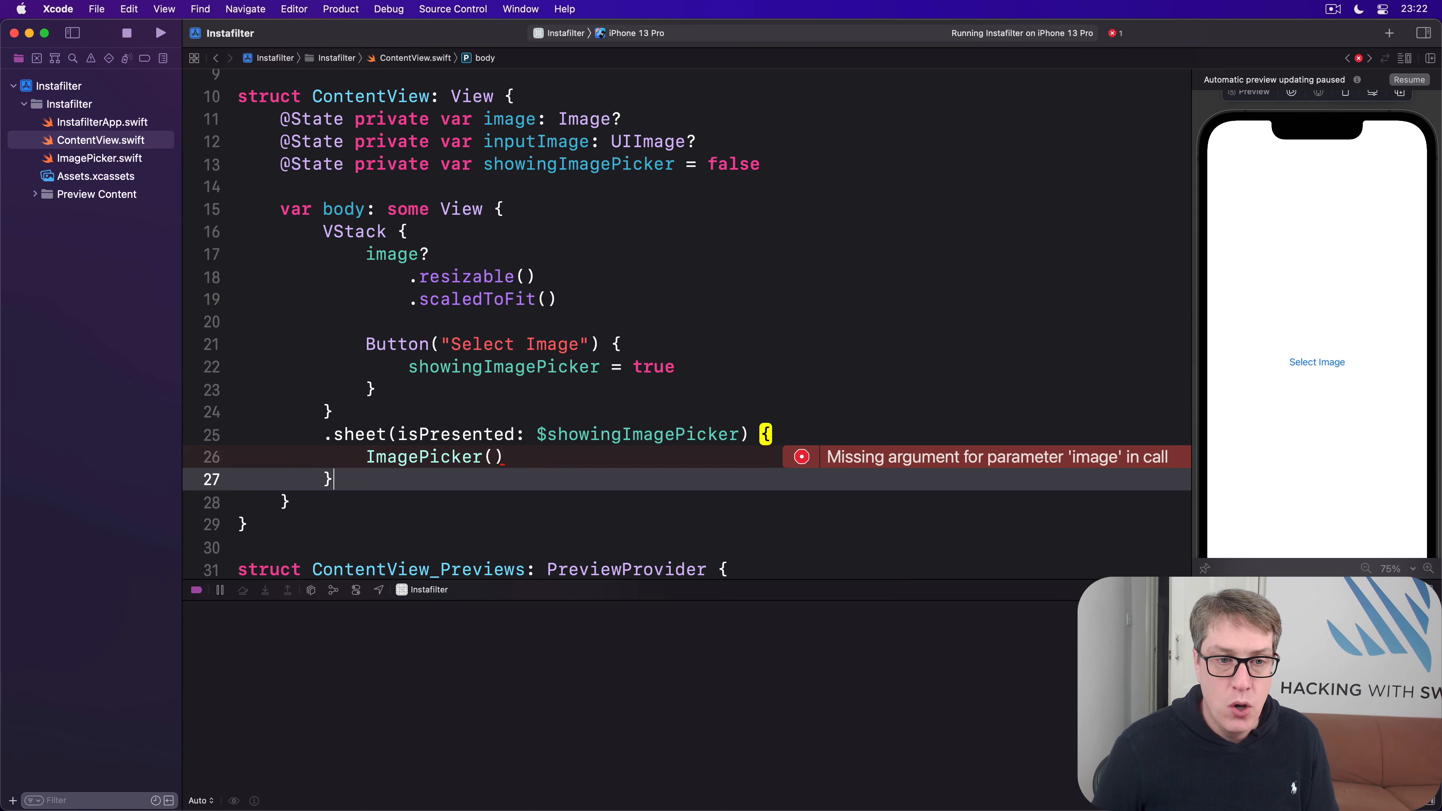
{"action": "type", "text": "image: $inputImage"}
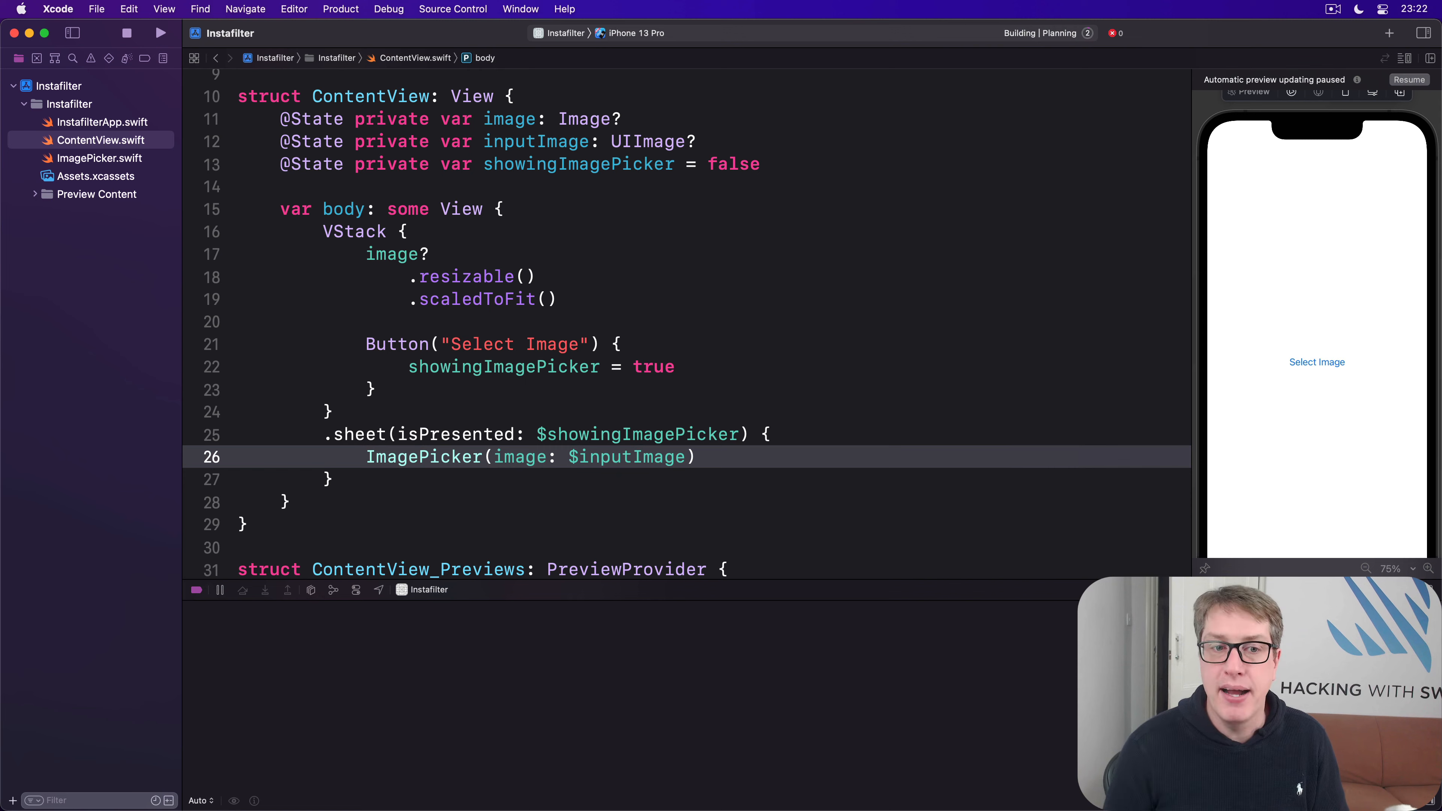
{"action": "left_click", "coordinate": [160, 33]}
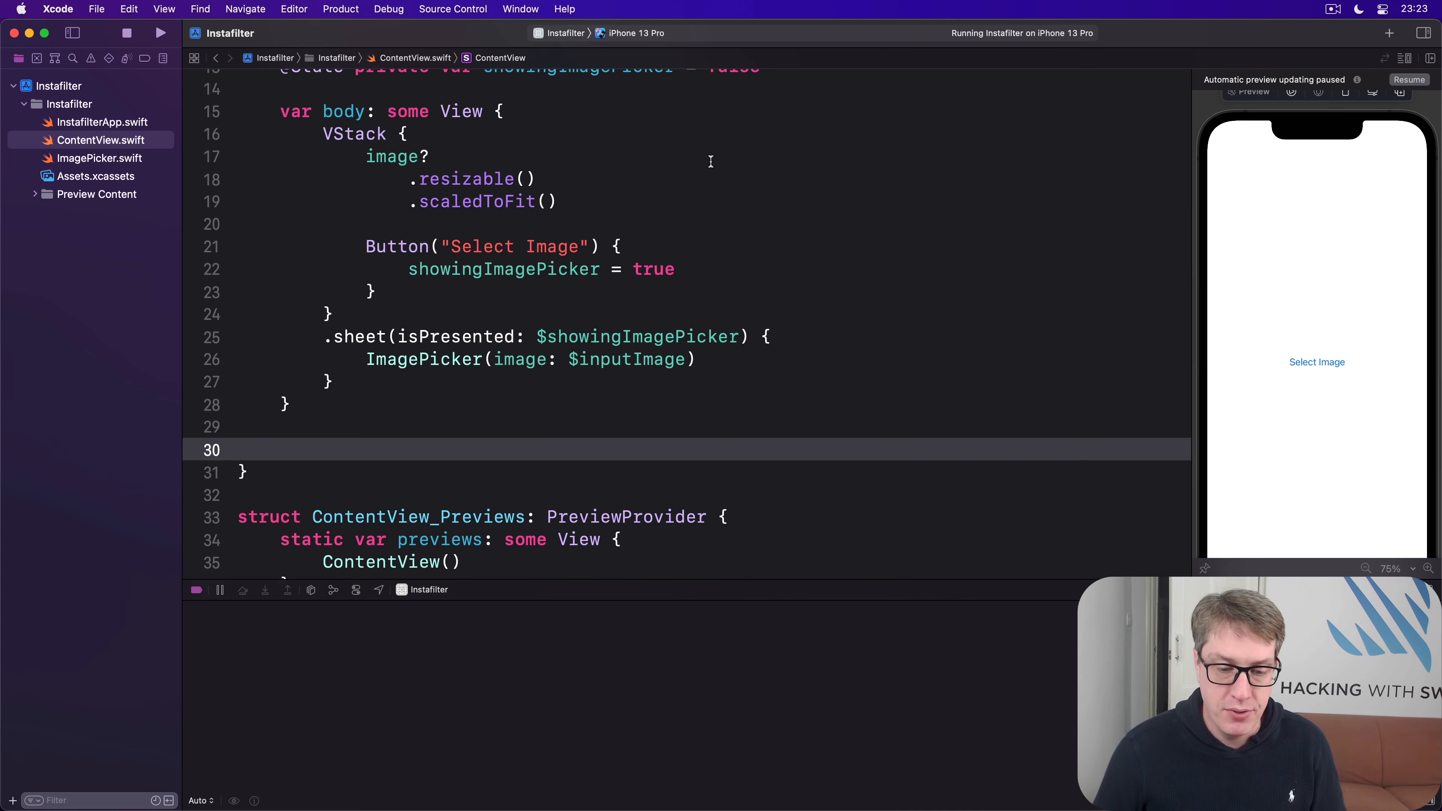
Write loadImage() that guards on inputImage and sets image = Image(uiImage: inputImage)
{"action": "type", "text": "func"}
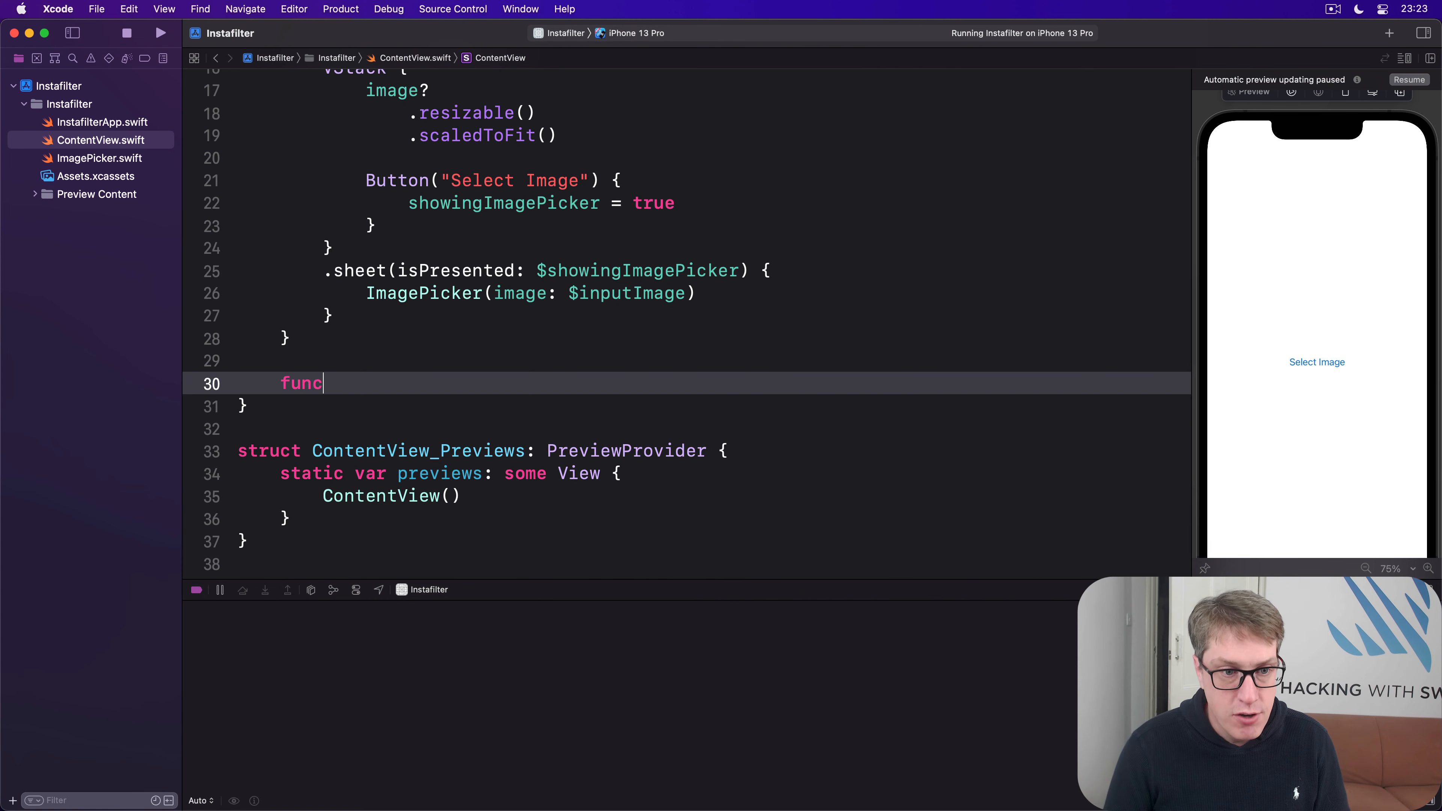
{"action": "type", "text": "loadImage() {"}
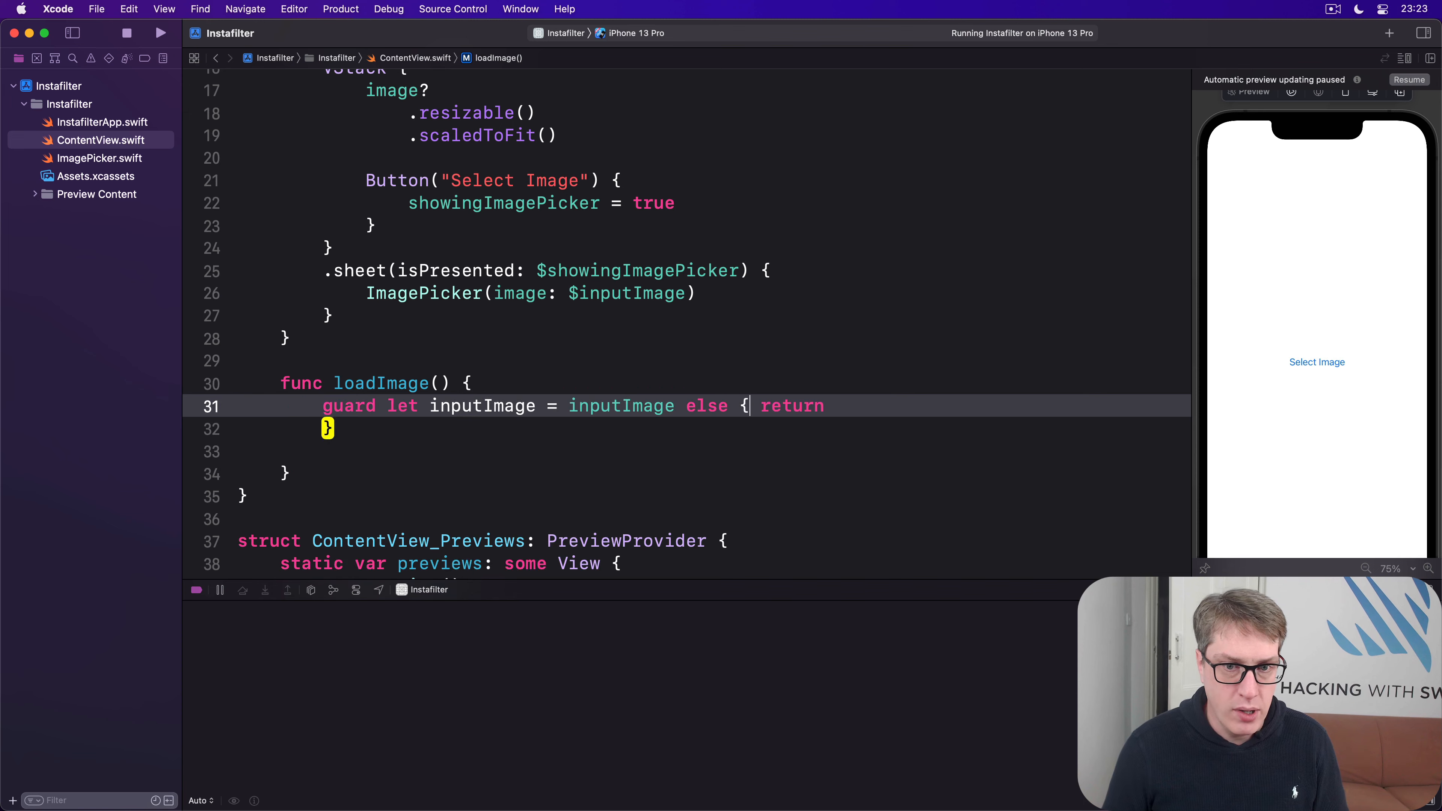
{"action": "key", "text": "Backspace"}
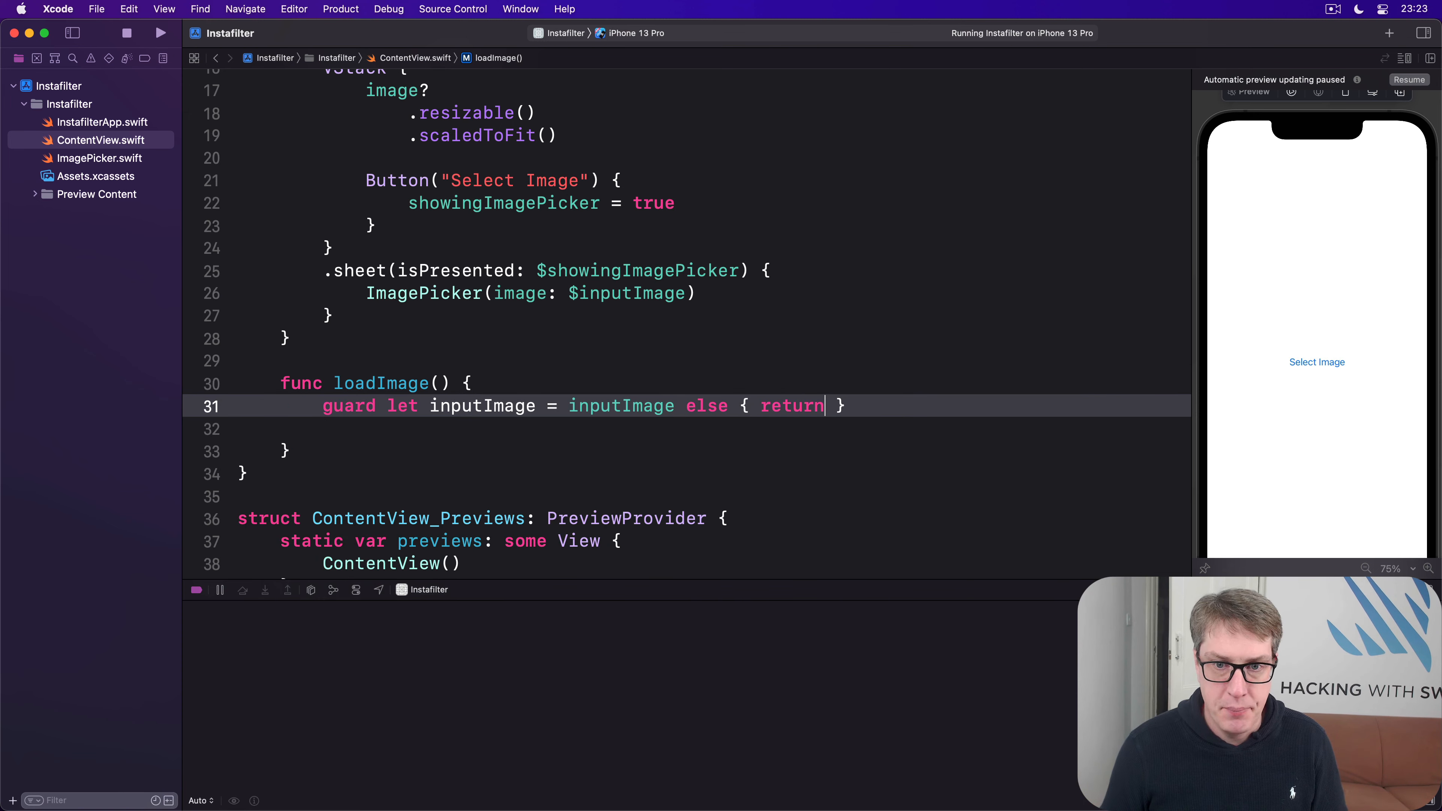
{"action": "type", "text": "i"}
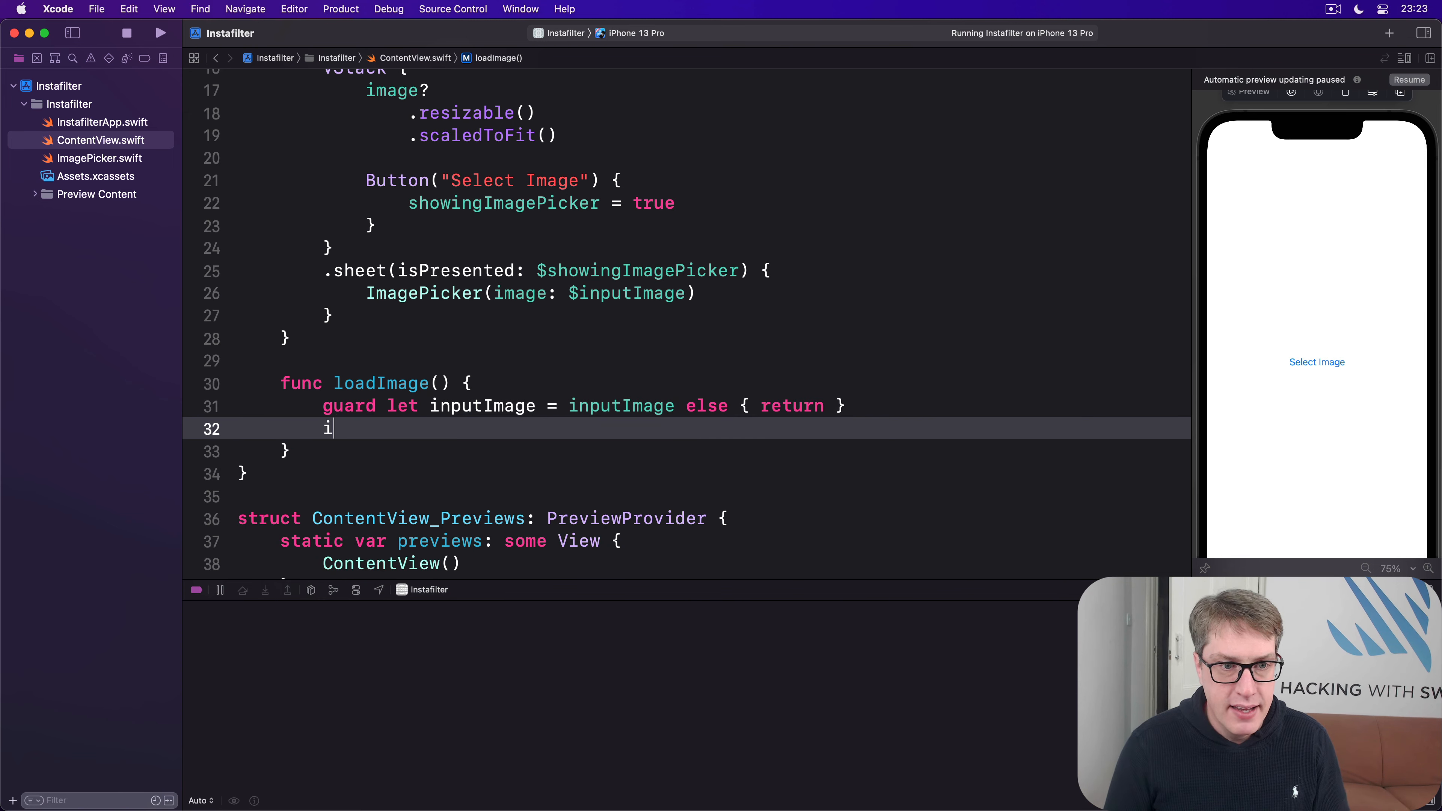
{"action": "type", "text": "mage = Image"}
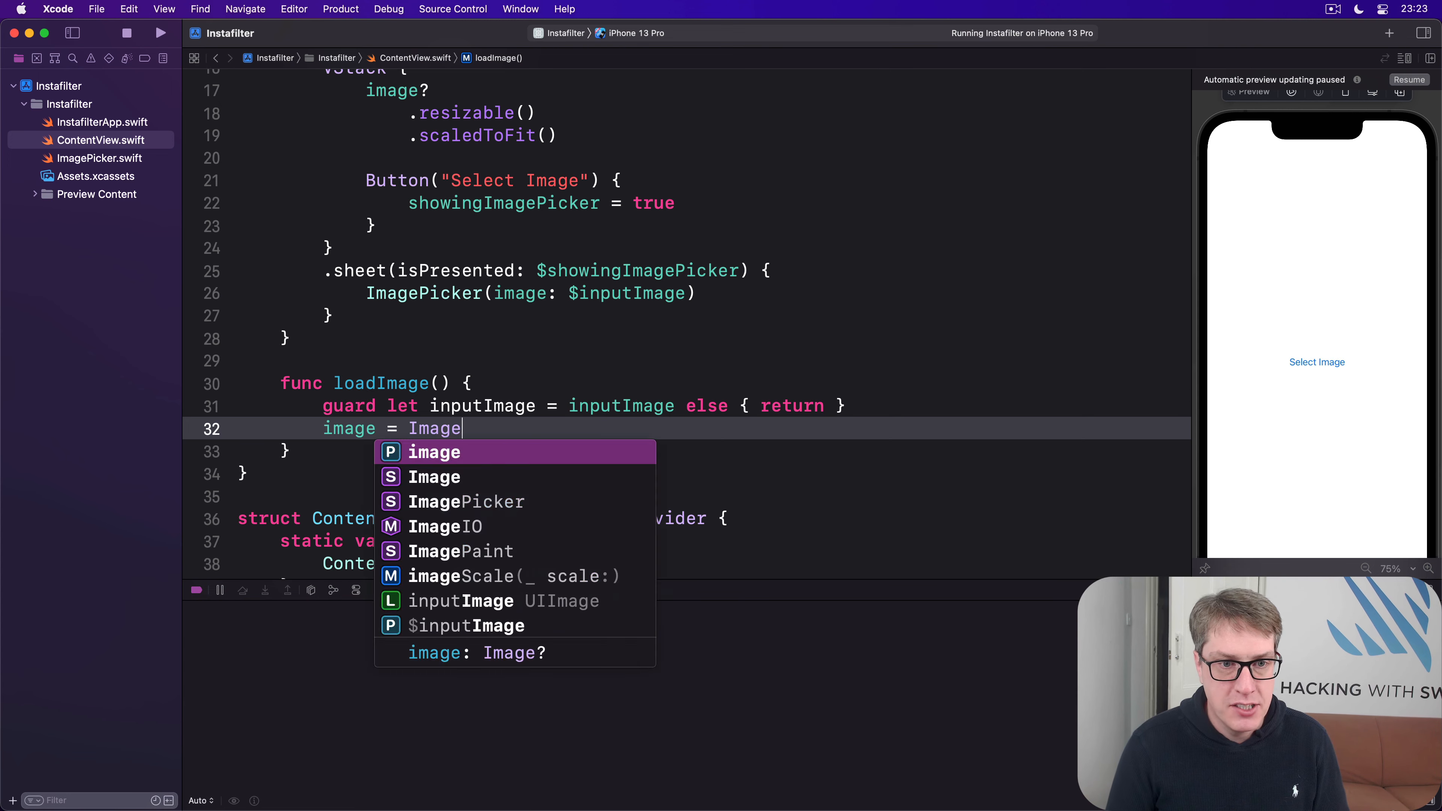
{"action": "type", "text": "(uiI"}
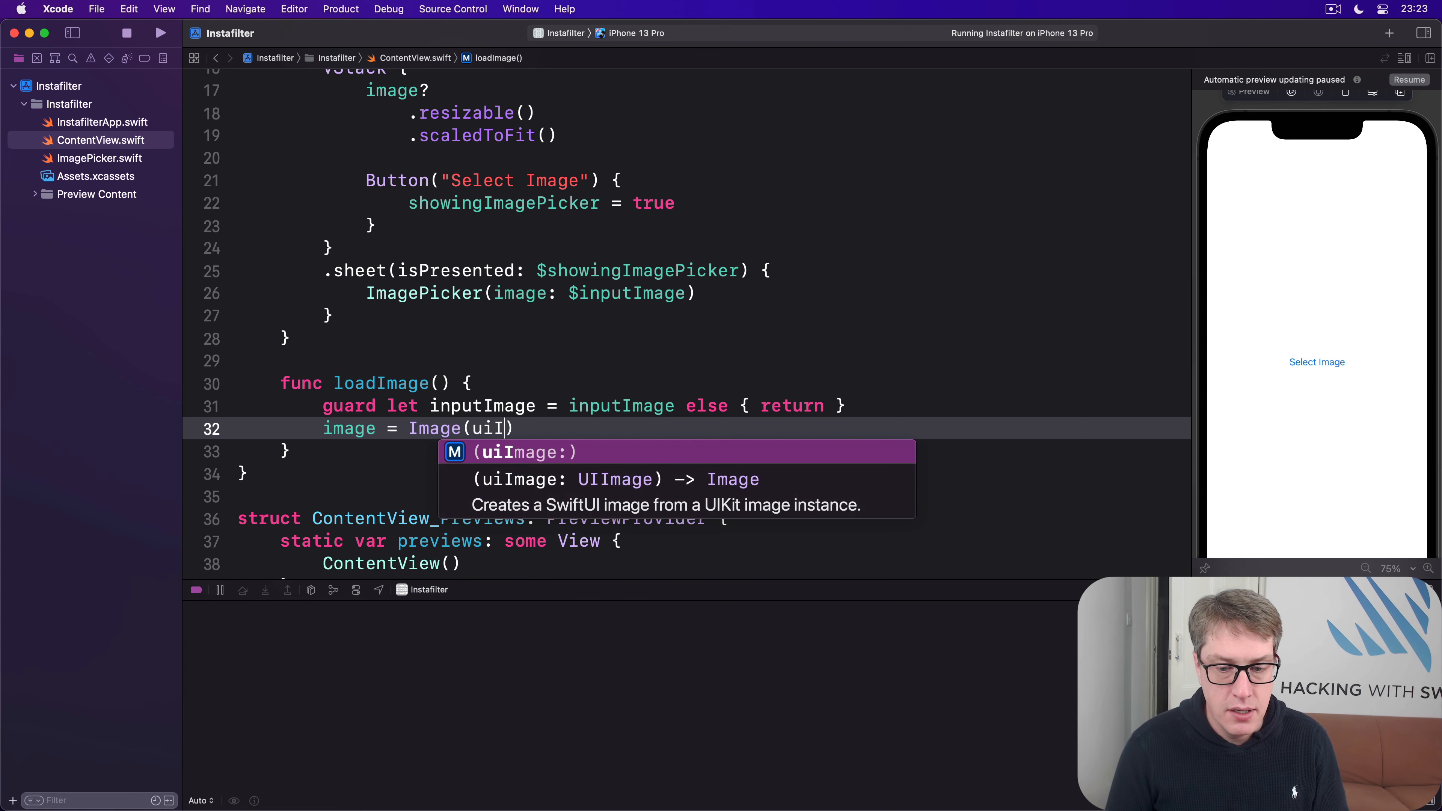
{"action": "type", "text": "mage: inputImage"}
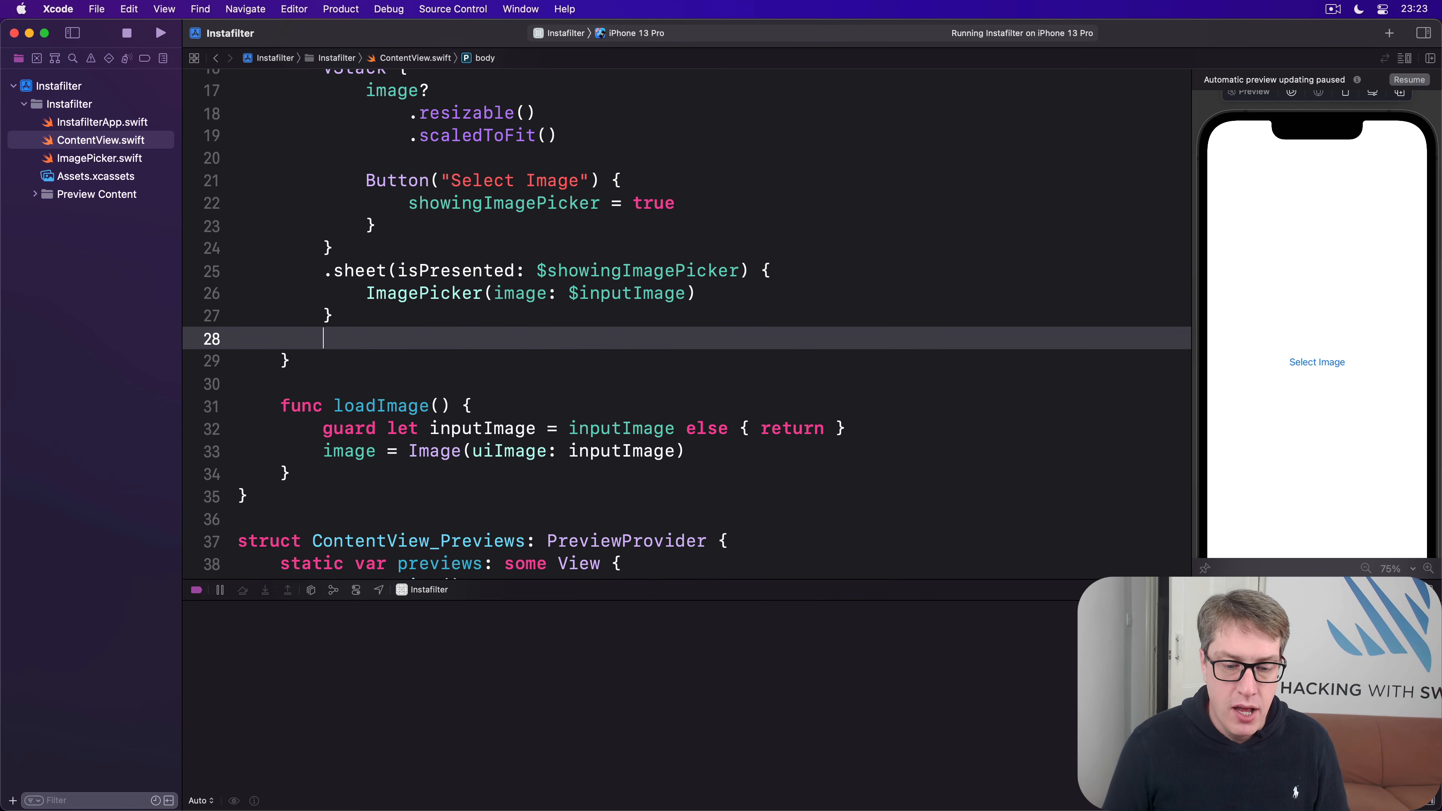
Add .onChange(of: inputImage) { _ in loadImage() } after the sheet
{"action": "type", "text": ".onChange(of: inputImage) {"}
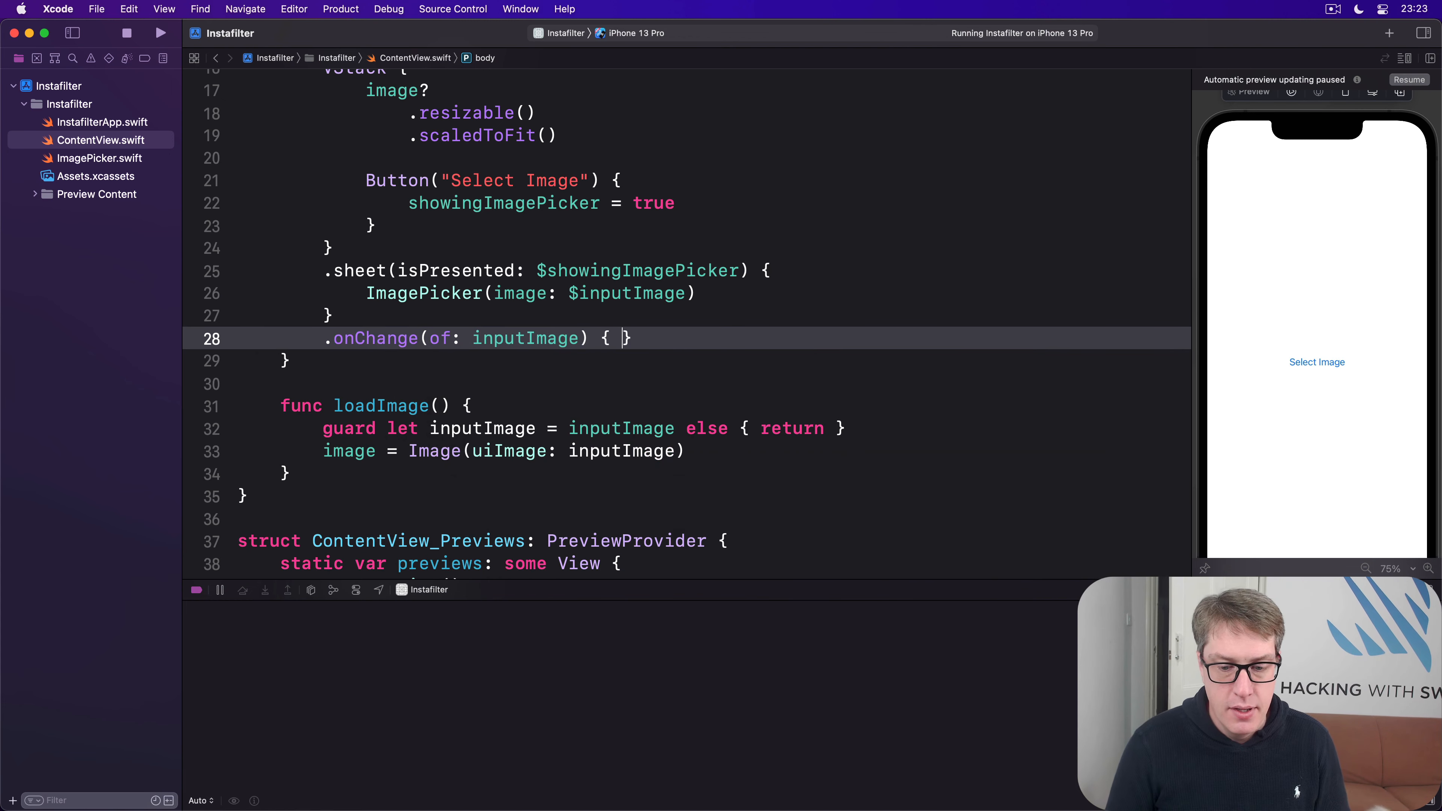
{"action": "type", "text": "_ in l"}
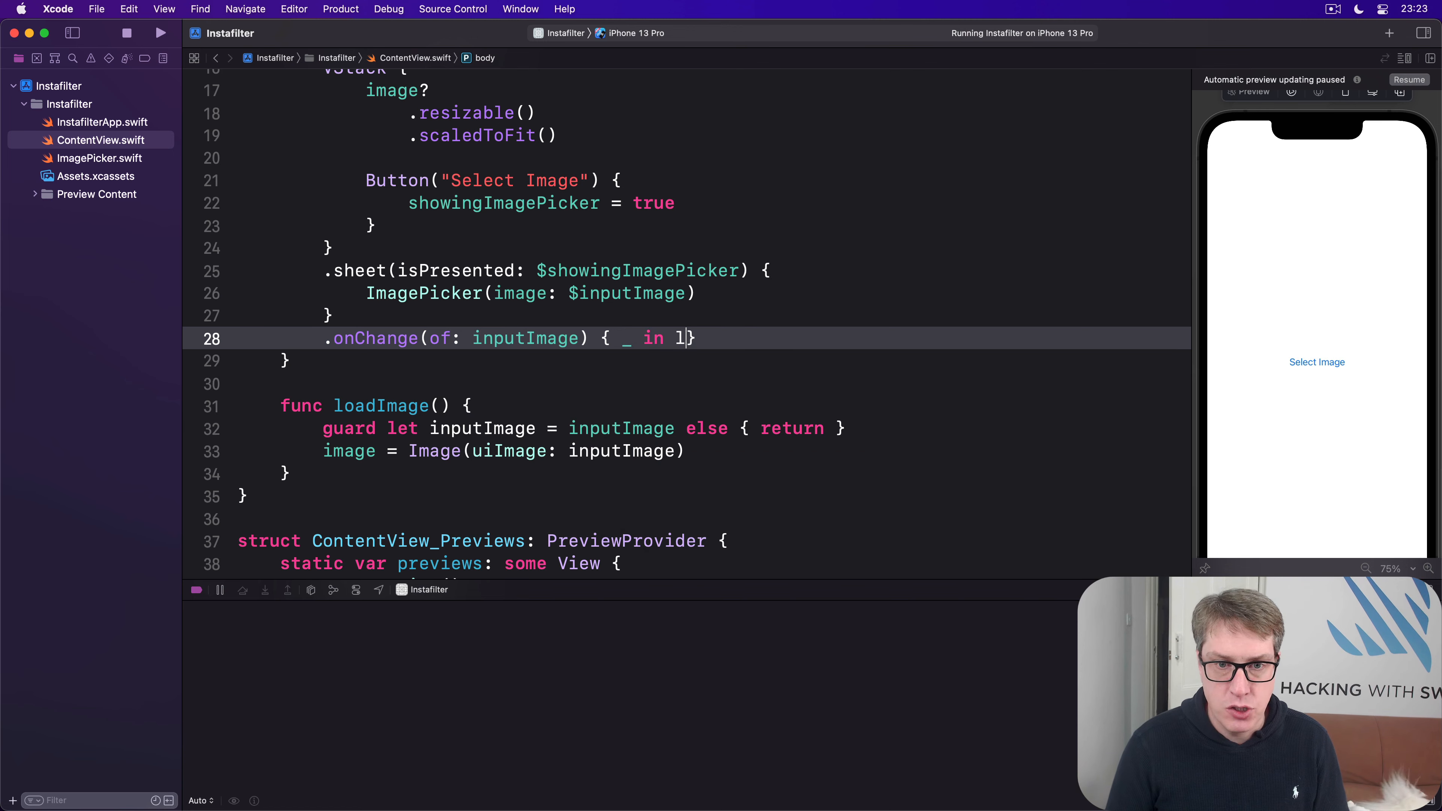
{"action": "type", "text": "oadImage()"}
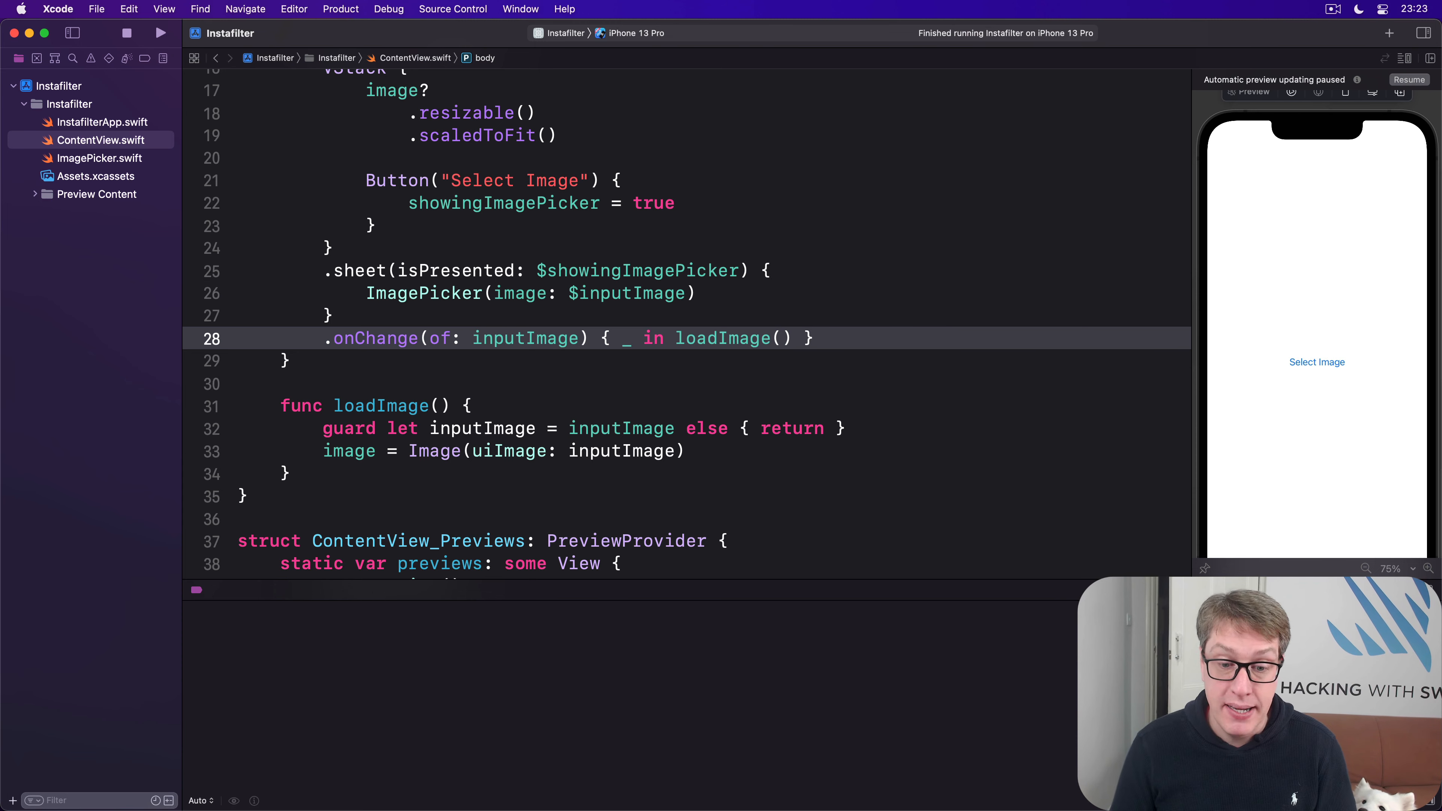
Run Instafilter in the Simulator, show the photo picker via Select Image, then return to Xcode
{"action": "left_click", "coordinate": [160, 33]}
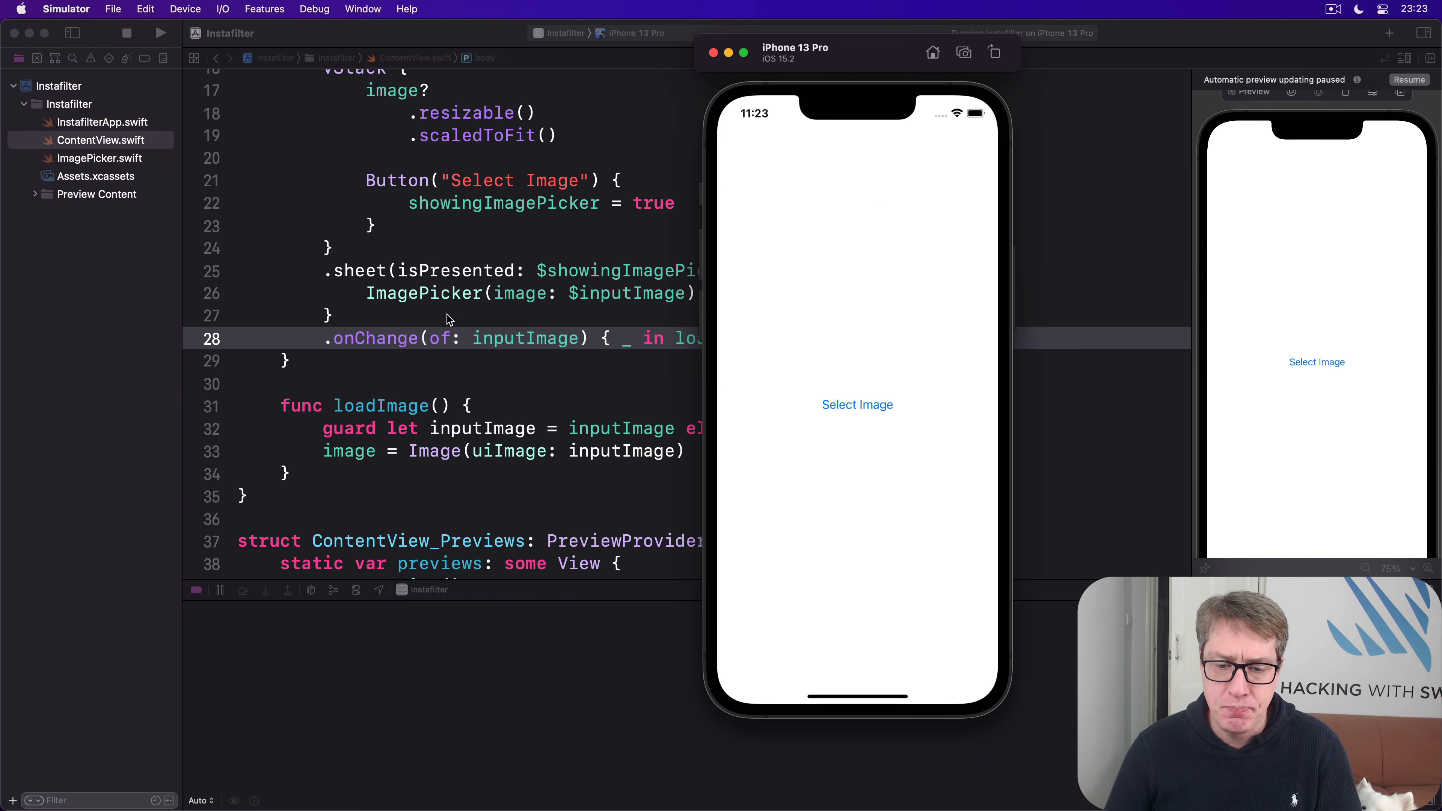
{"action": "left_click", "coordinate": [856, 405]}
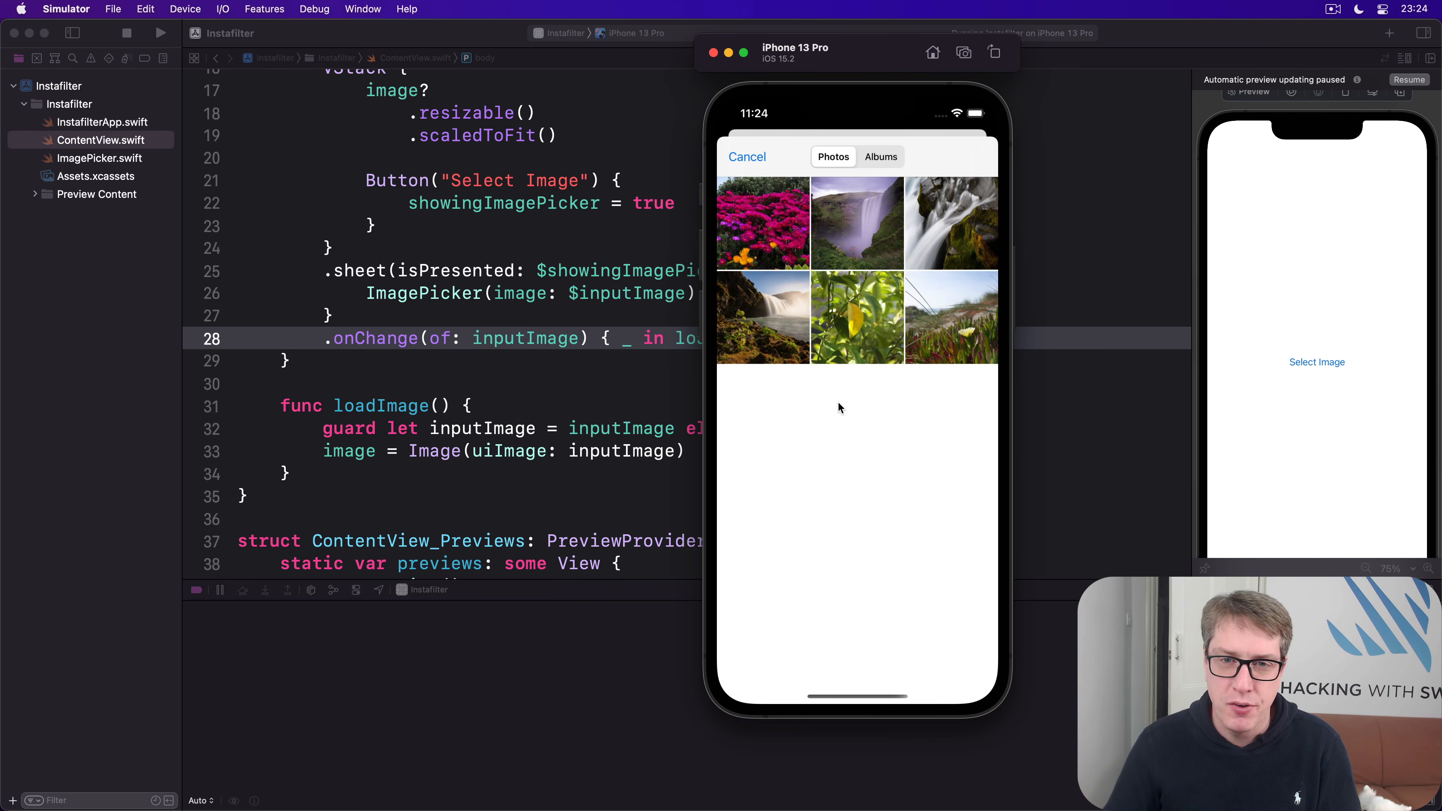
{"action": "mouse_move", "coordinate": [954, 375]}
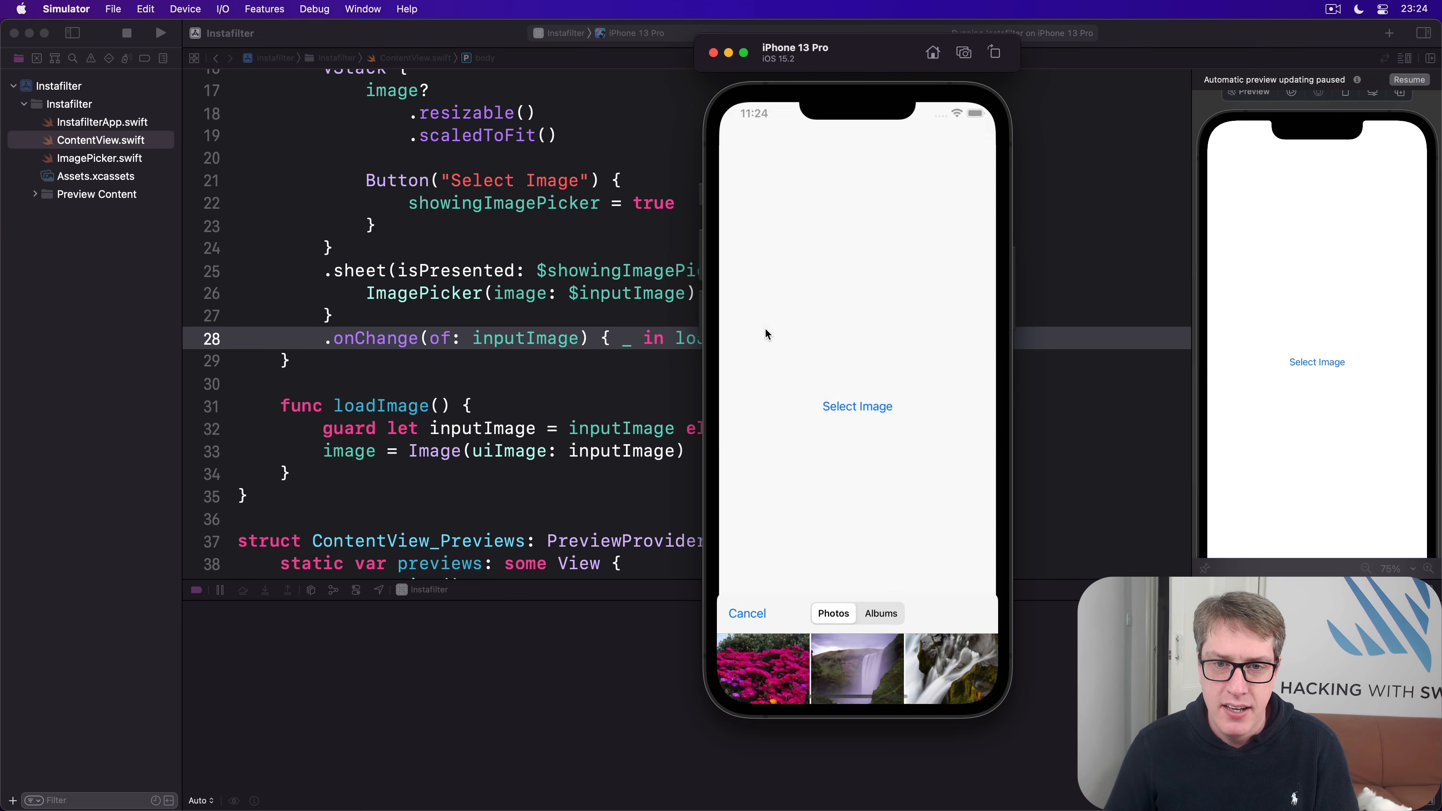
{"action": "left_click", "coordinate": [856, 668]}
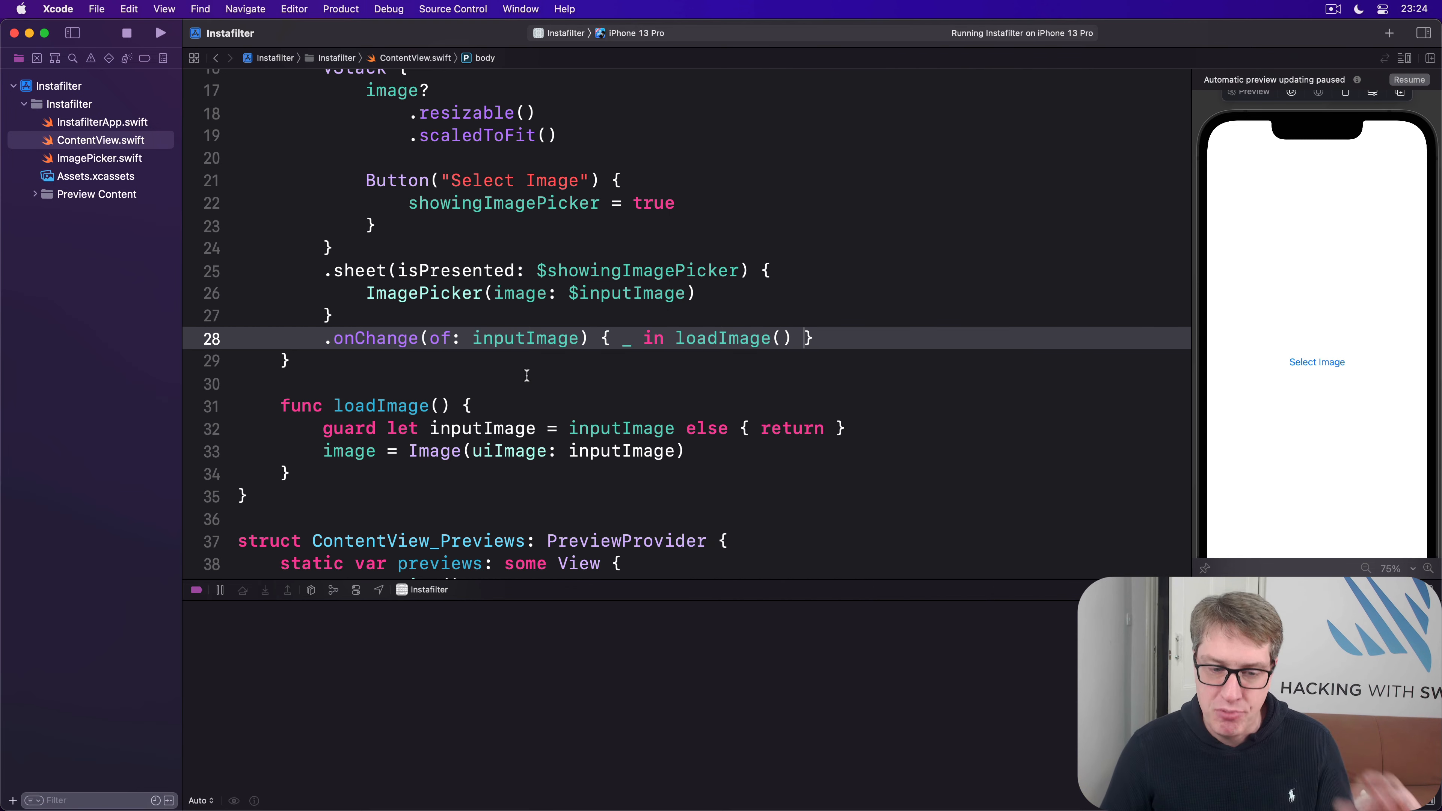
{"action": "mouse_move", "coordinate": [134, 159]}
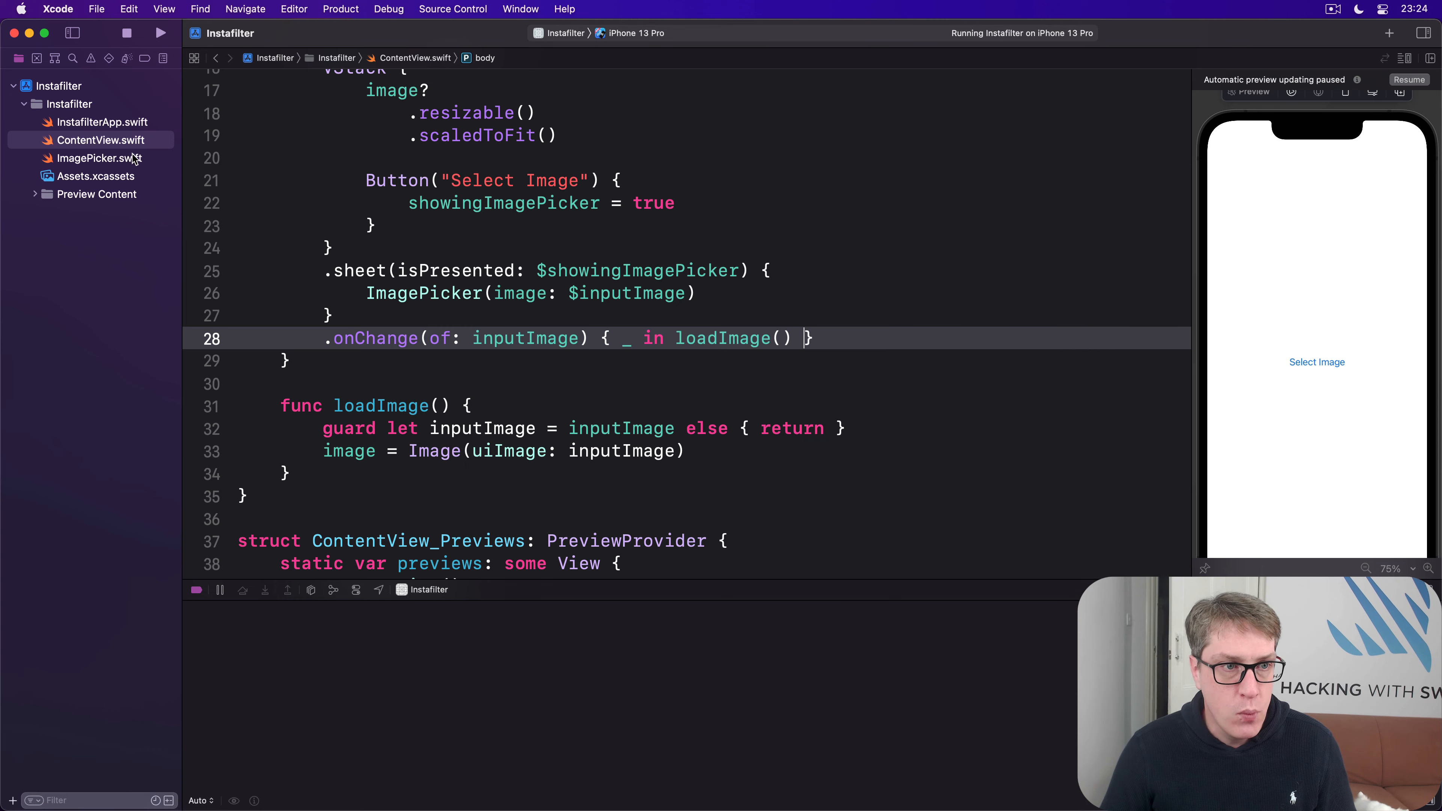
Review ImagePicker.swift's UIViewControllerRepresentable conformance, Coordinator class and didFinishPicking method
{"action": "left_click", "coordinate": [97, 157]}
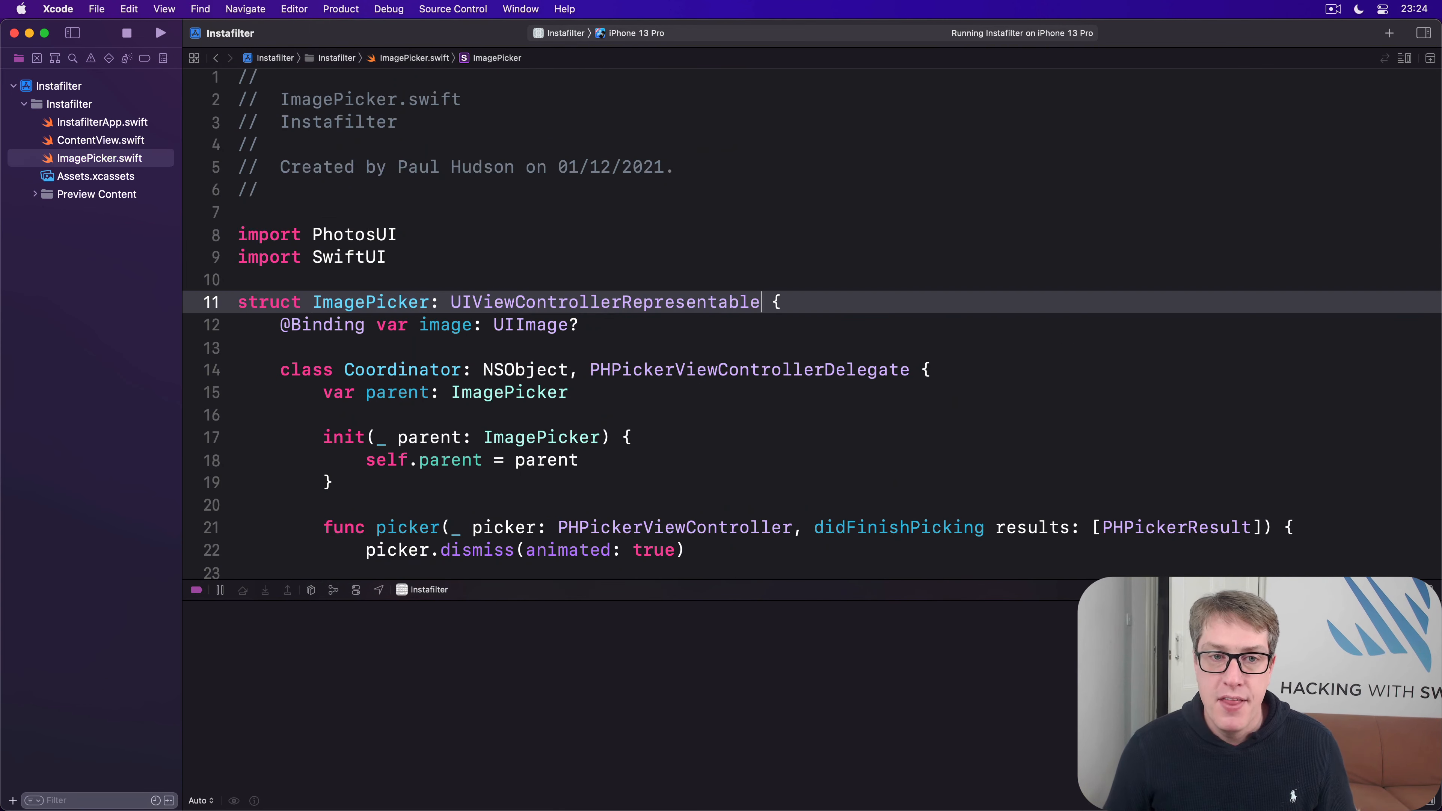
{"action": "double_click", "coordinate": [604, 302]}
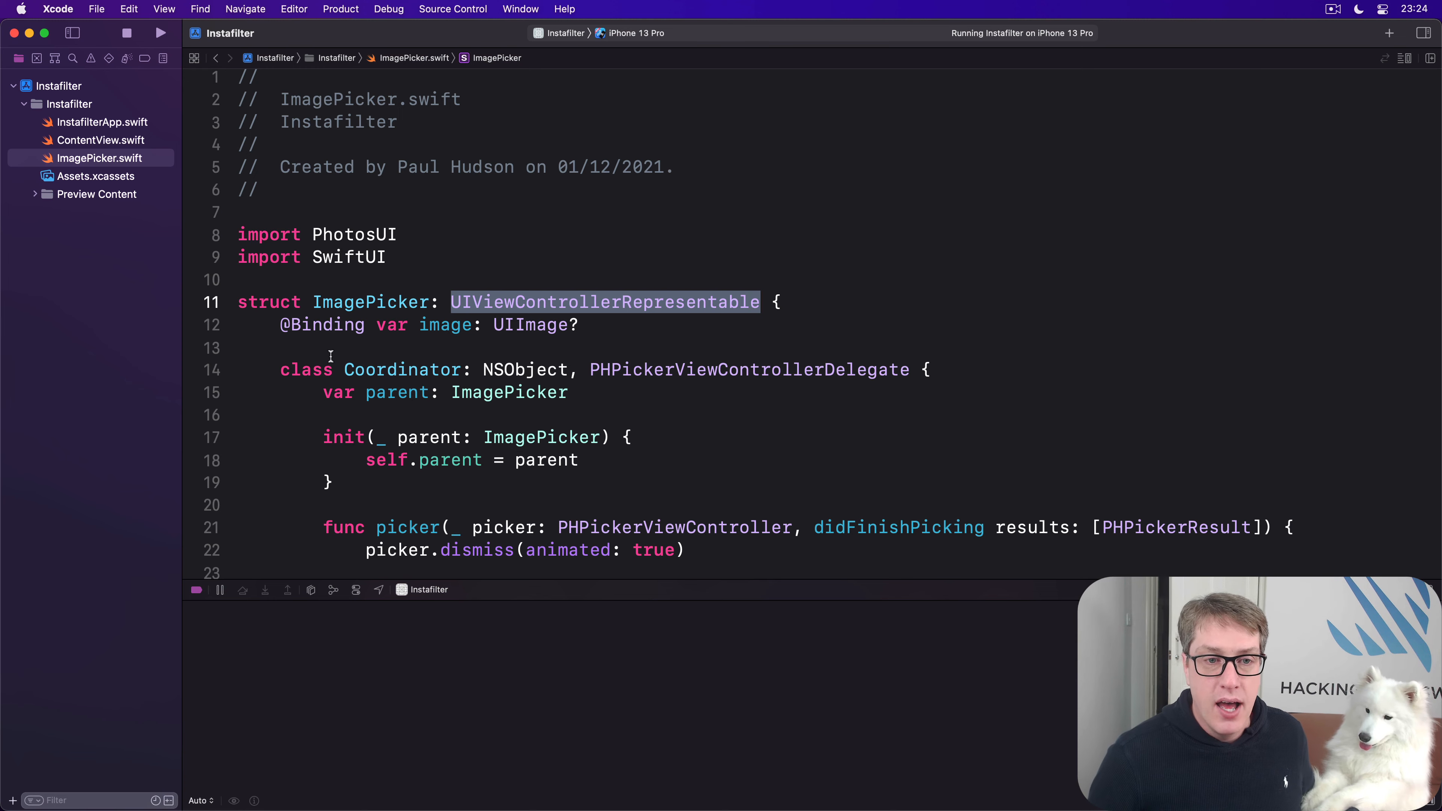
{"action": "scroll", "scroll_direction": "down", "scroll_amount": 3}
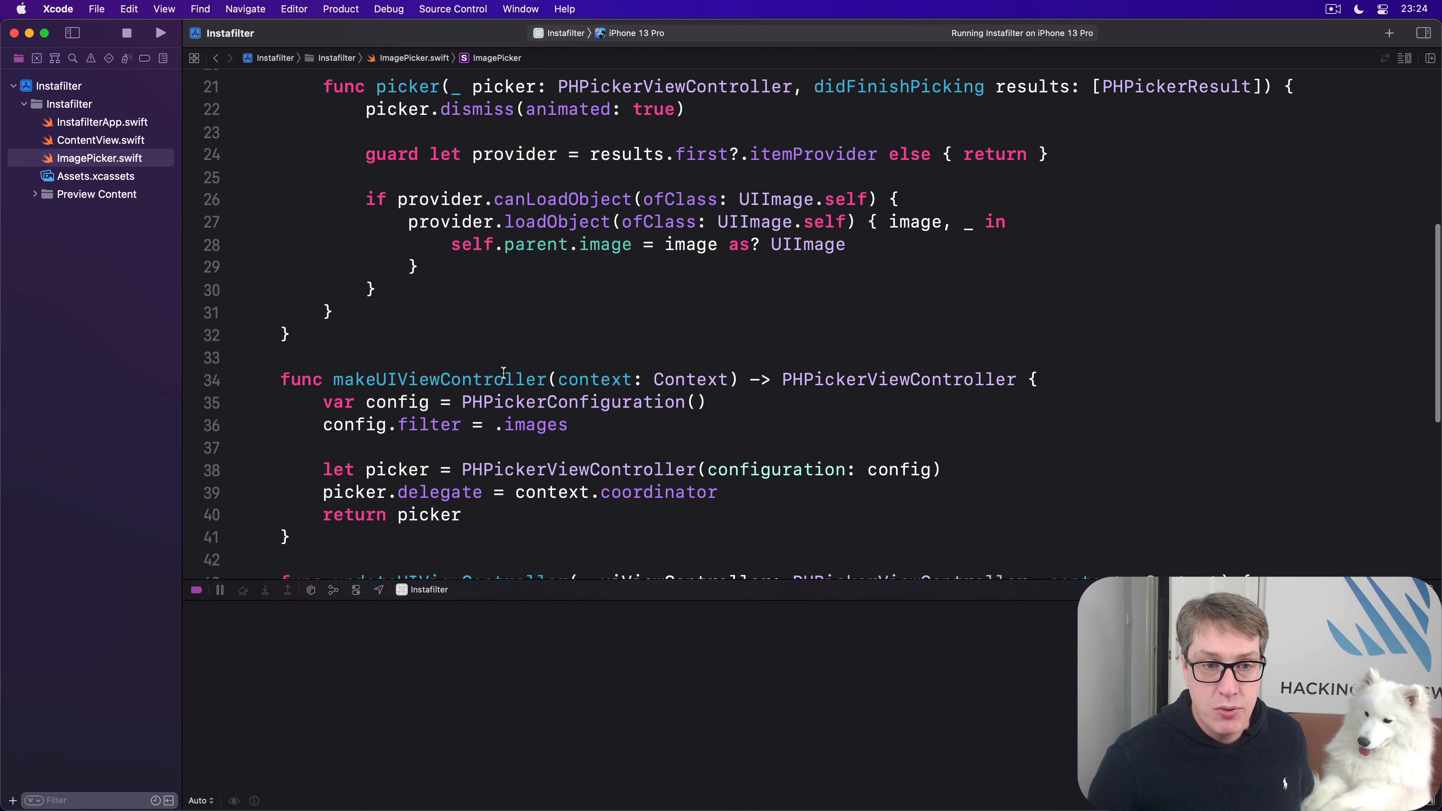
{"action": "double_click", "coordinate": [438, 378]}
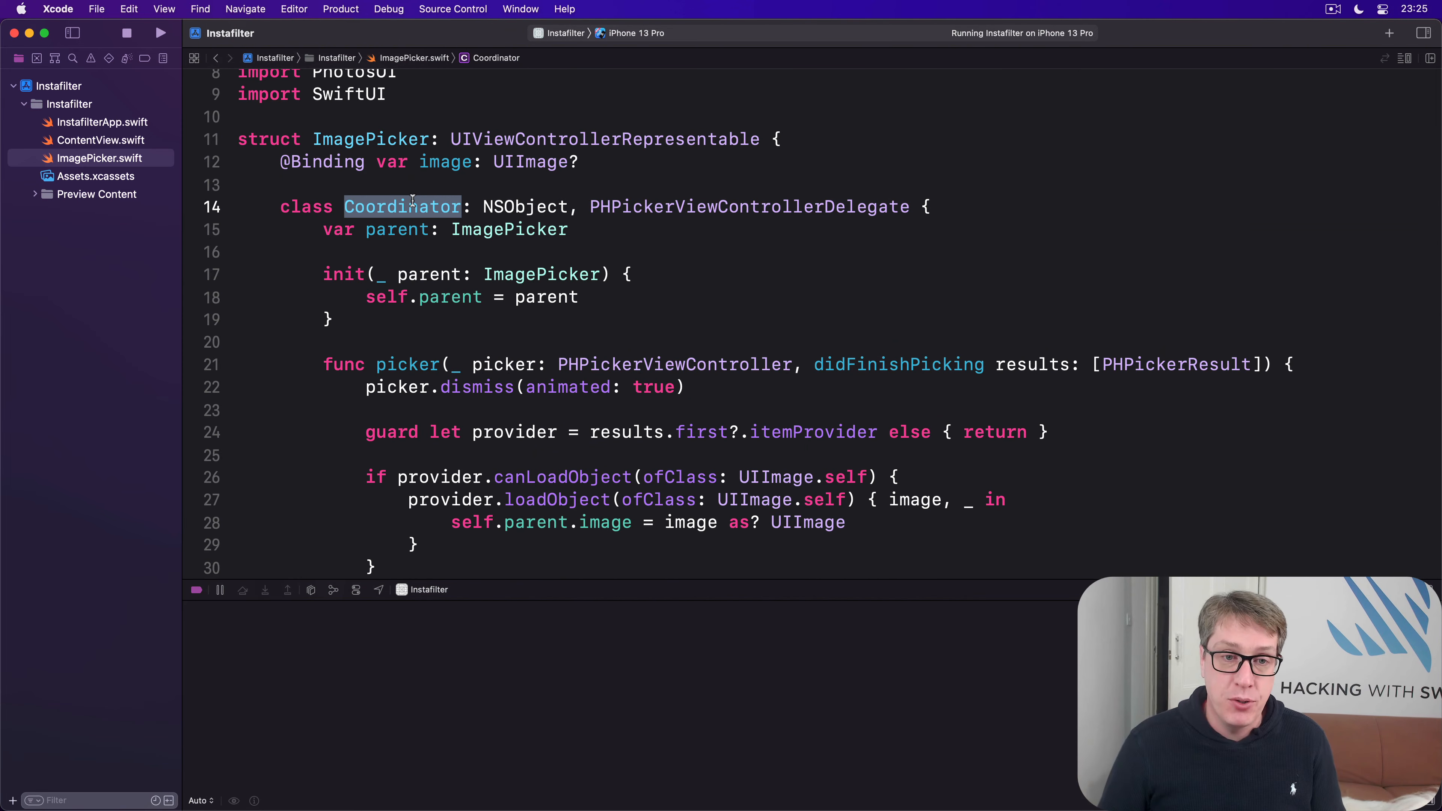
{"action": "scroll", "scroll_direction": "down", "scroll_amount": 3}
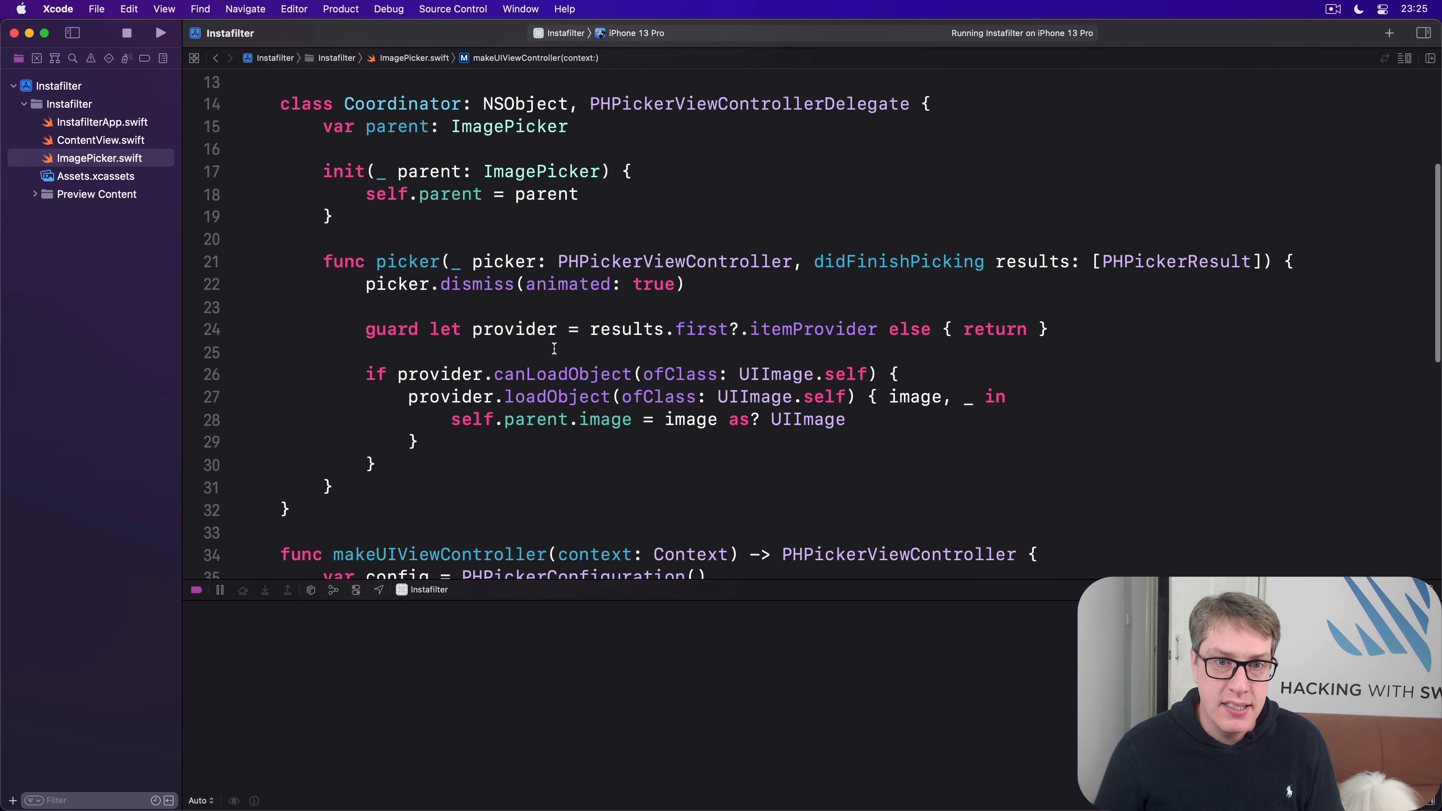
{"action": "double_click", "coordinate": [898, 261]}
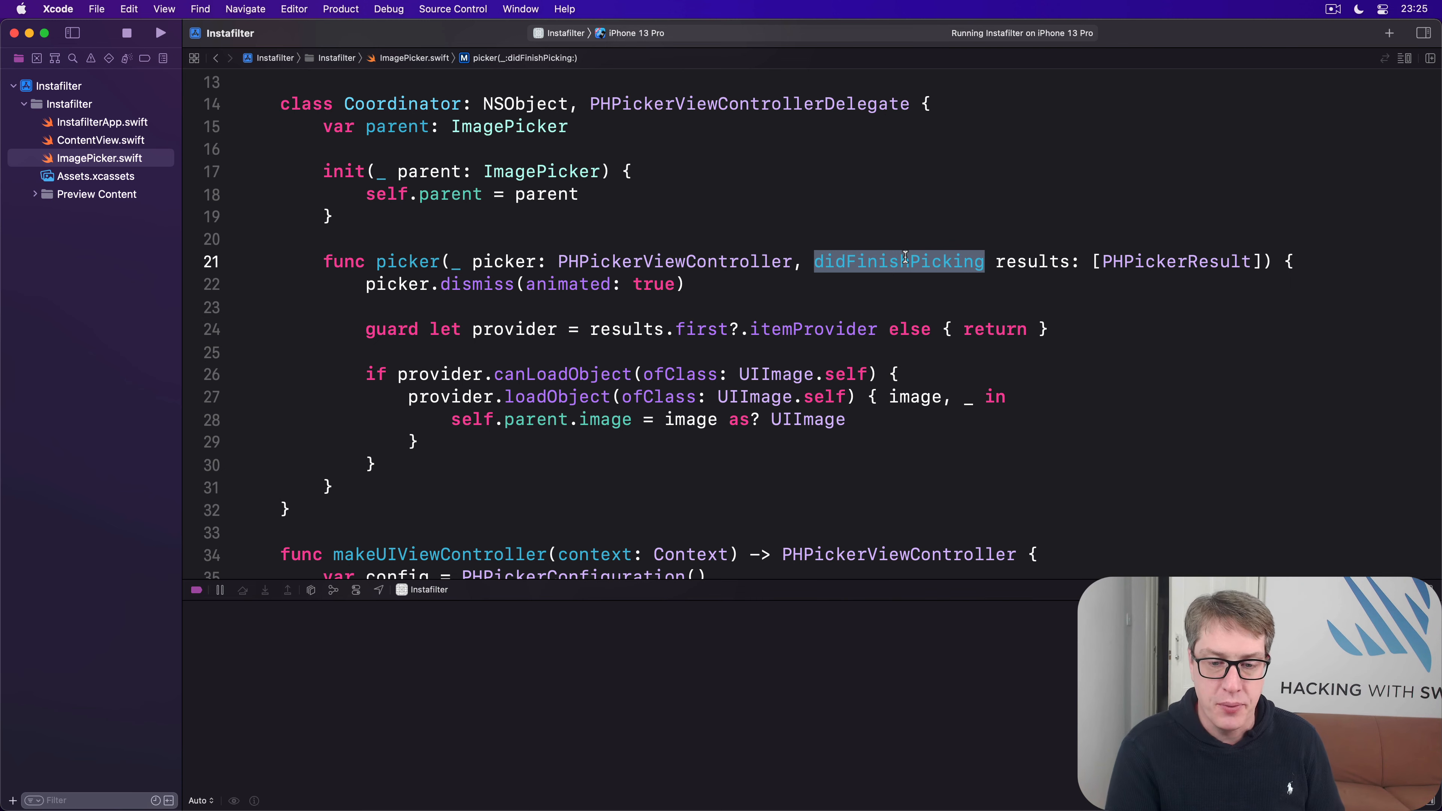
{"action": "scroll", "scroll_direction": "up", "scroll_amount": 3}
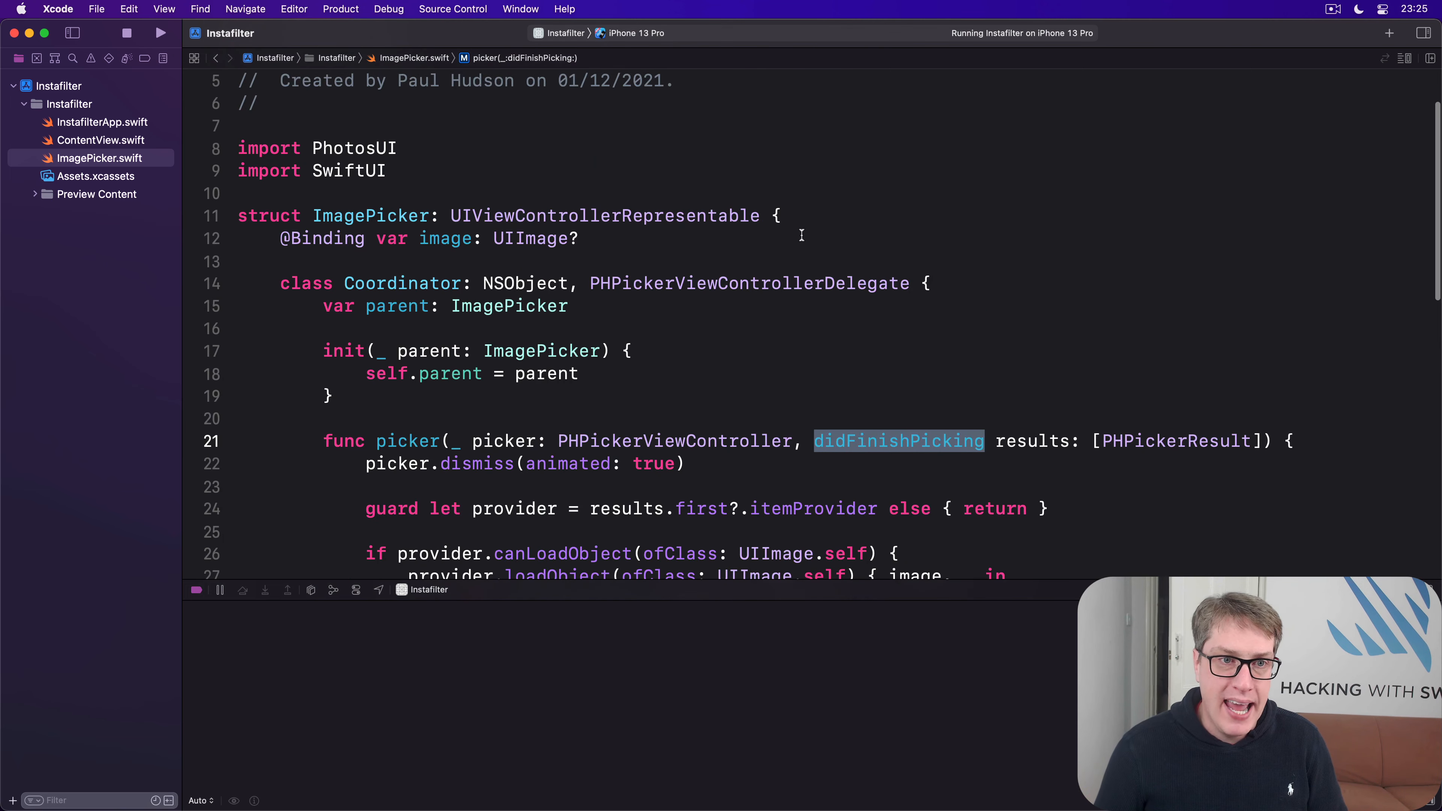